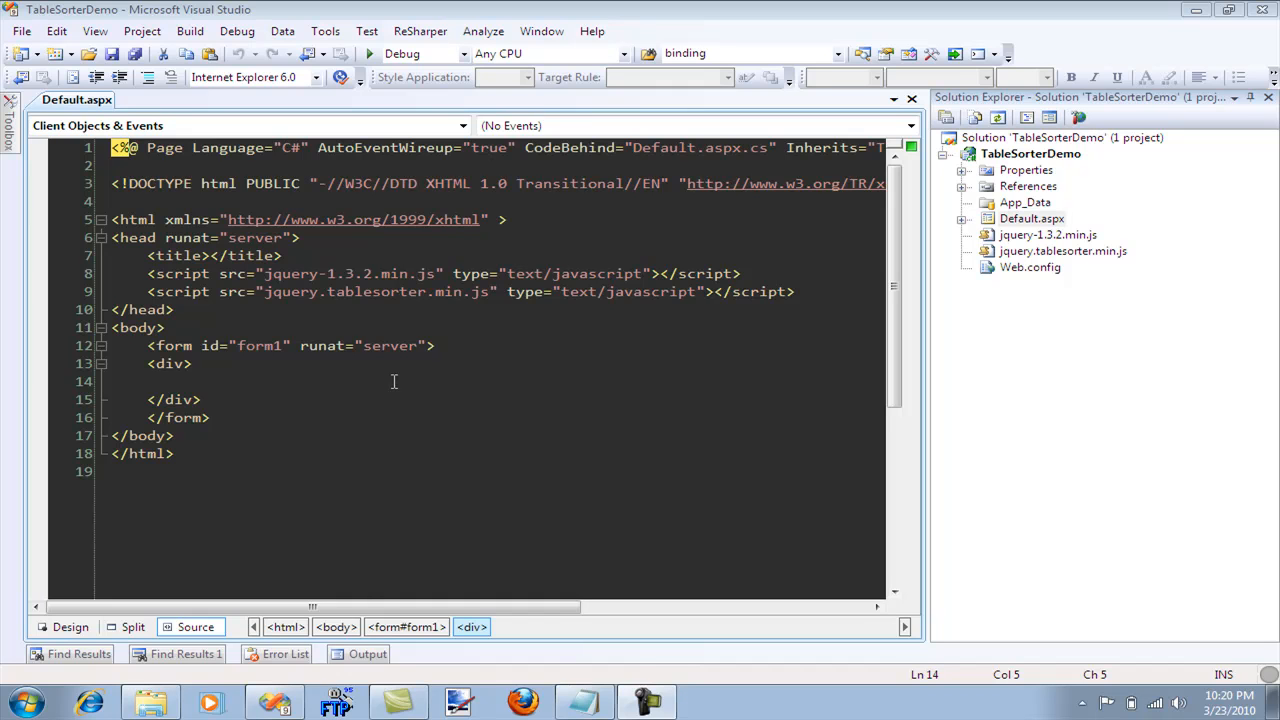
pyautogui.moveTo(450, 438)
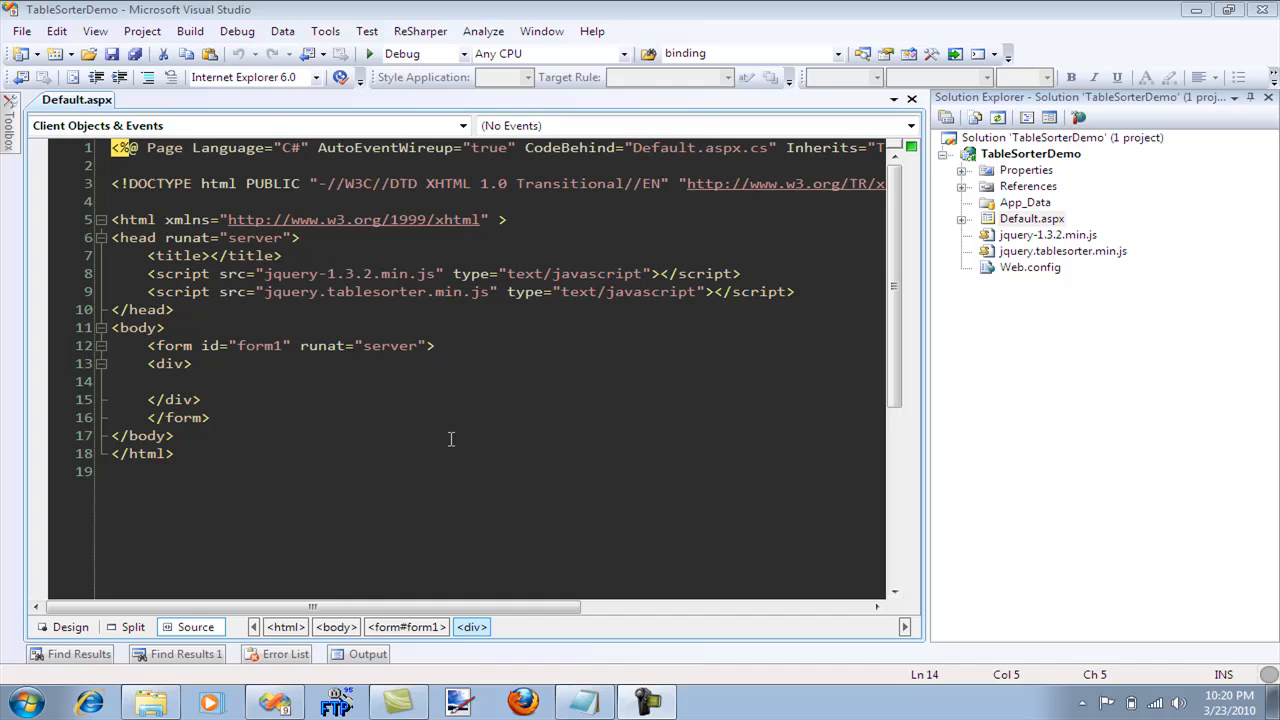
pyautogui.moveTo(452, 430)
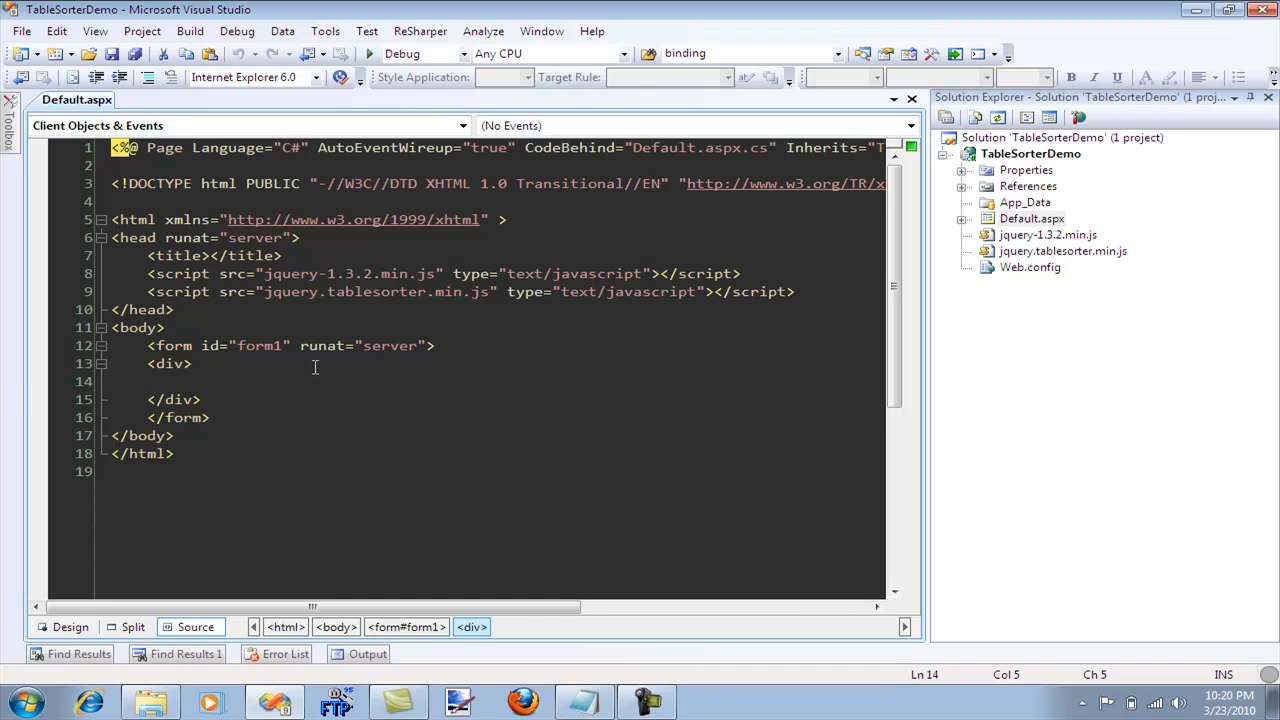
pyautogui.moveTo(331, 377)
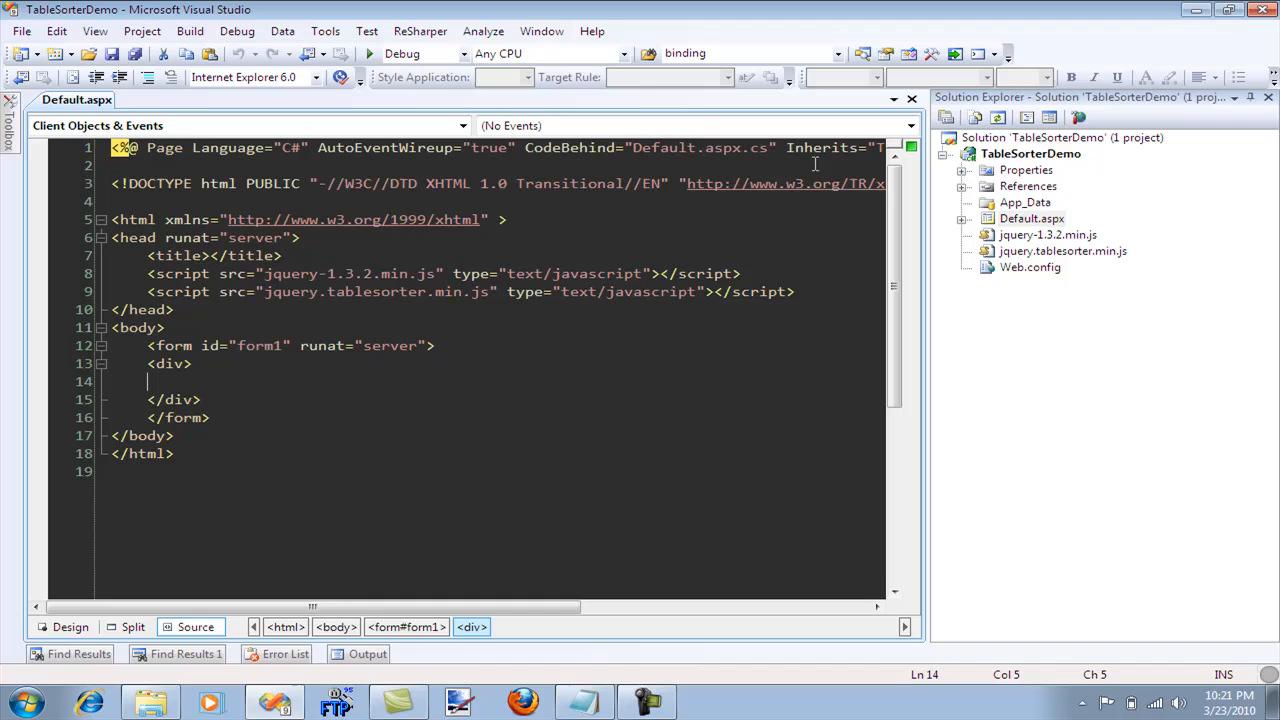
# Add <asp:GridView ID="gv1" runat="server" AutoGenerateColumns="false" /> inside the form's div
pyautogui.press('enter')
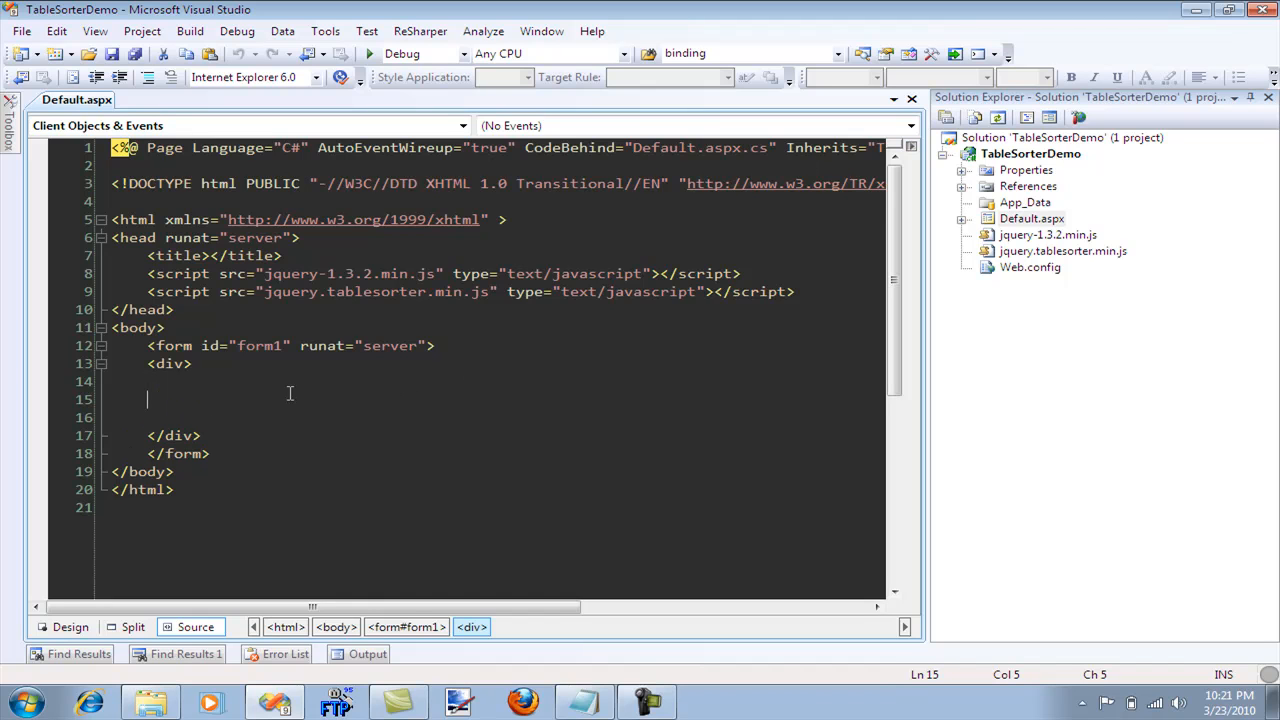
pyautogui.write('i')
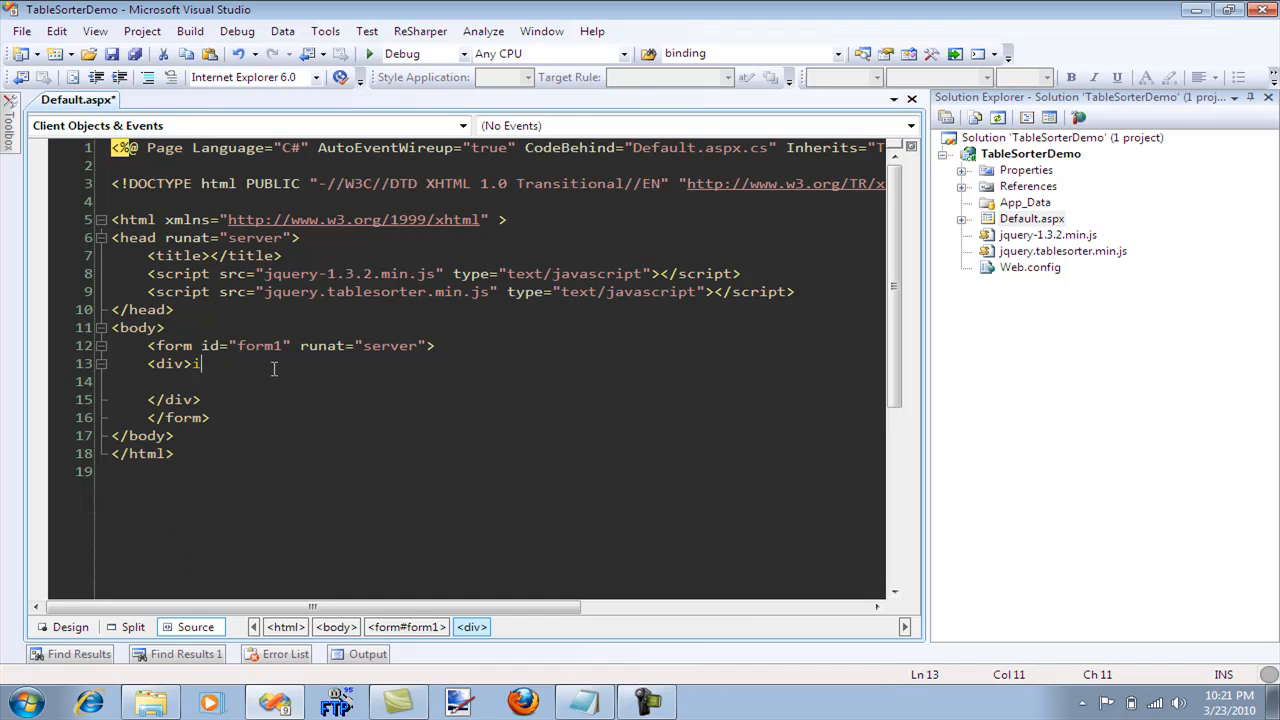
pyautogui.write('<ass')
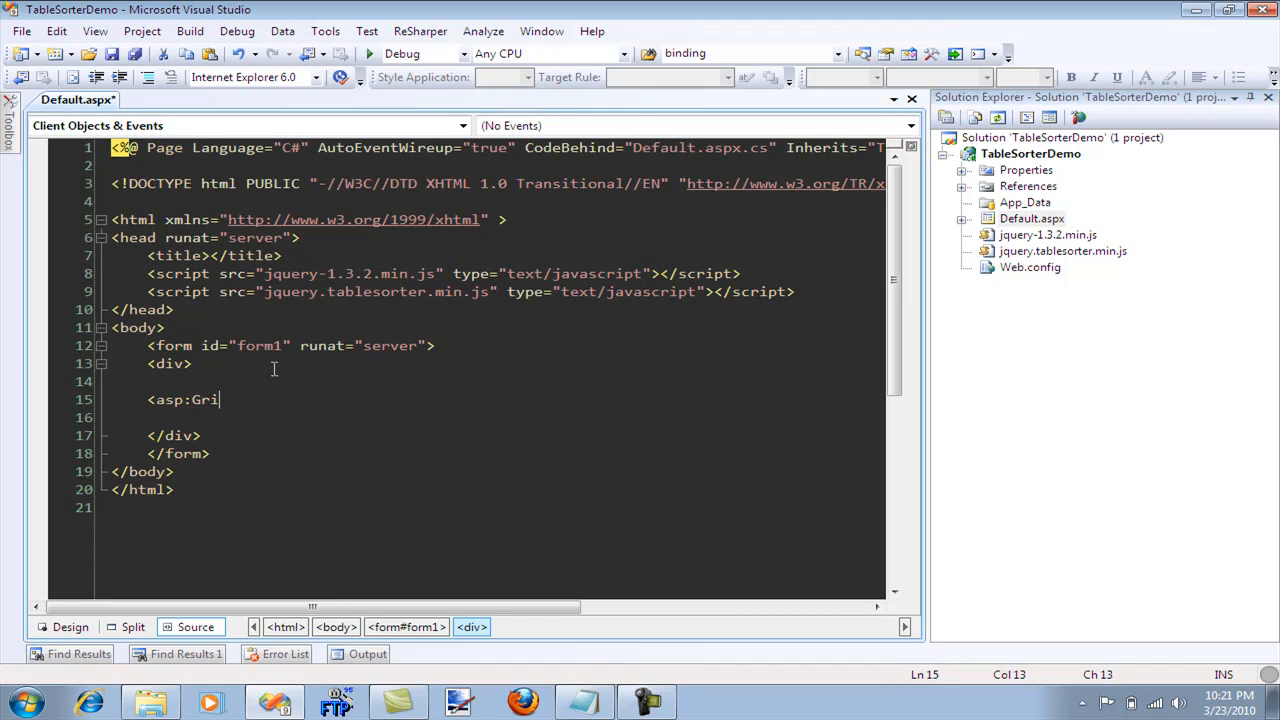
pyautogui.write('dView ID="s')
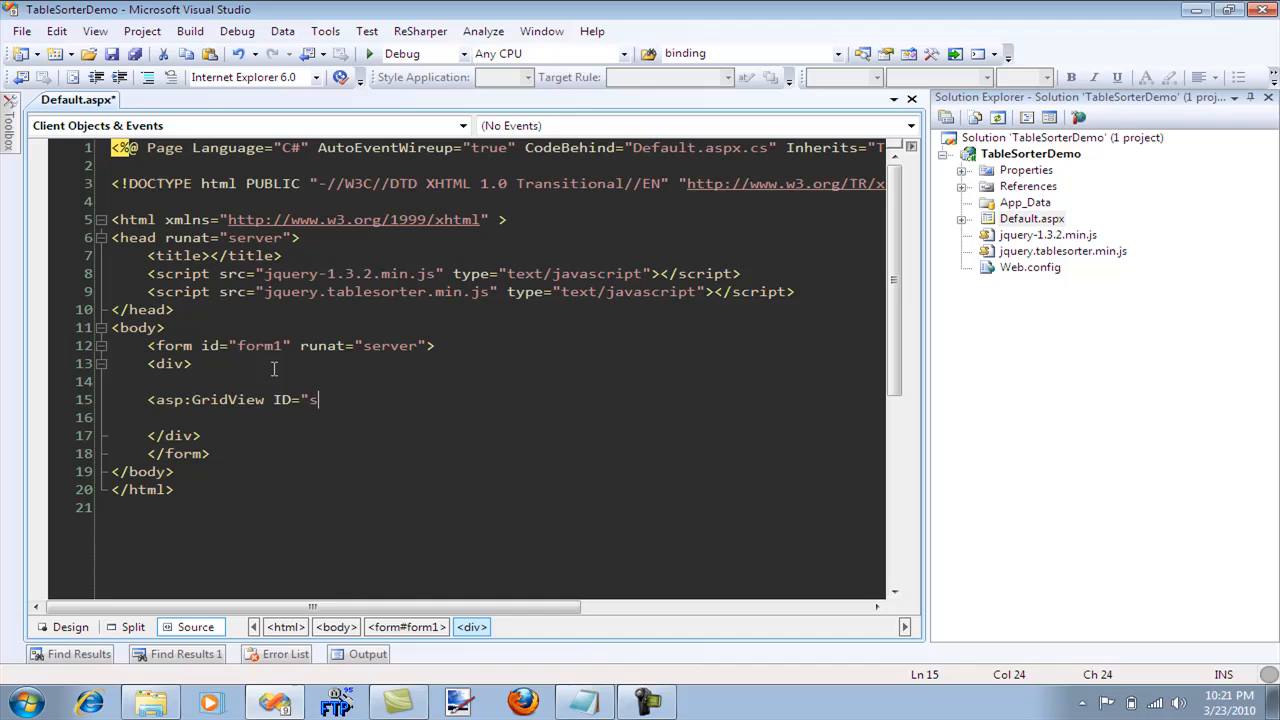
pyautogui.press('Backspace')
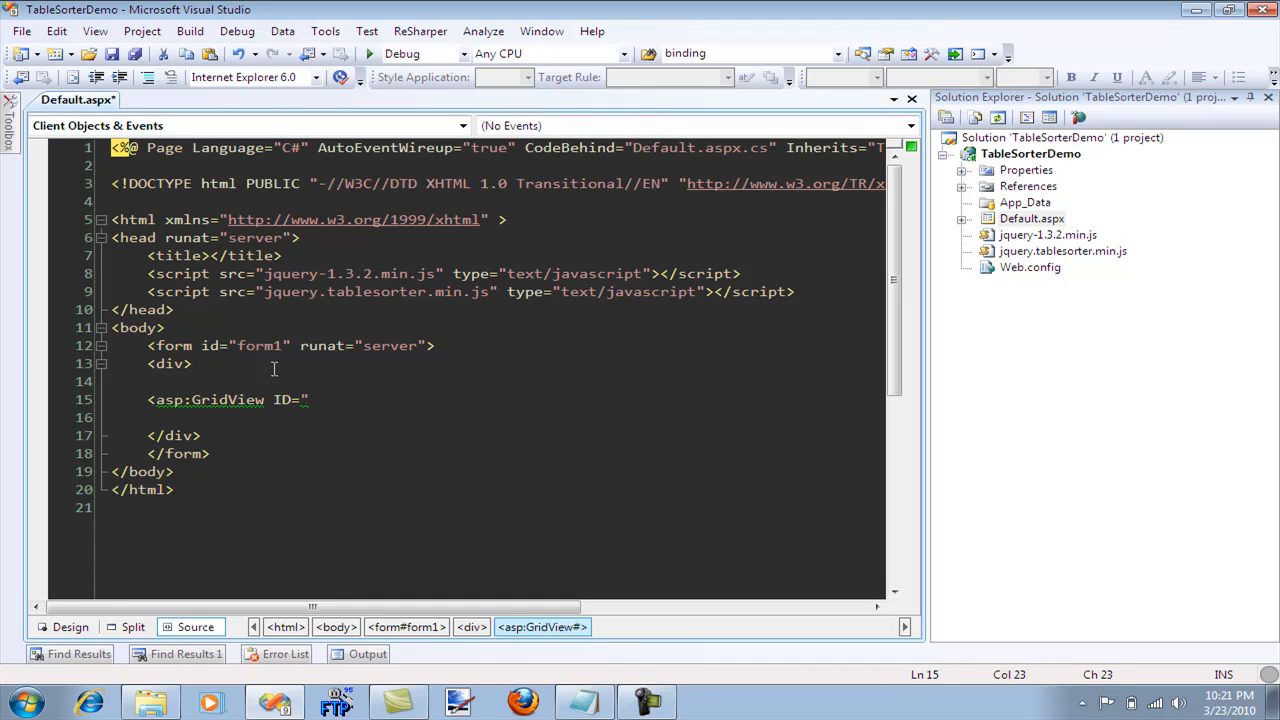
pyautogui.write('gv1" runat="server" AutoGenerateColumns="false" />')
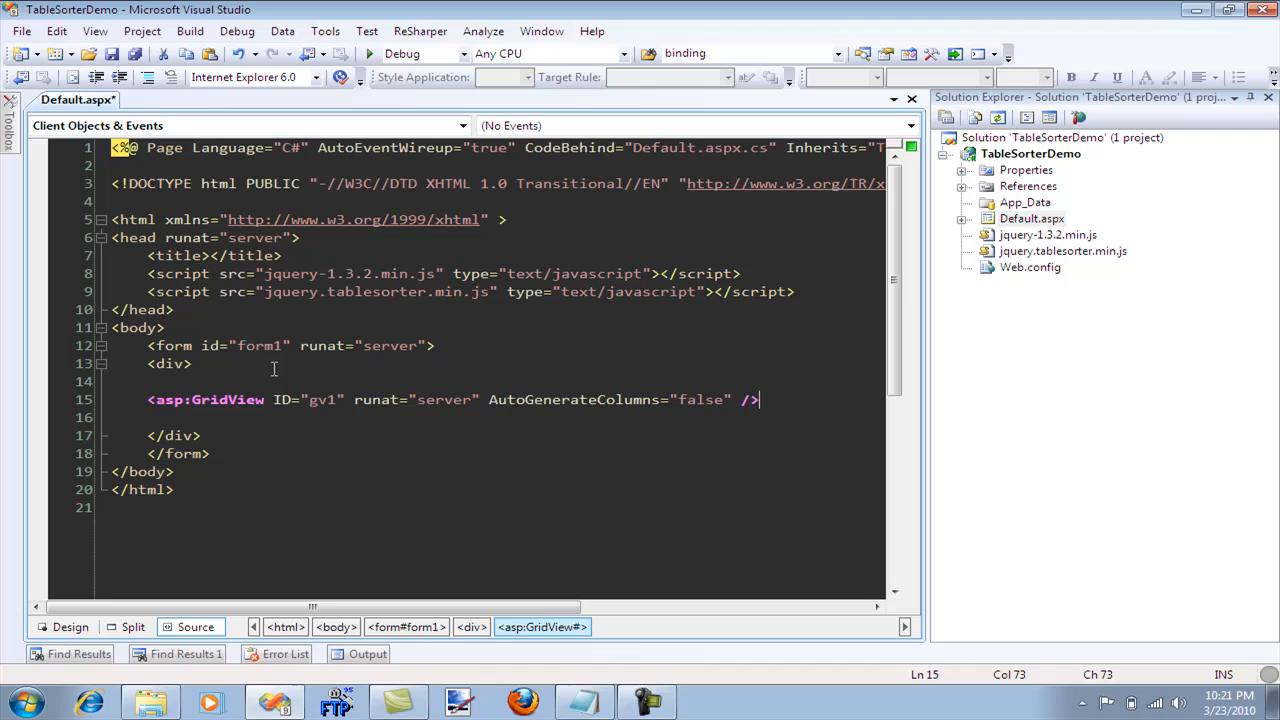
pyautogui.moveTo(961, 222)
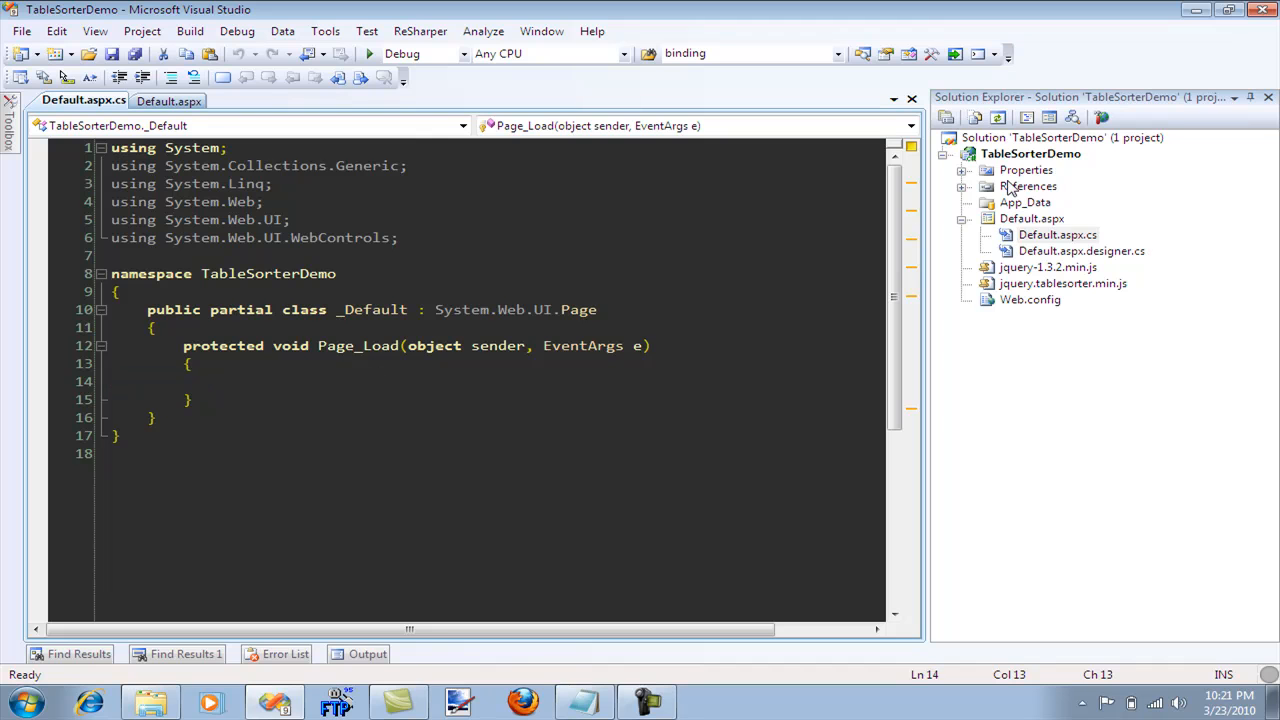
# Add a LINQ to SQL Classes item named Northwind.dbml to the TableSorterDemo project
pyautogui.rightClick(1031, 153)
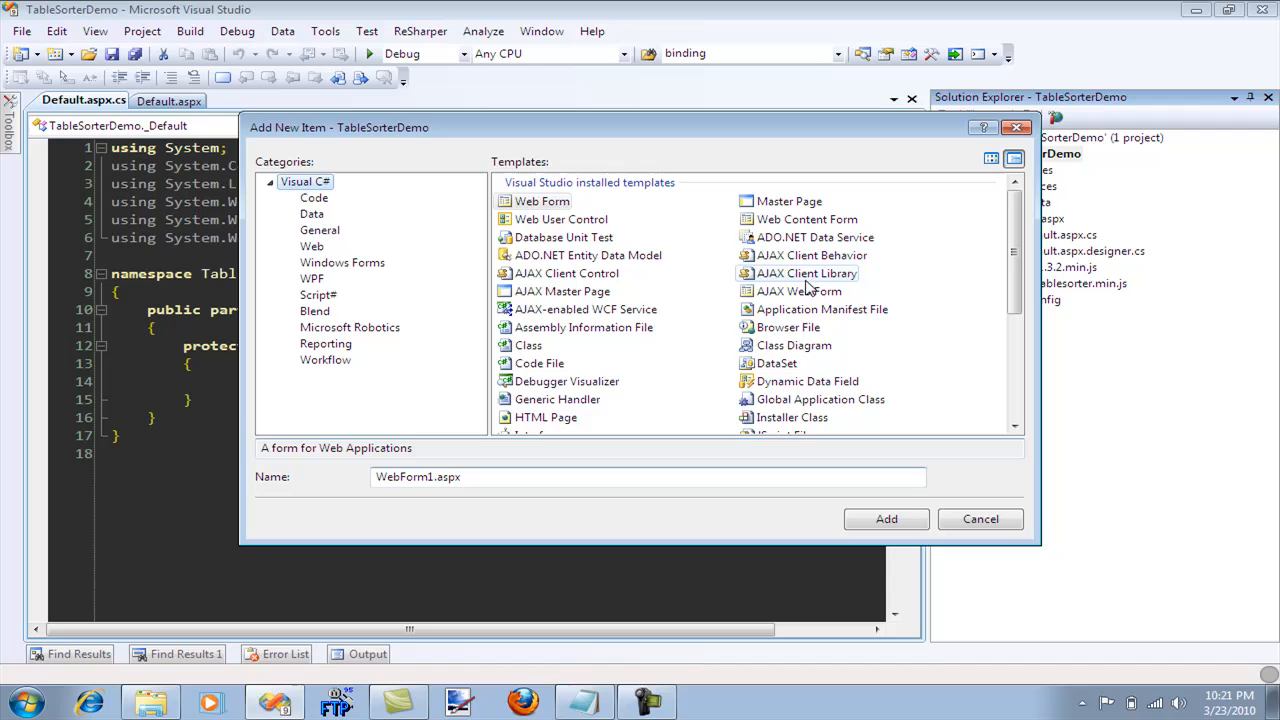
pyautogui.scroll(-3)
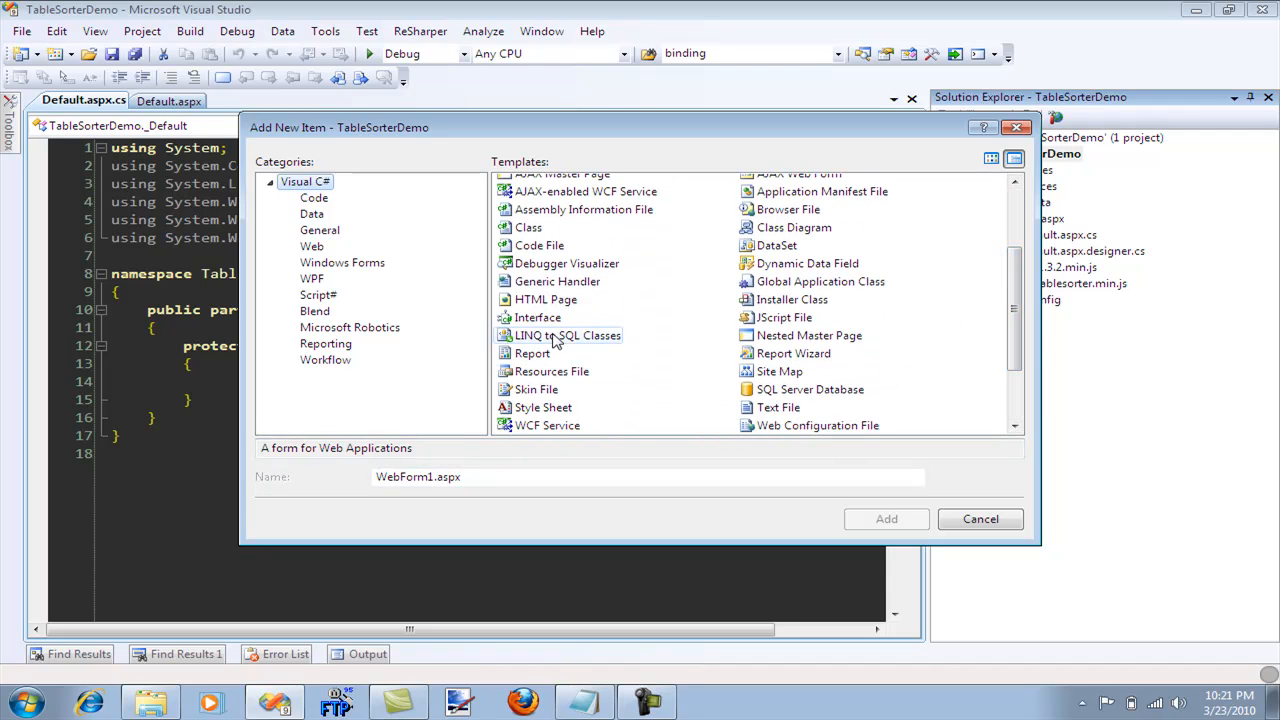
pyautogui.click(568, 335)
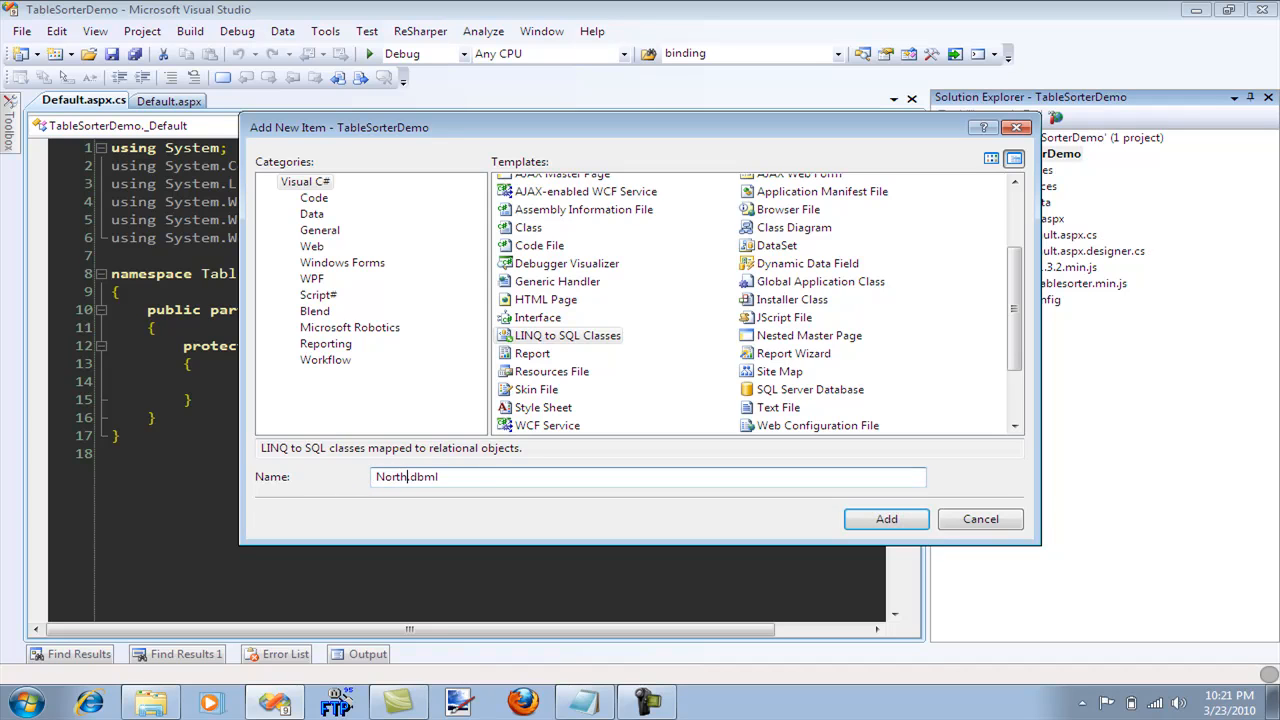
pyautogui.write('wind')
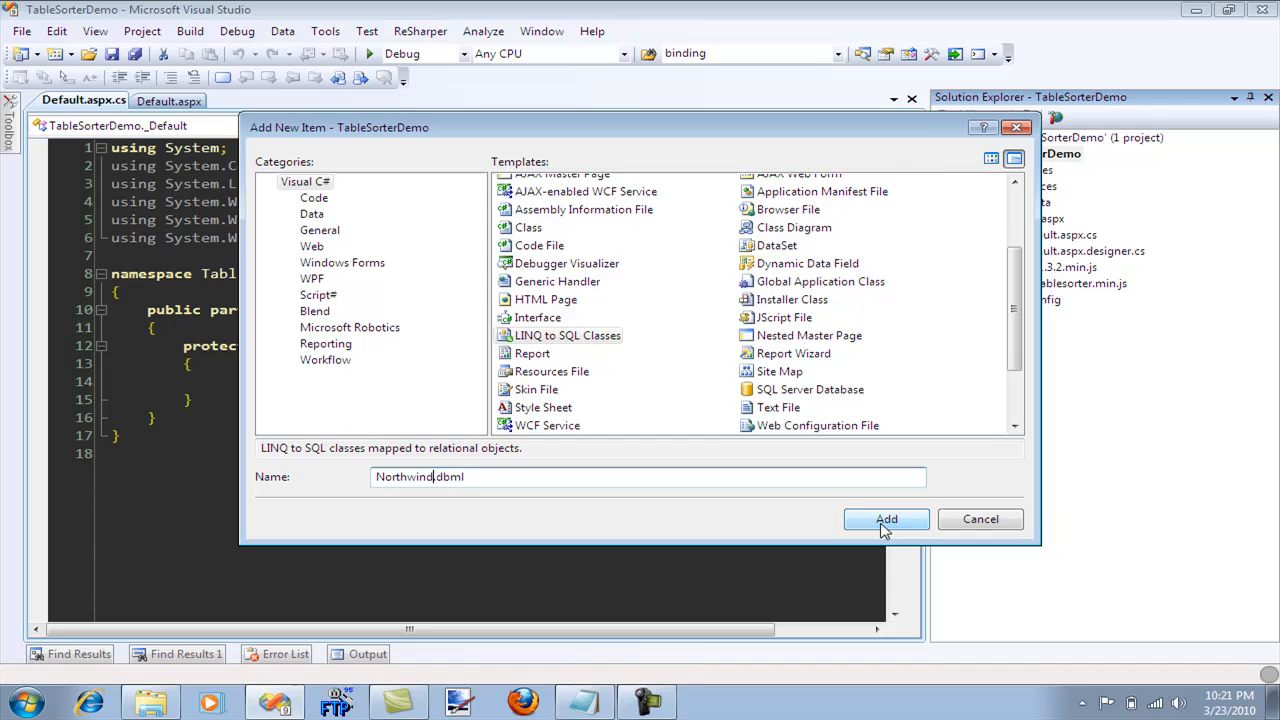
pyautogui.click(886, 519)
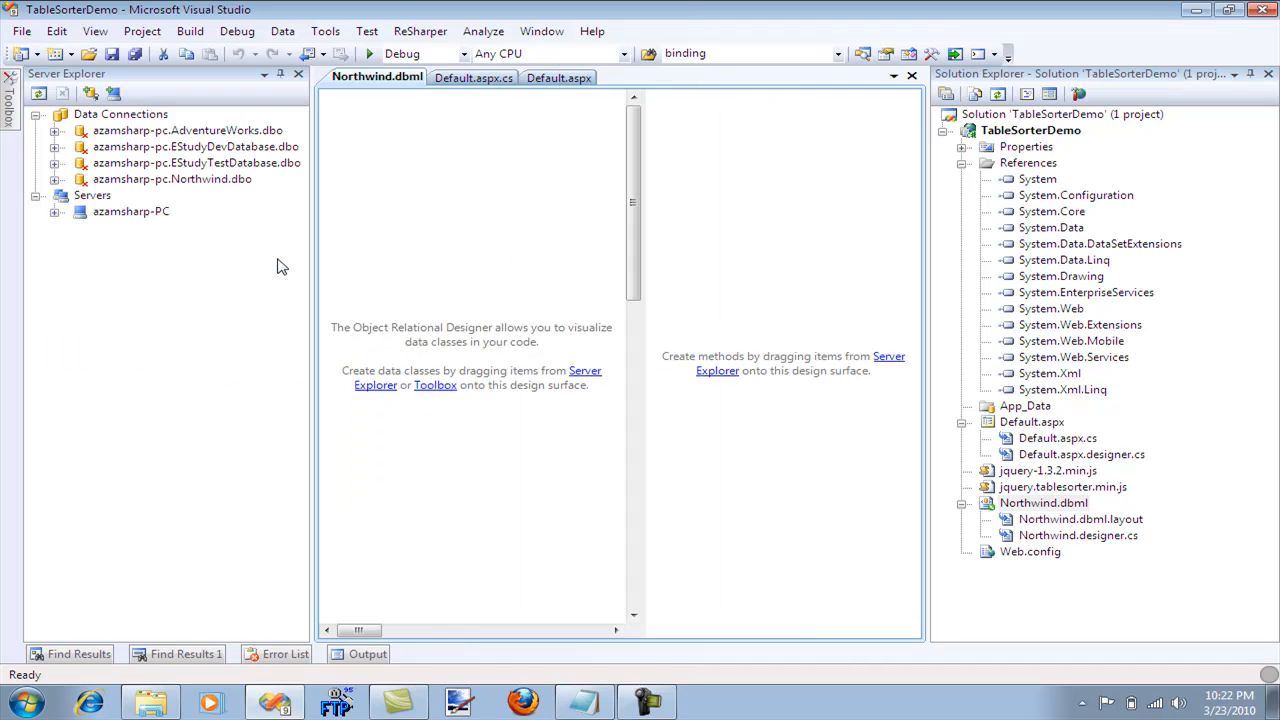
pyautogui.moveTo(137, 188)
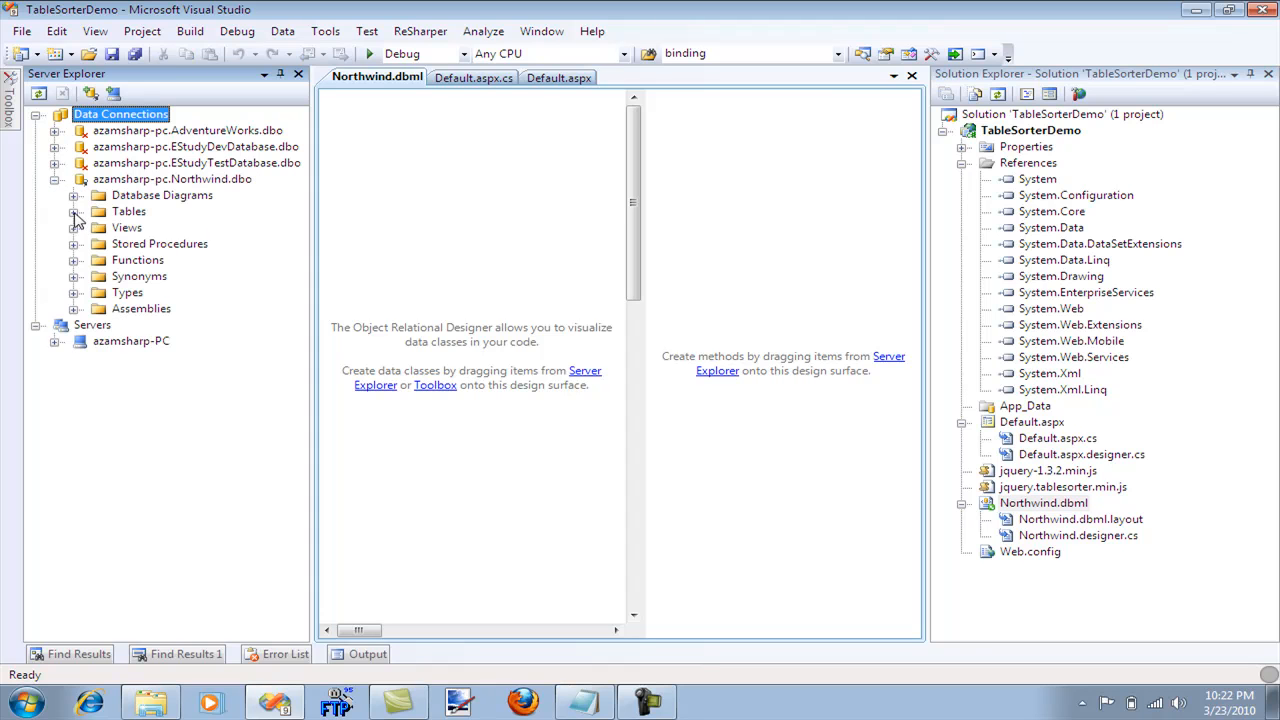
# In Server Explorer, expand Northwind's Tables folder and the Customers table to show its columns
pyautogui.click(75, 211)
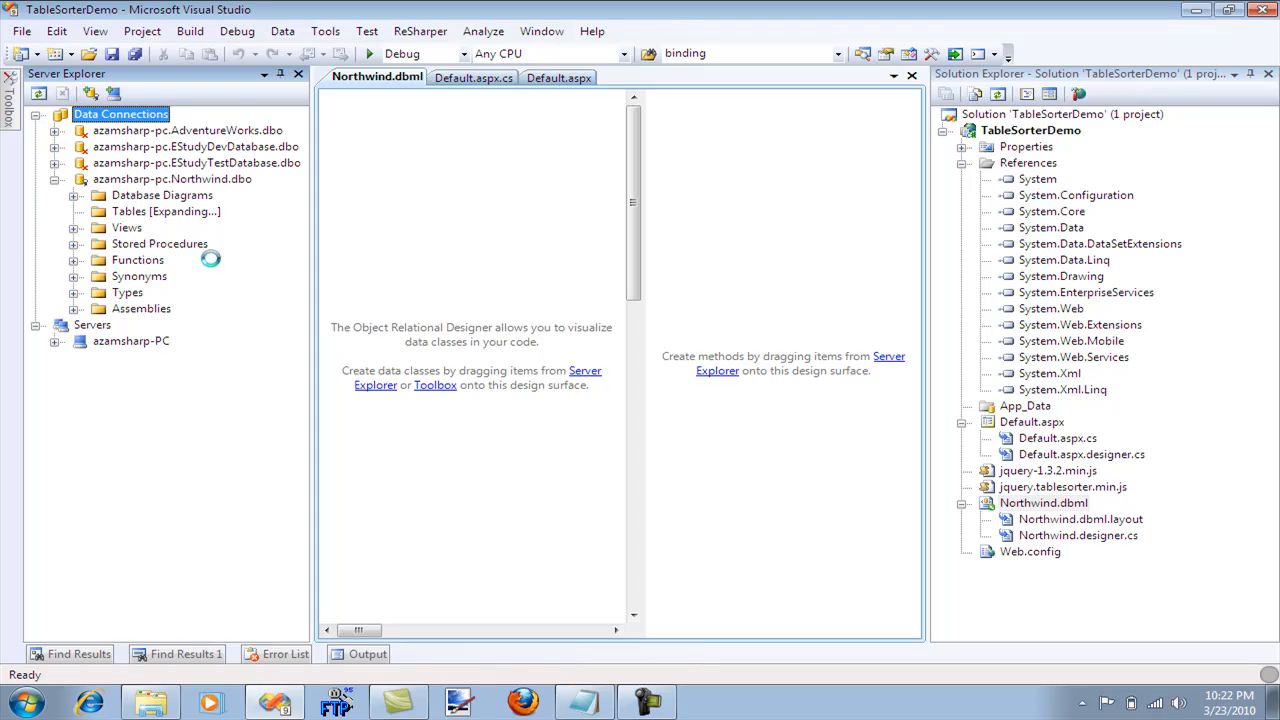
pyautogui.click(75, 211)
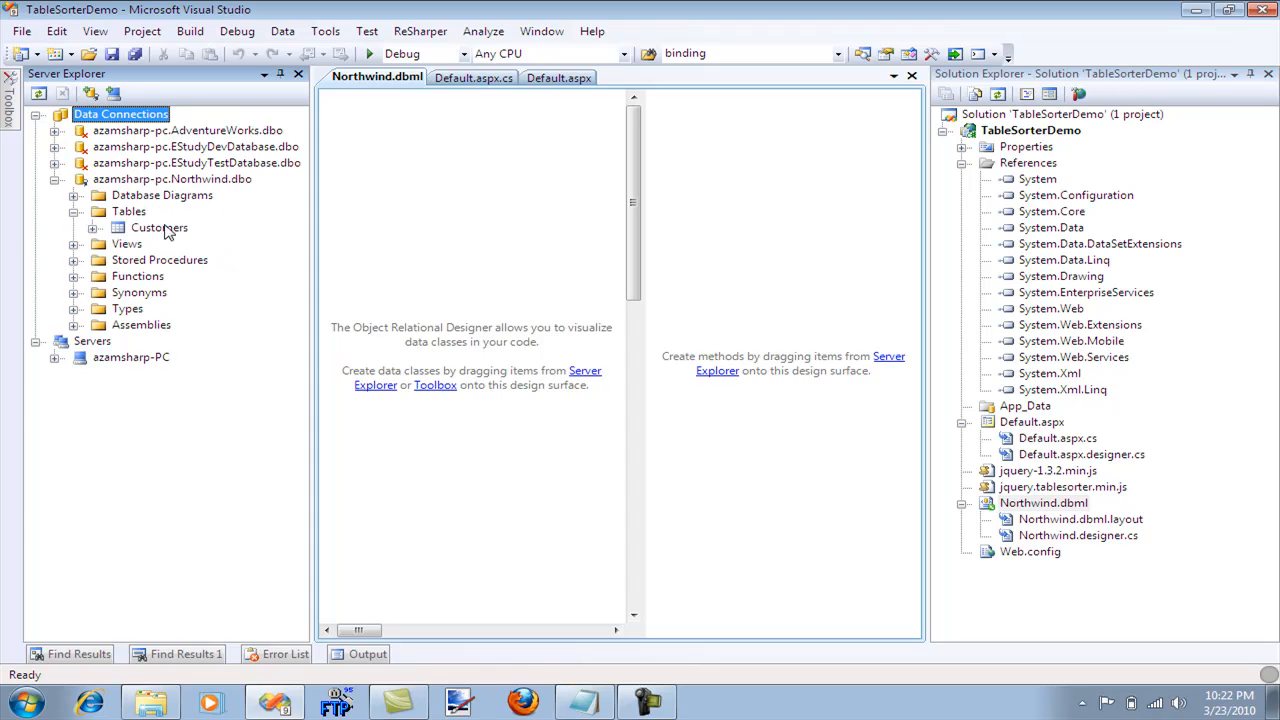
pyautogui.click(93, 227)
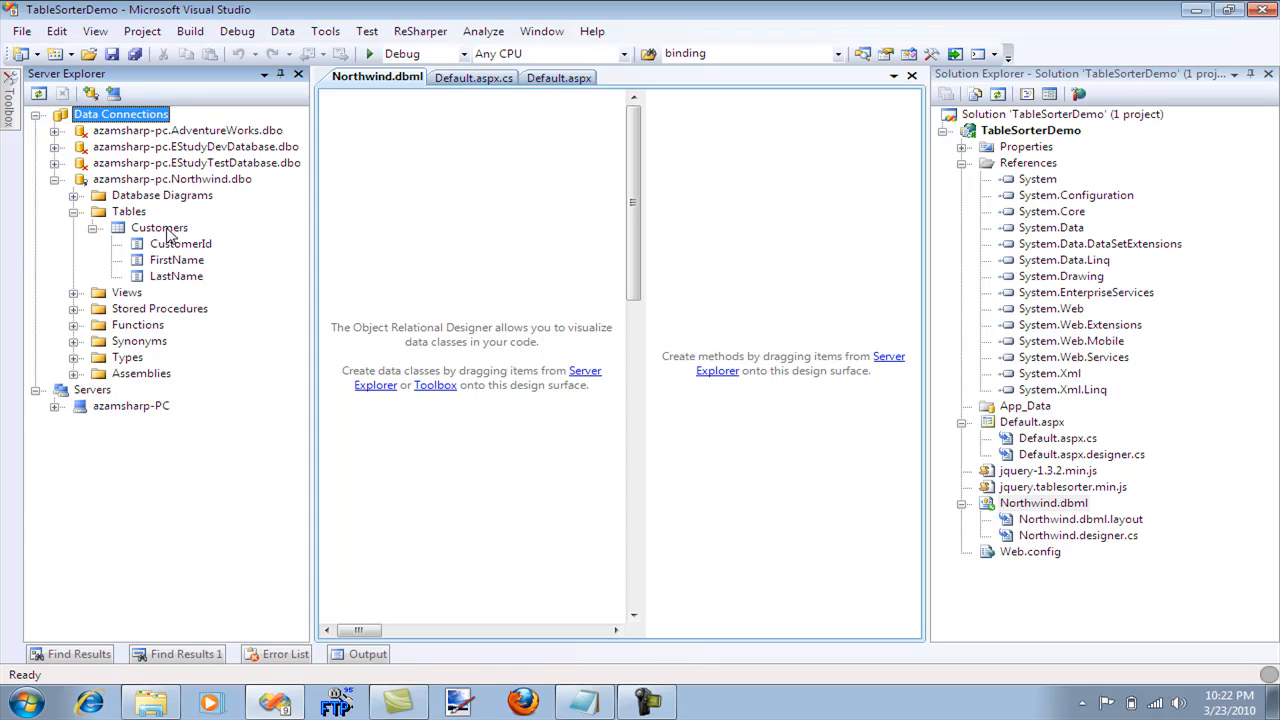
pyautogui.click(159, 228)
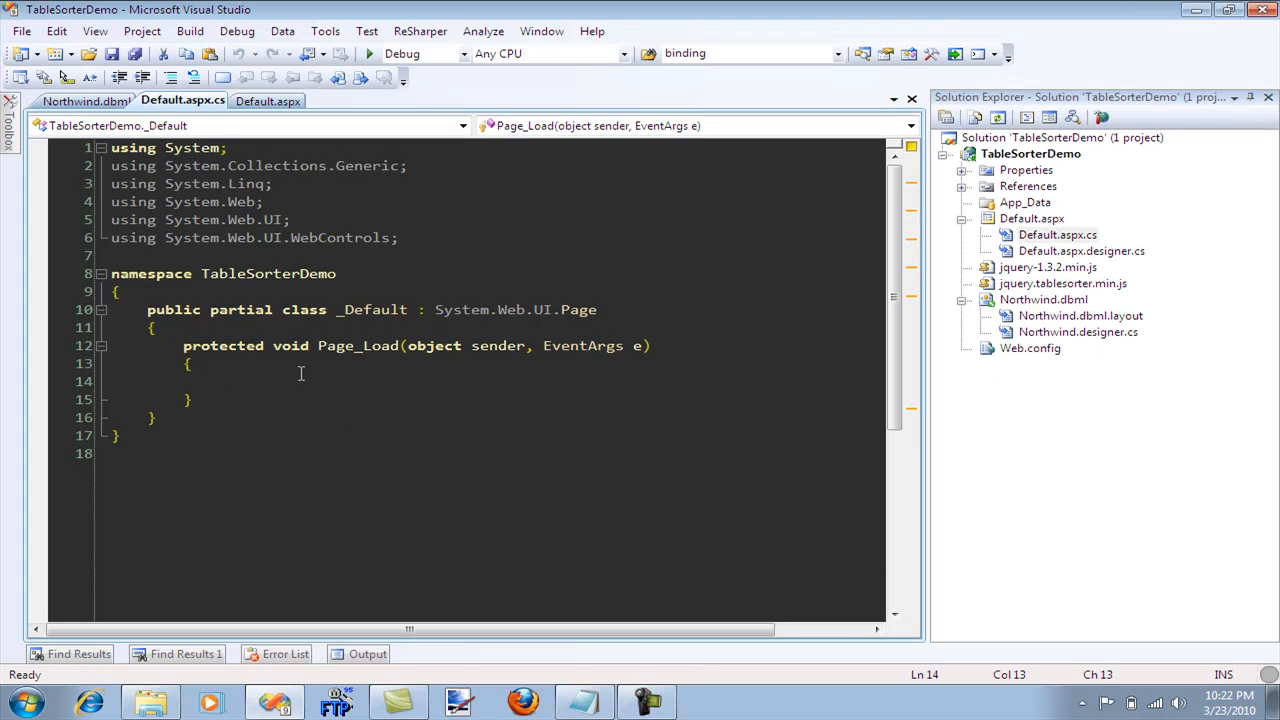
# Make Page_Load call BindData() when the page is not a postback
pyautogui.write('if(!Page')
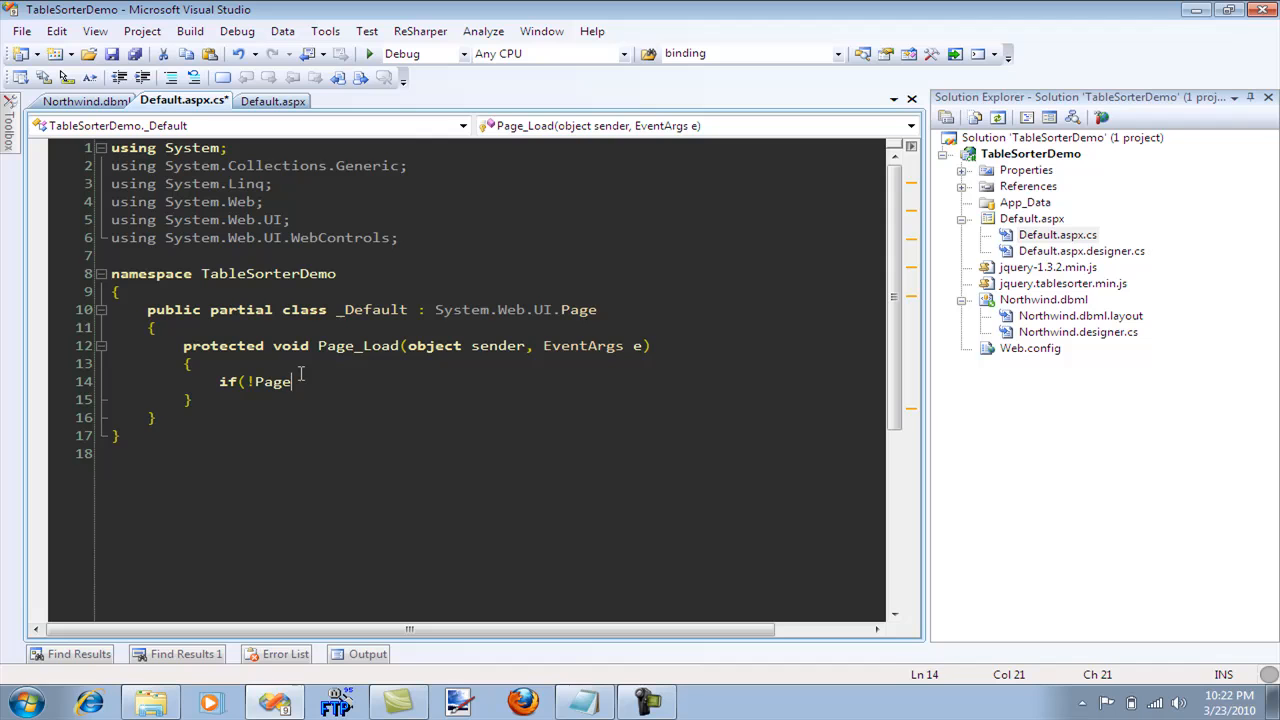
pyautogui.write('.IsPostBack')
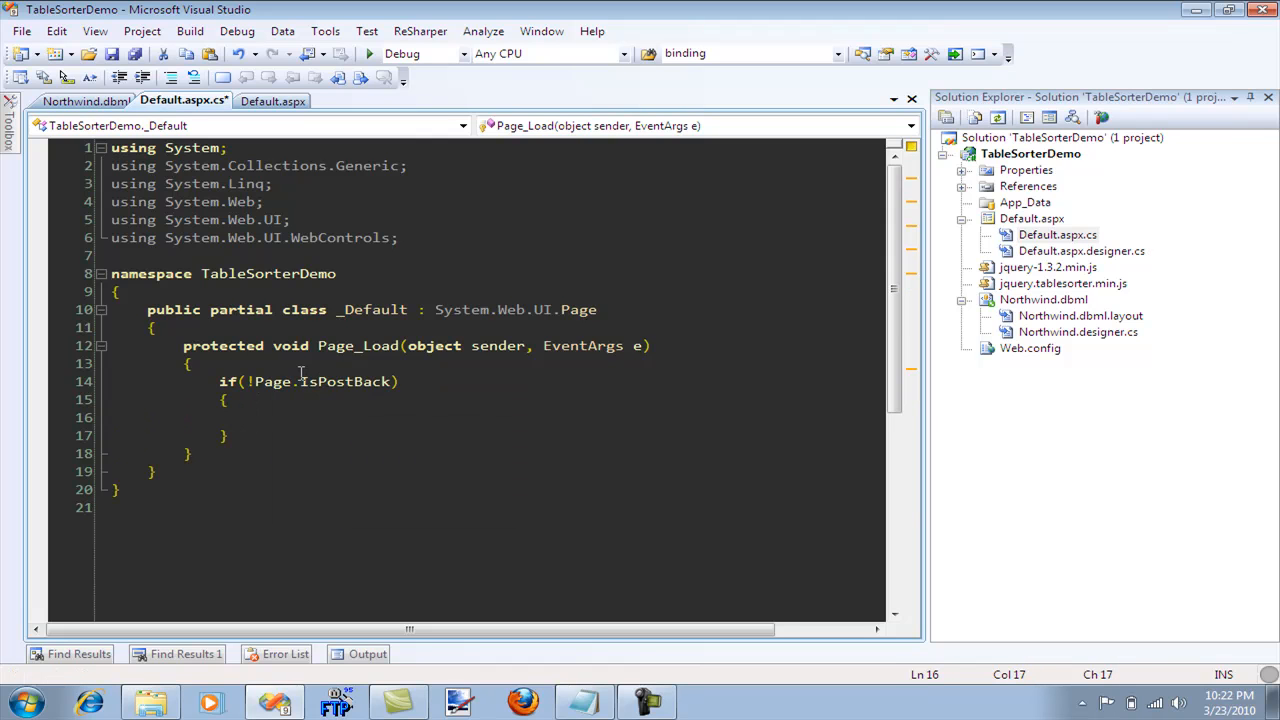
pyautogui.write('BindData();')
pyautogui.write('using(var db = new ')
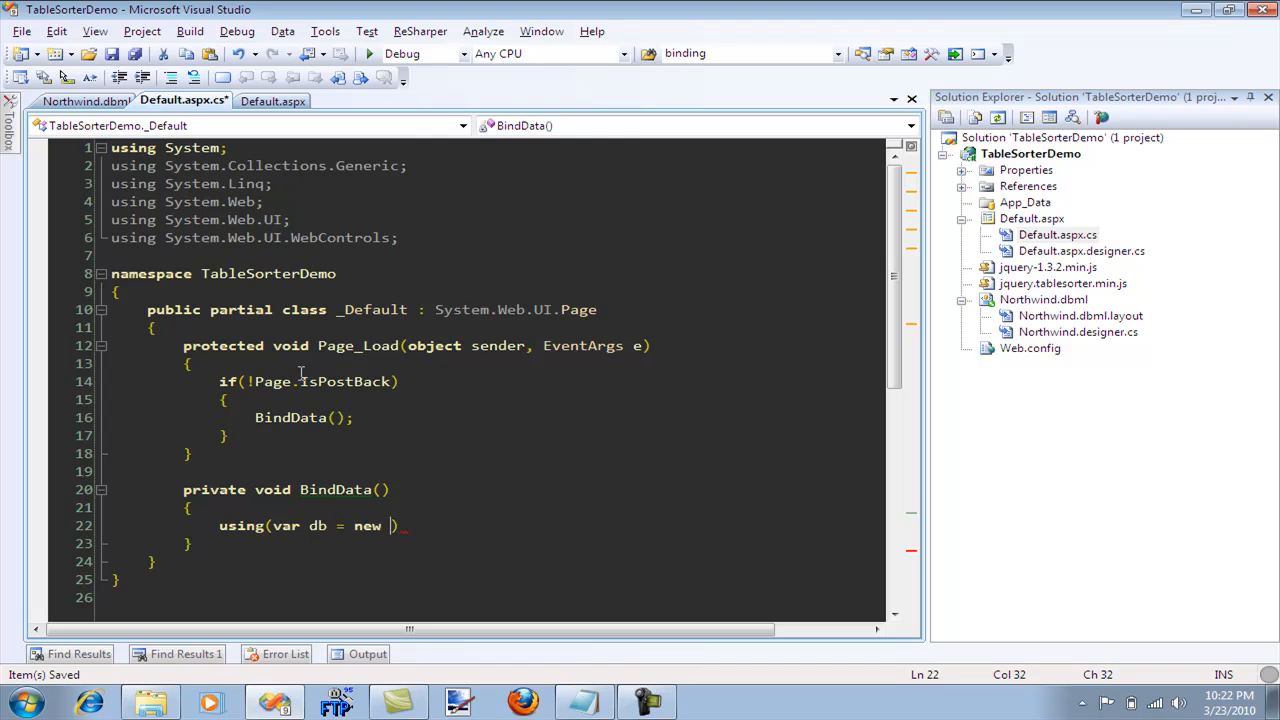
# In BindData, set gv1.DataSource to 'from c in db.Customers select c' and call gv1.DataBind()
pyautogui.write('NorthwindDataContext()')
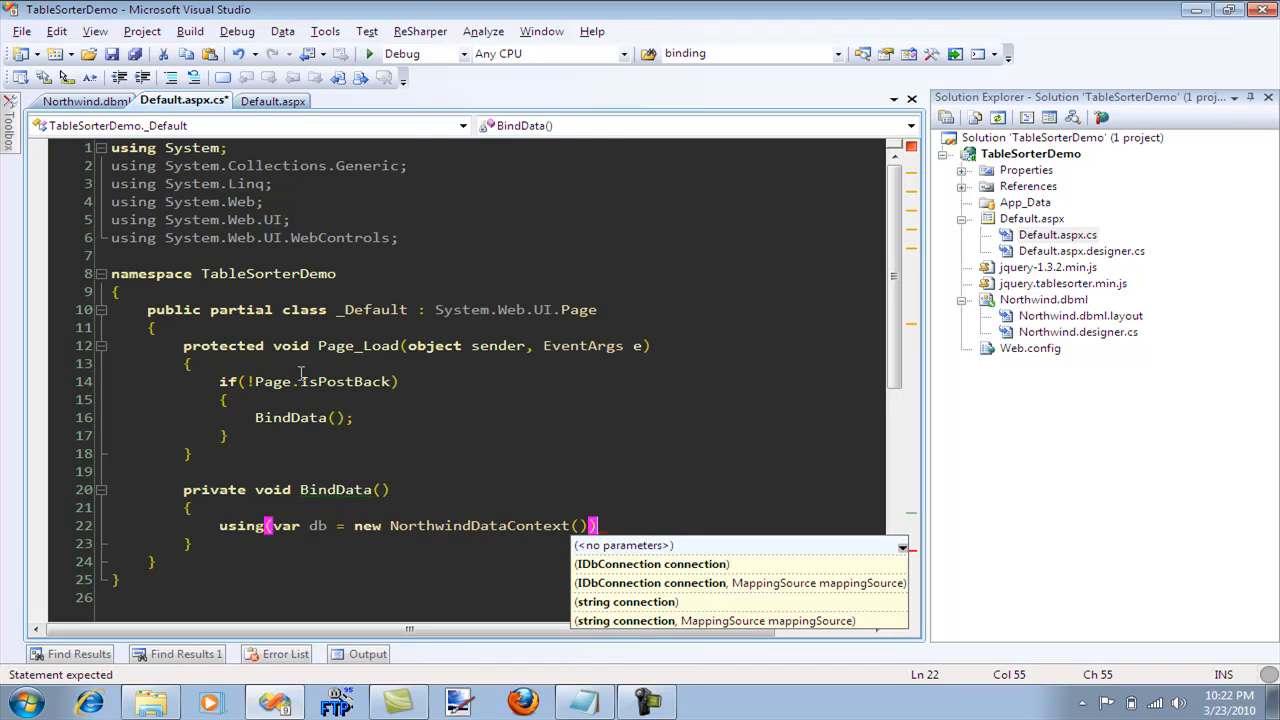
pyautogui.write('gv1.DataSource =')
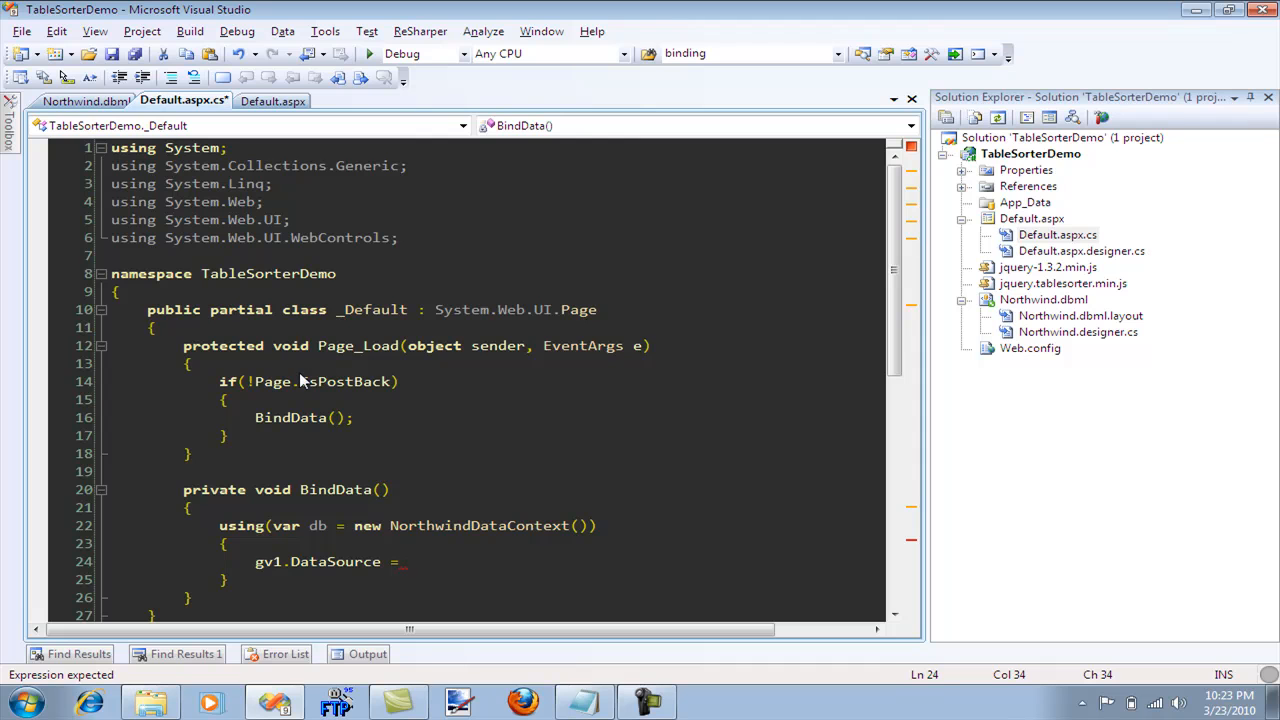
pyautogui.write('from c in fb.')
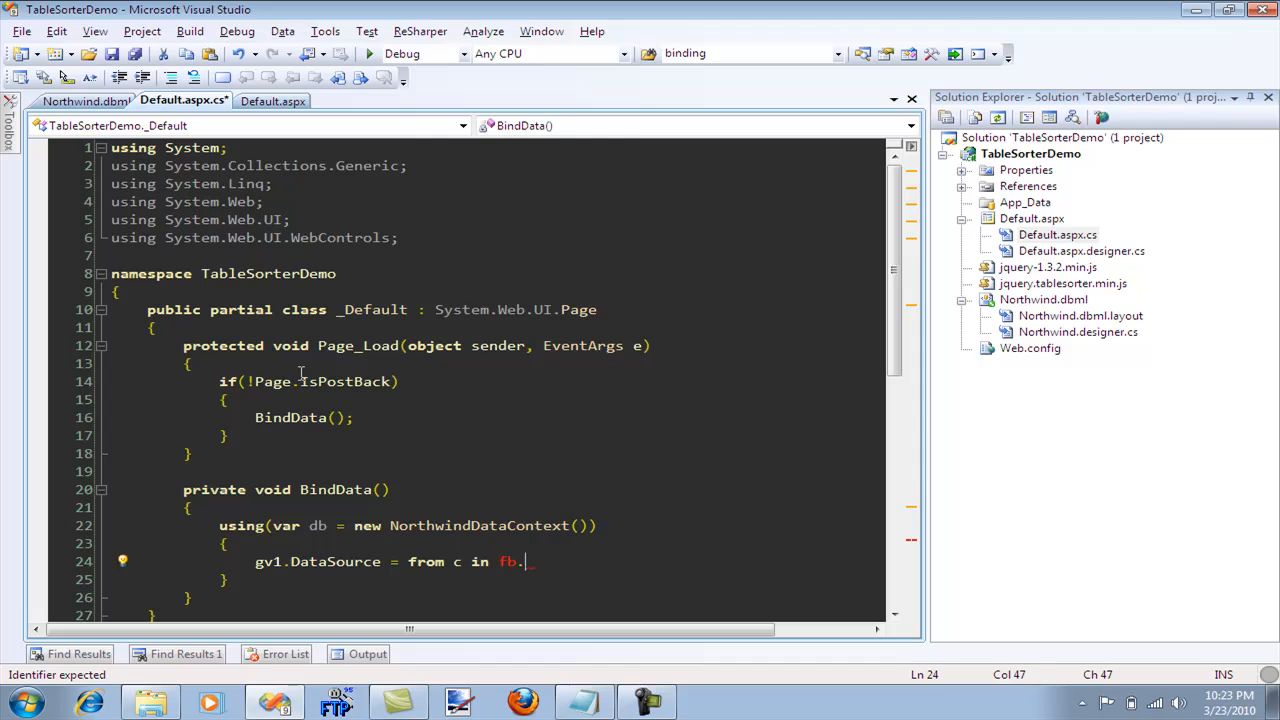
pyautogui.write('db')
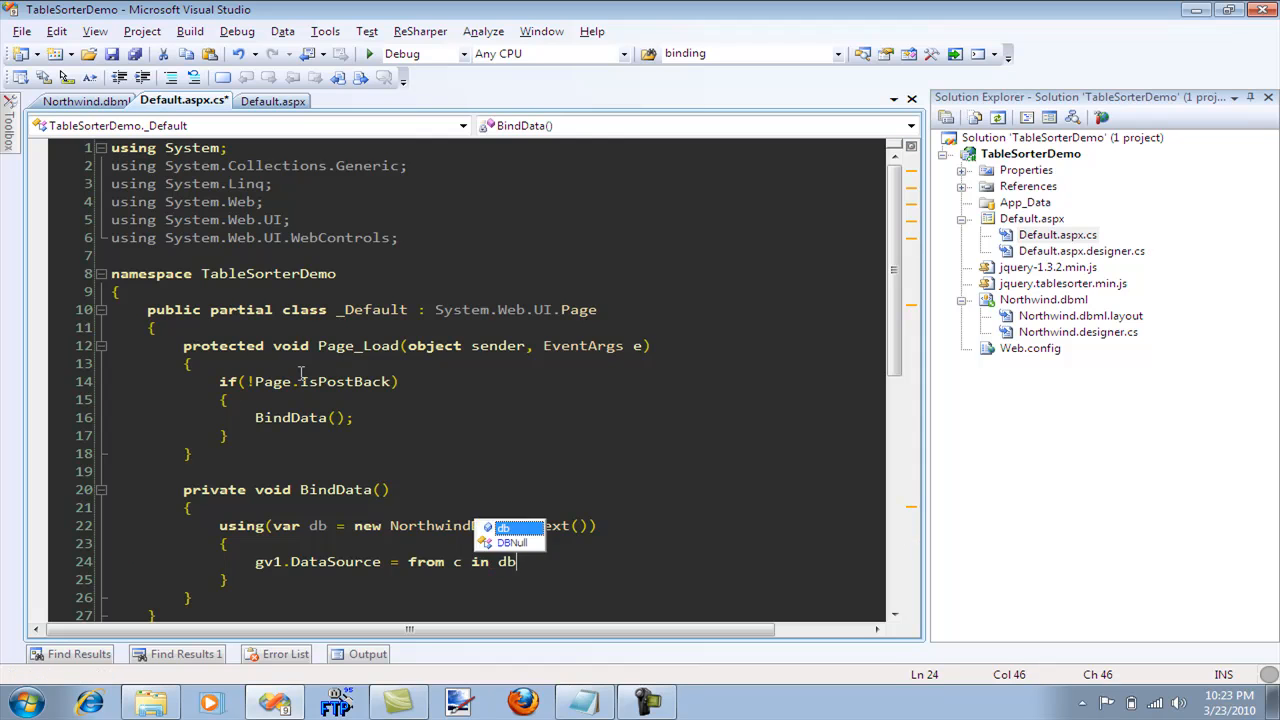
pyautogui.write('.c')
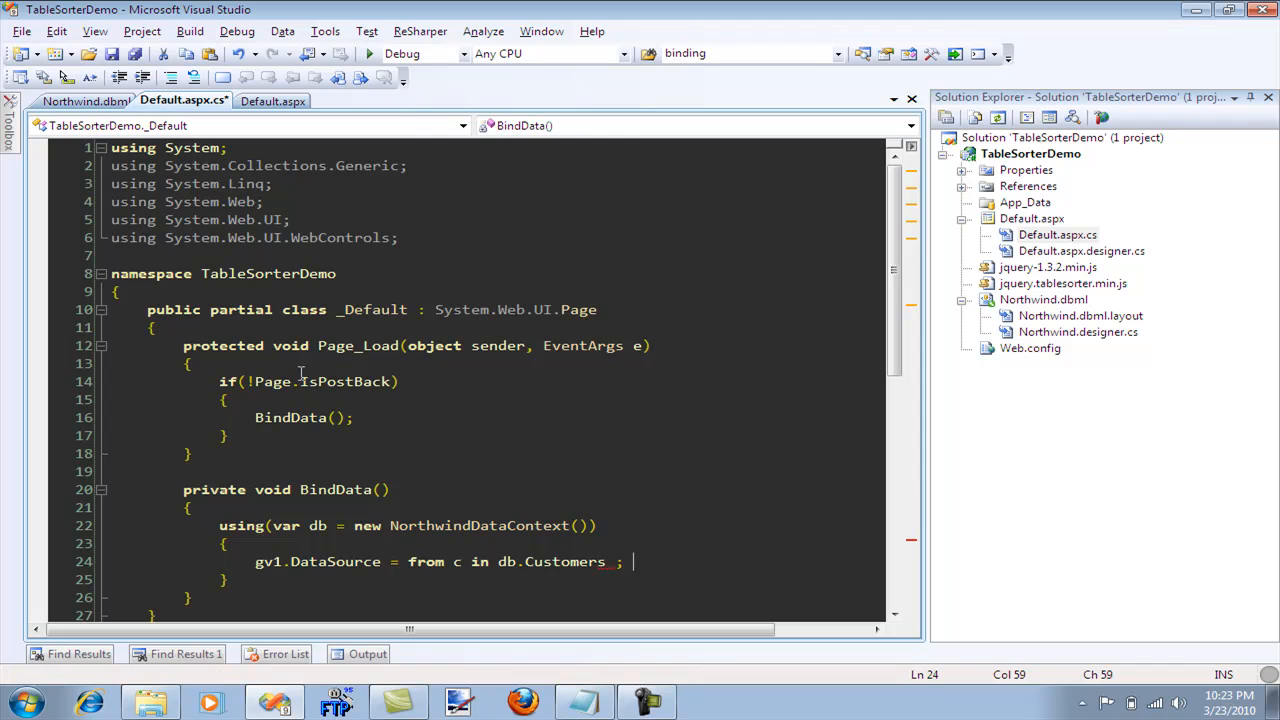
pyautogui.write('selet')
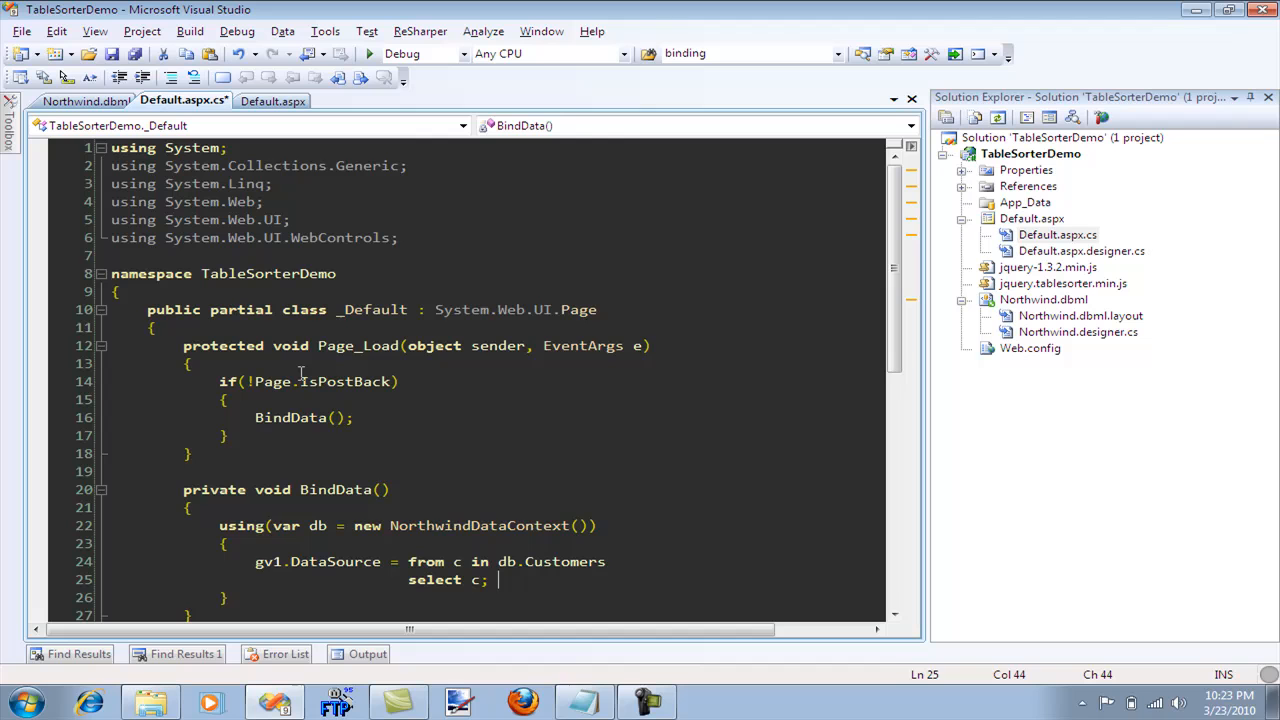
pyautogui.write('gv1')
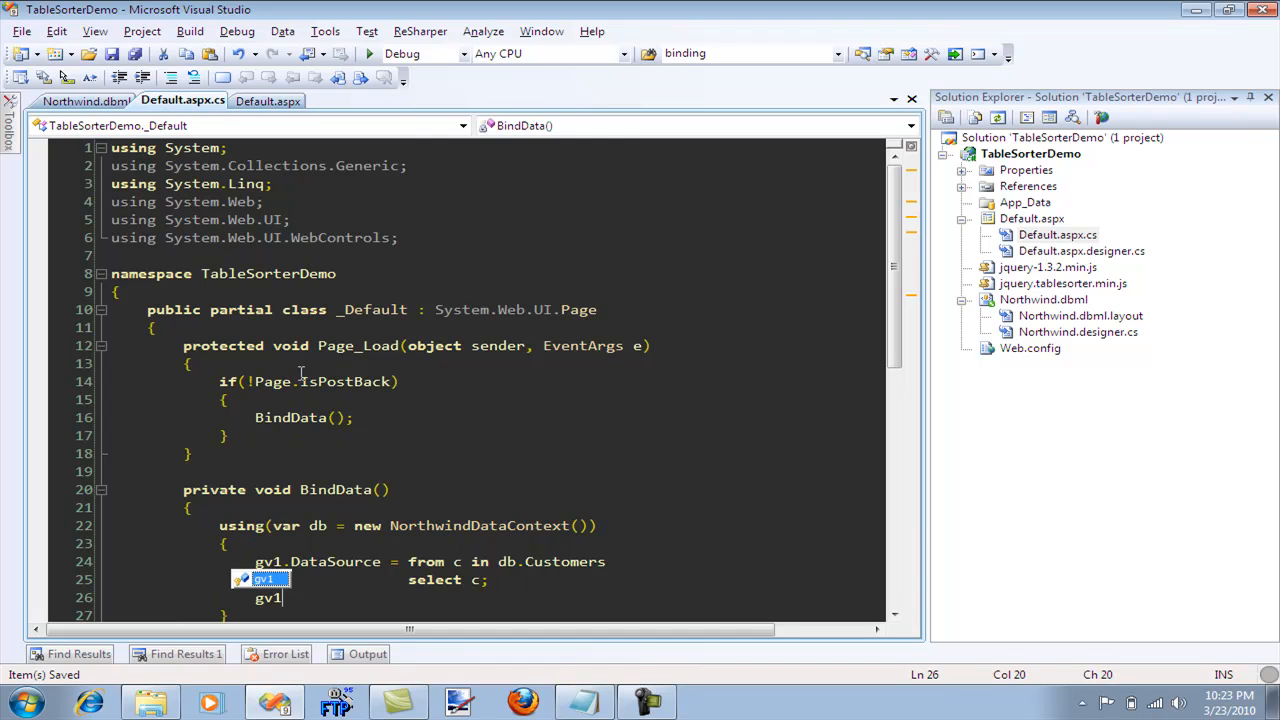
pyautogui.write('.da')
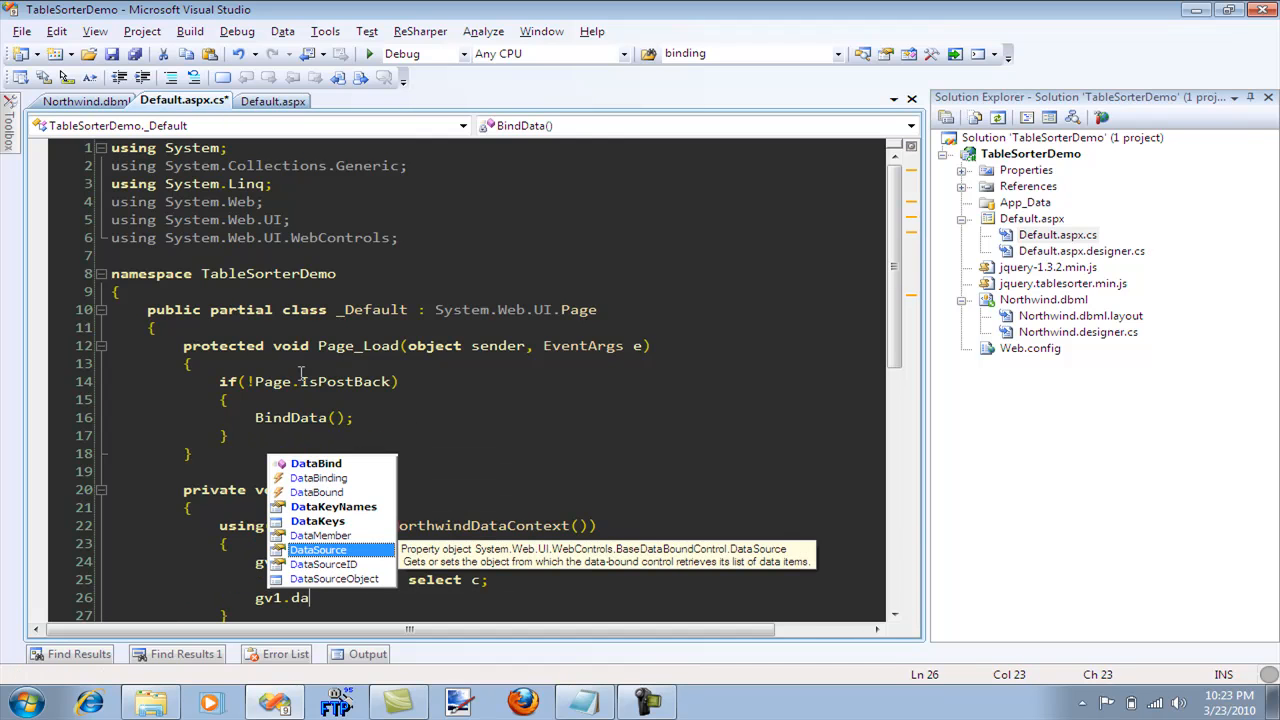
pyautogui.write('taBind();')
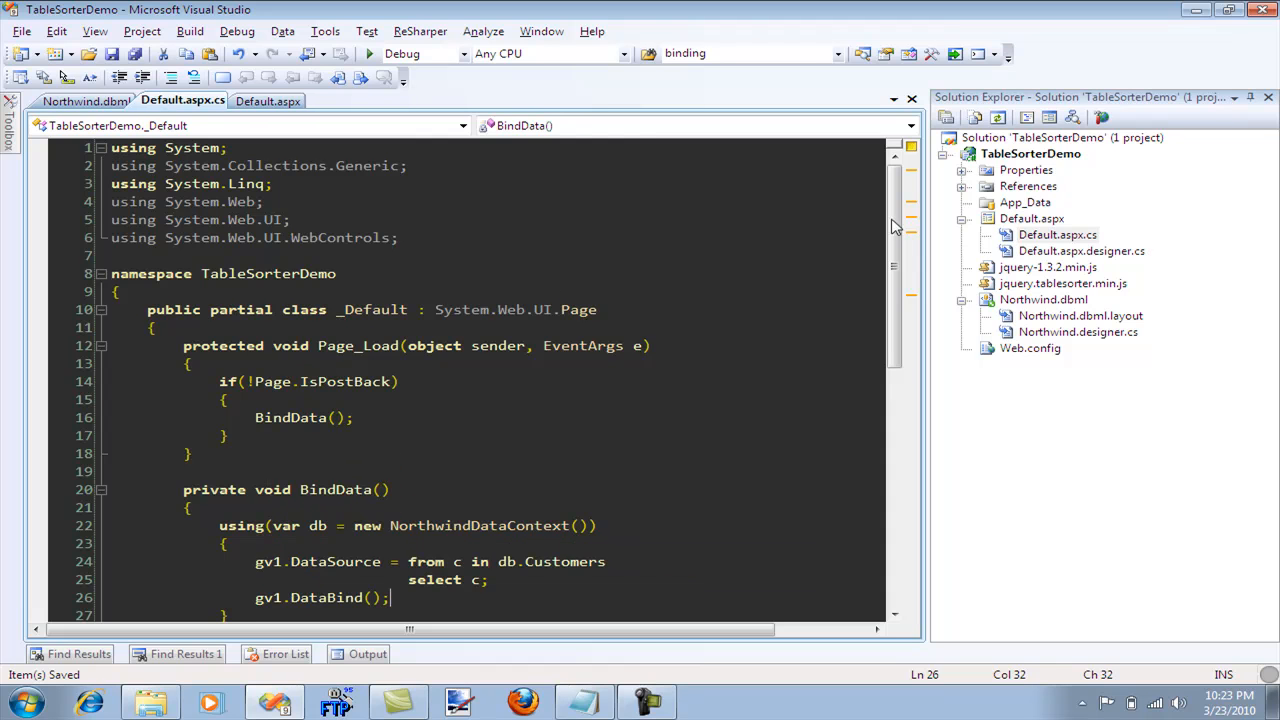
# Change gv1's AutoGenerateColumns to true, view the page in Firefox, then close it
pyautogui.click(268, 100)
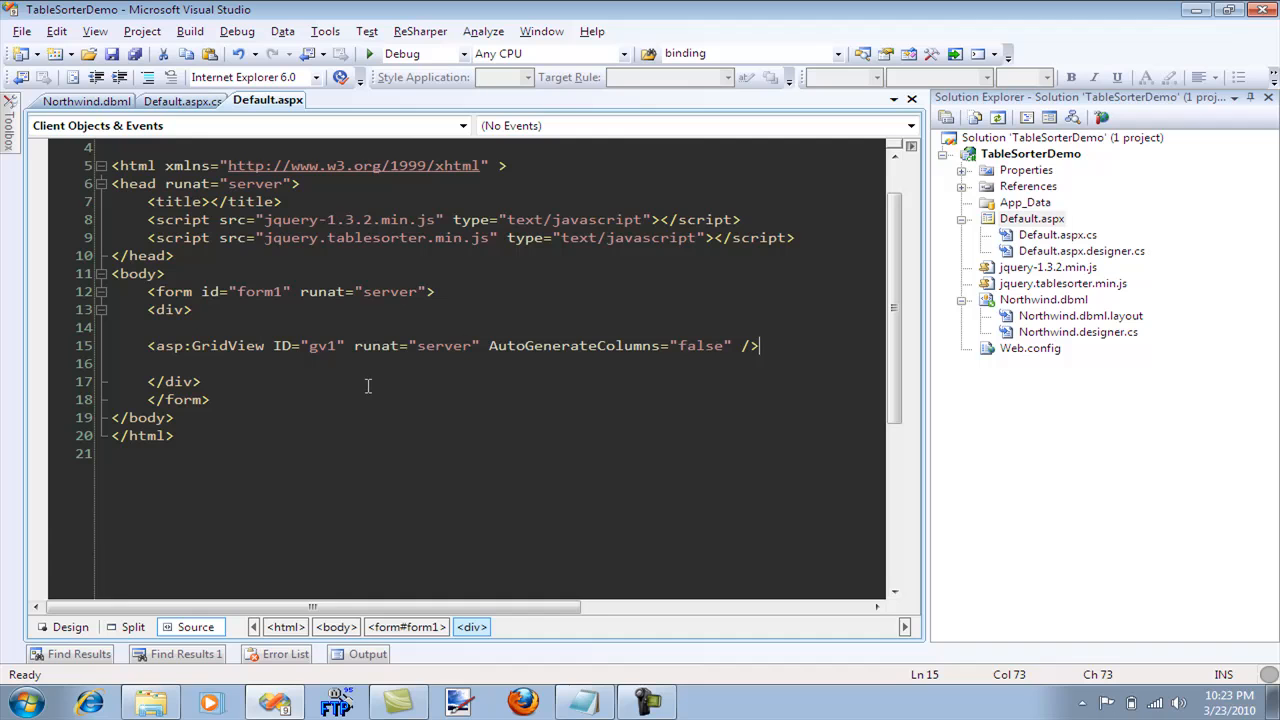
pyautogui.doubleClick(700, 345)
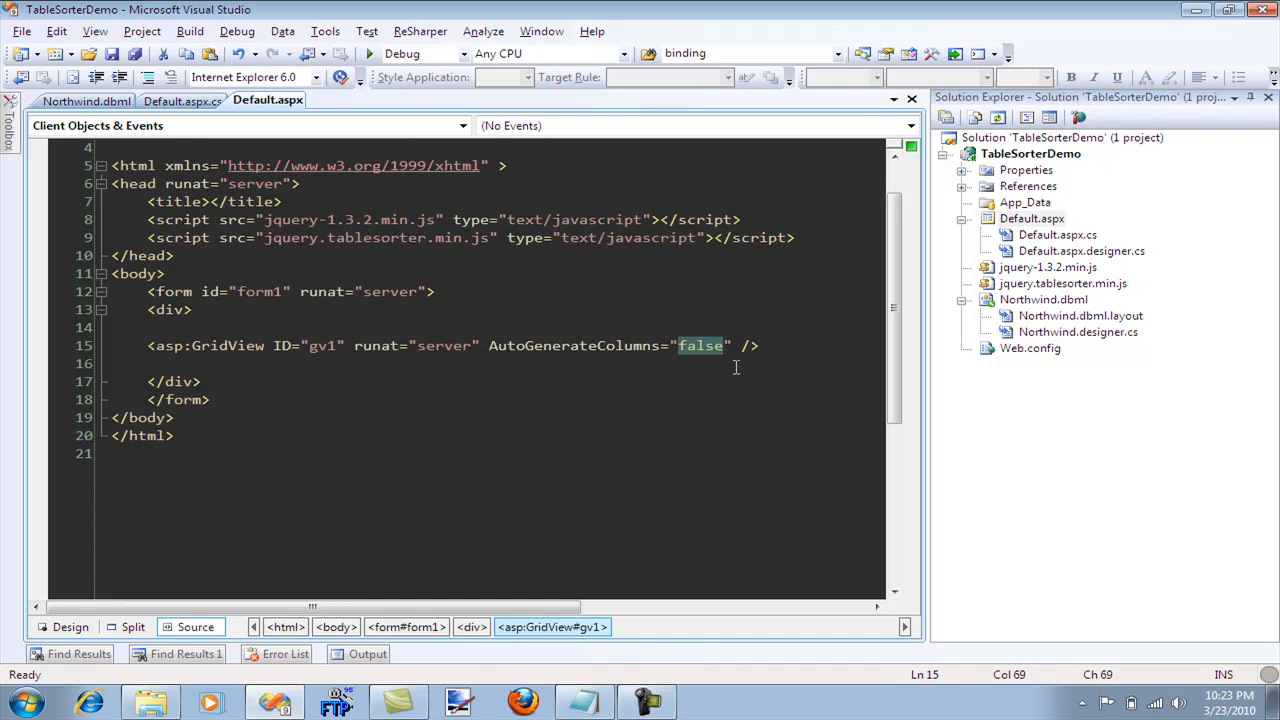
pyautogui.write('true')
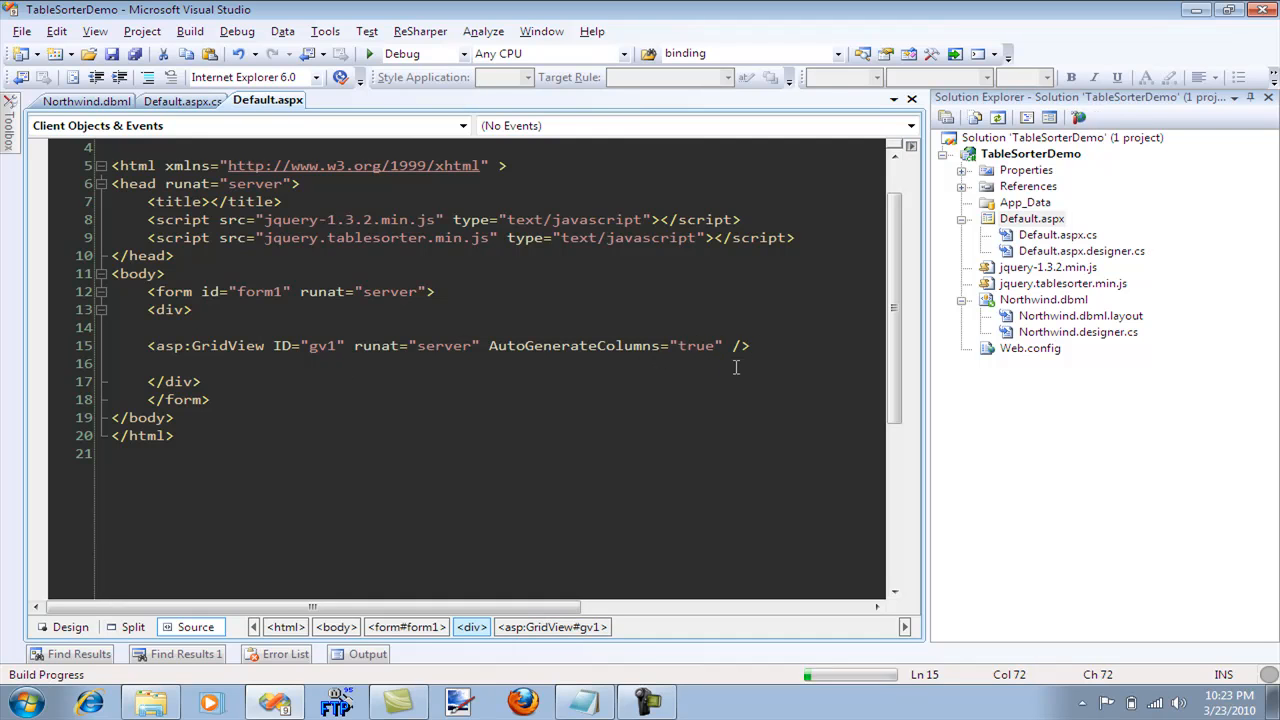
pyautogui.rightClick(1033, 218)
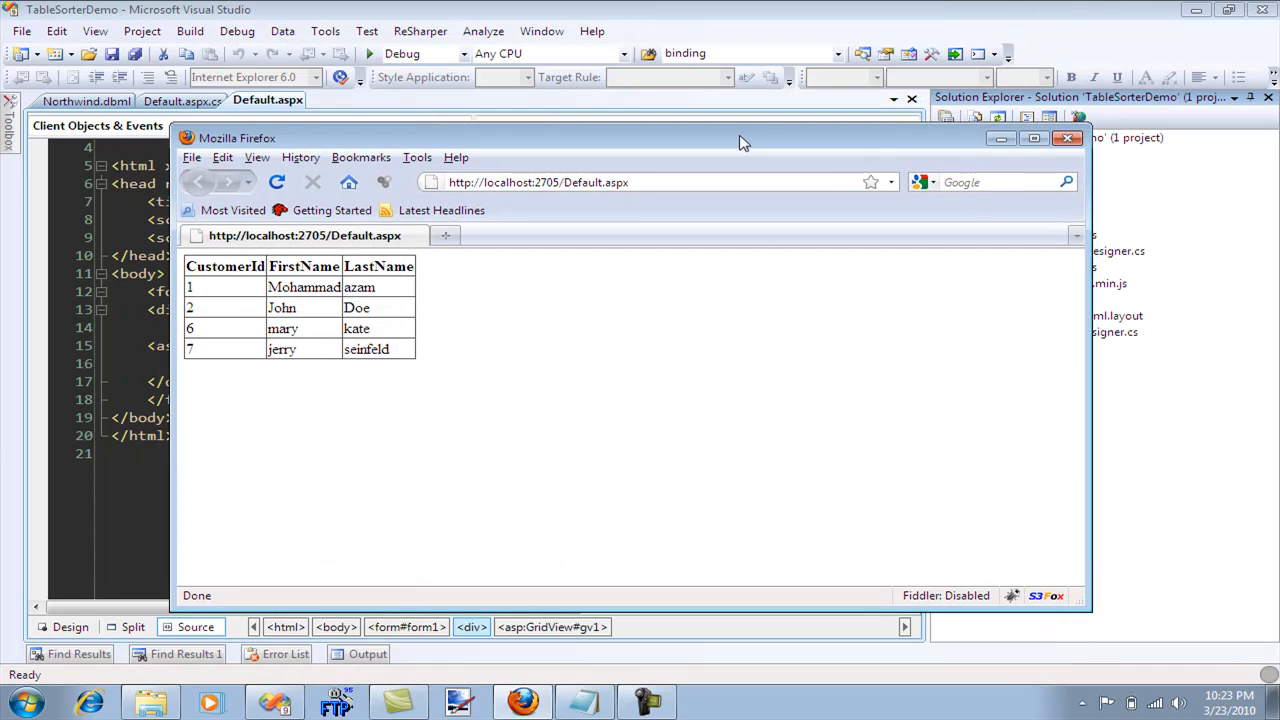
pyautogui.click(1067, 138)
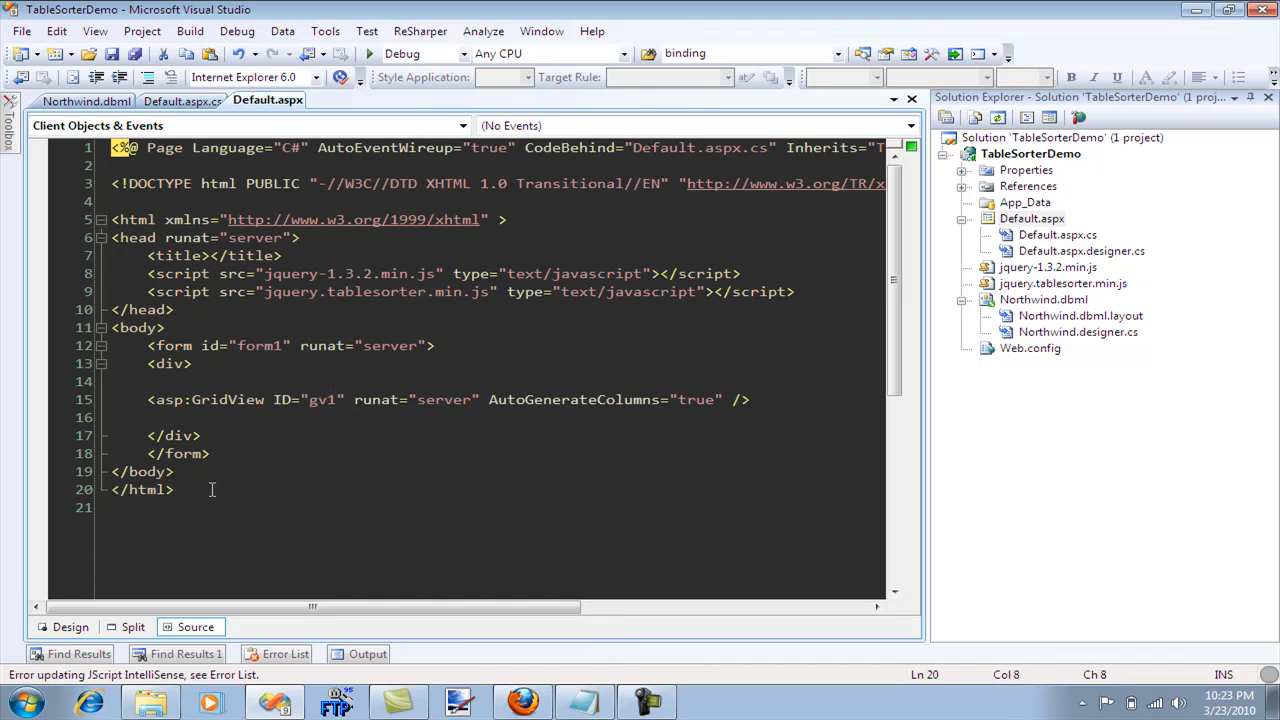
# Add a text/javascript script block running $("#gv1").tablesorter() on document ready
pyautogui.write('<script language="')
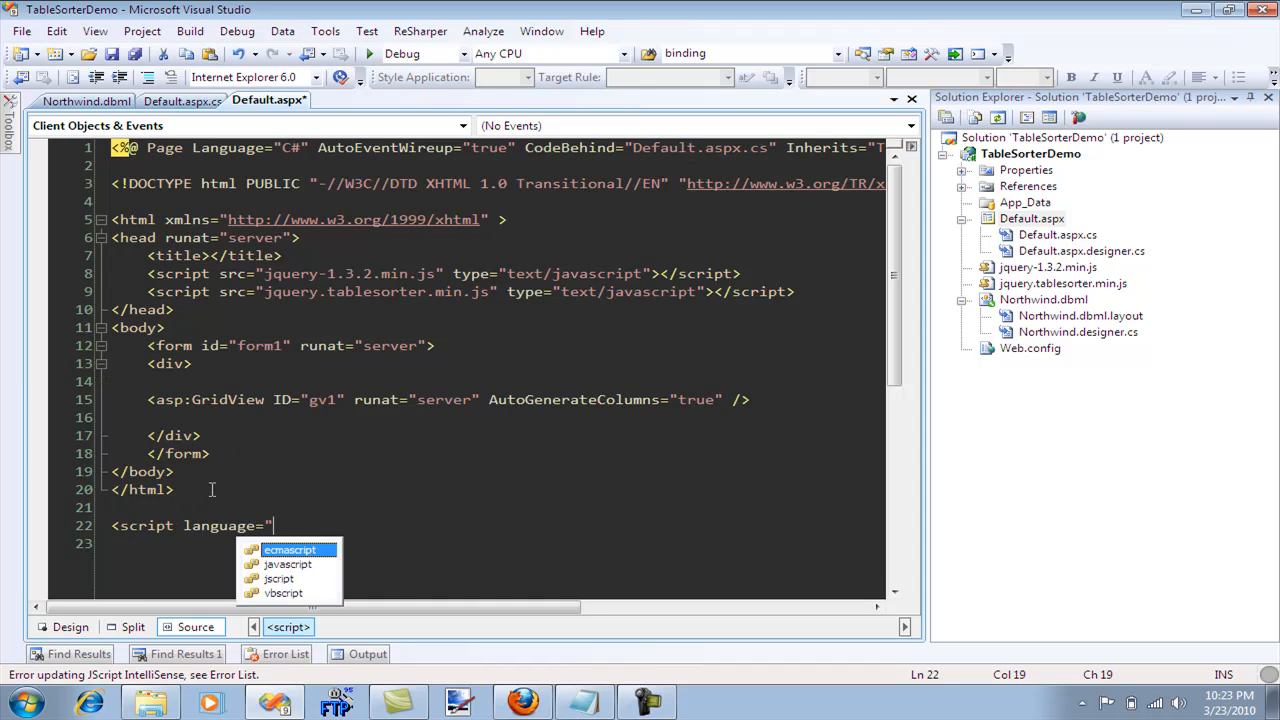
pyautogui.write('javascript" type="text/javascript">')
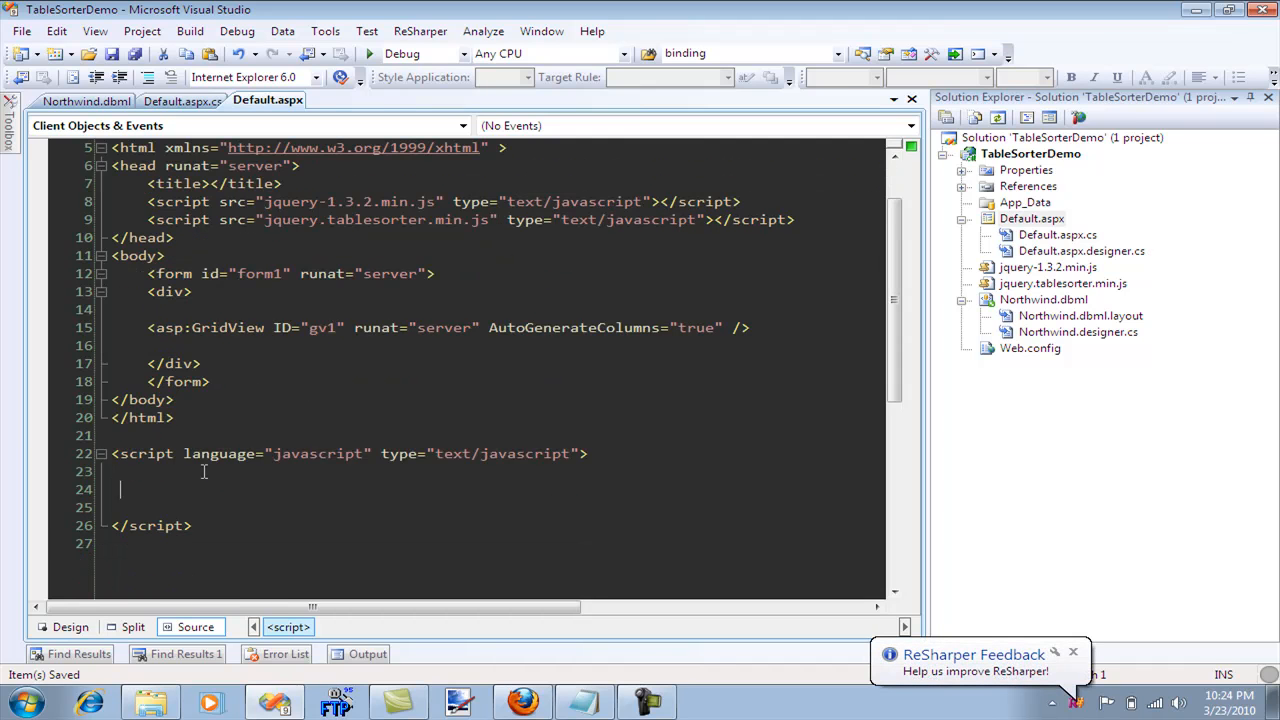
pyautogui.write('$(document')
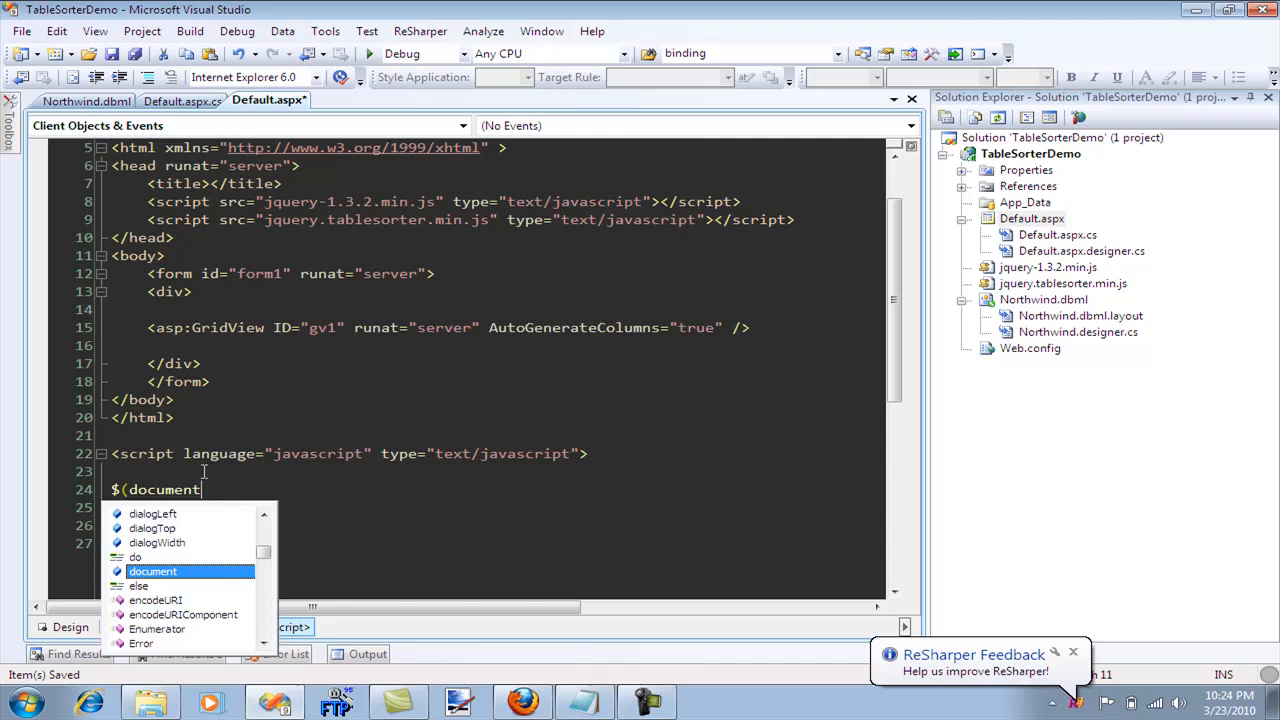
pyautogui.write(').ready(function(')
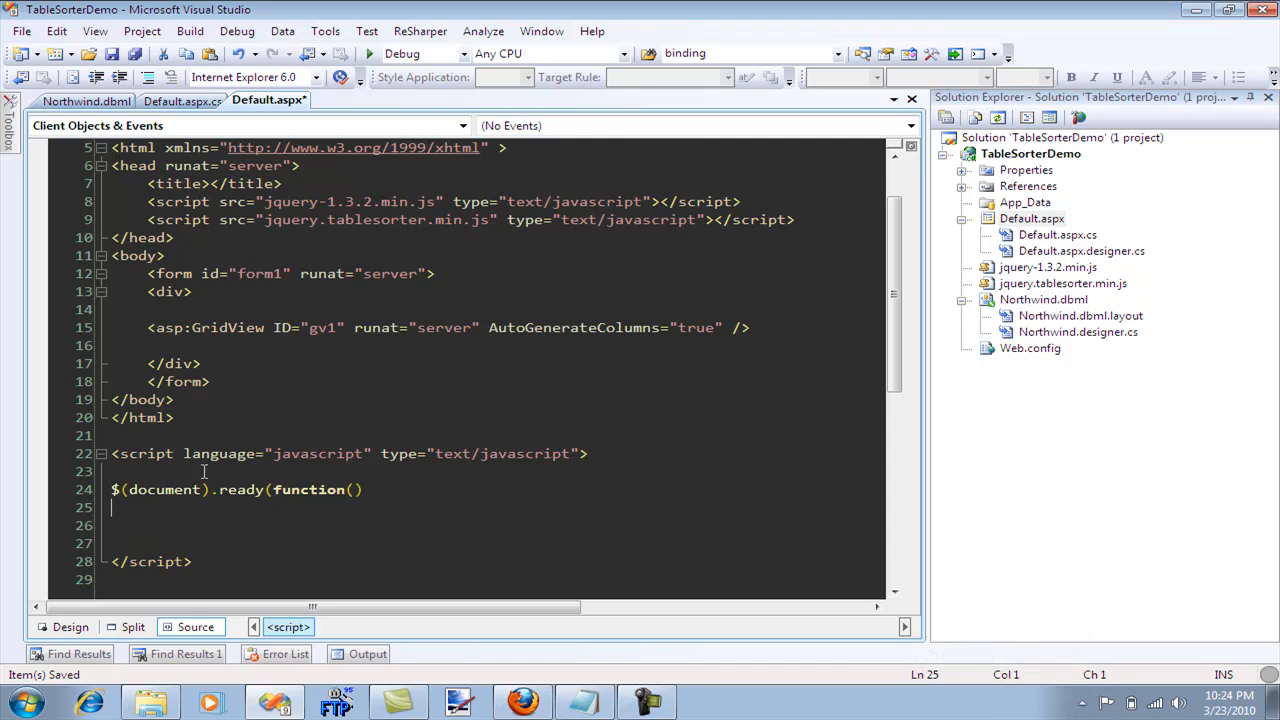
pyautogui.write('{')
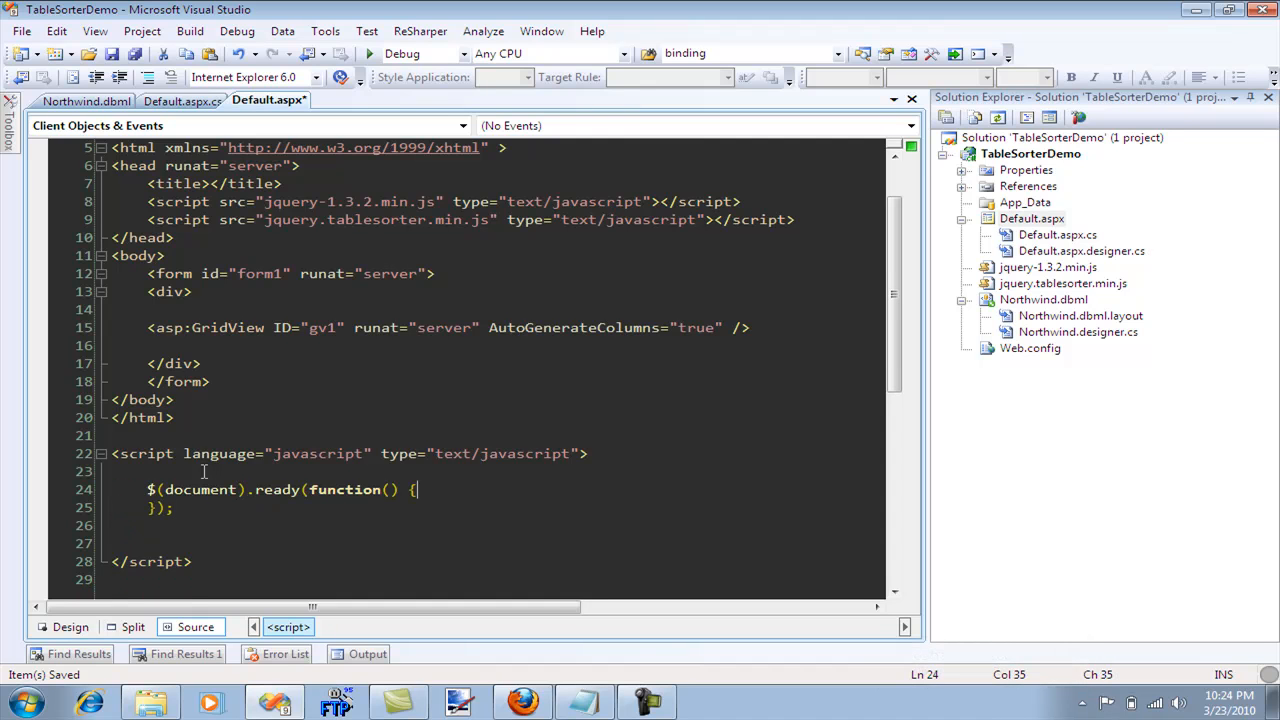
pyautogui.write('$')
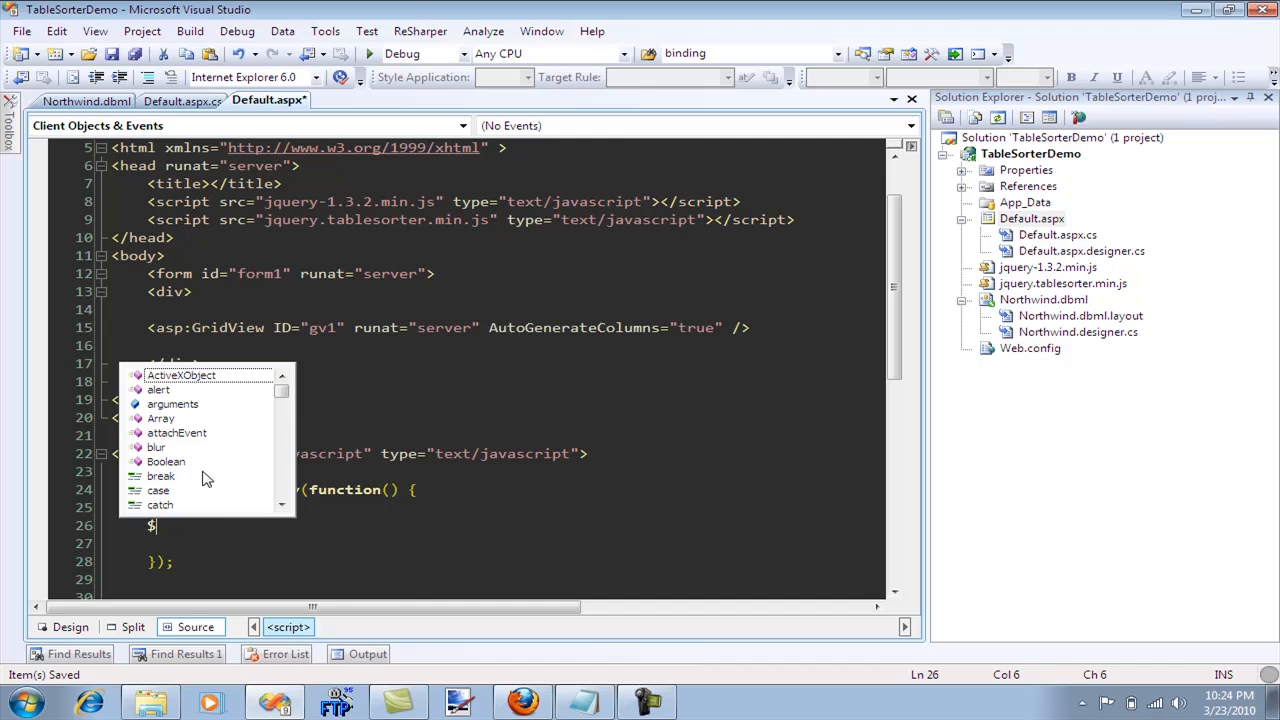
pyautogui.write('"gv1')
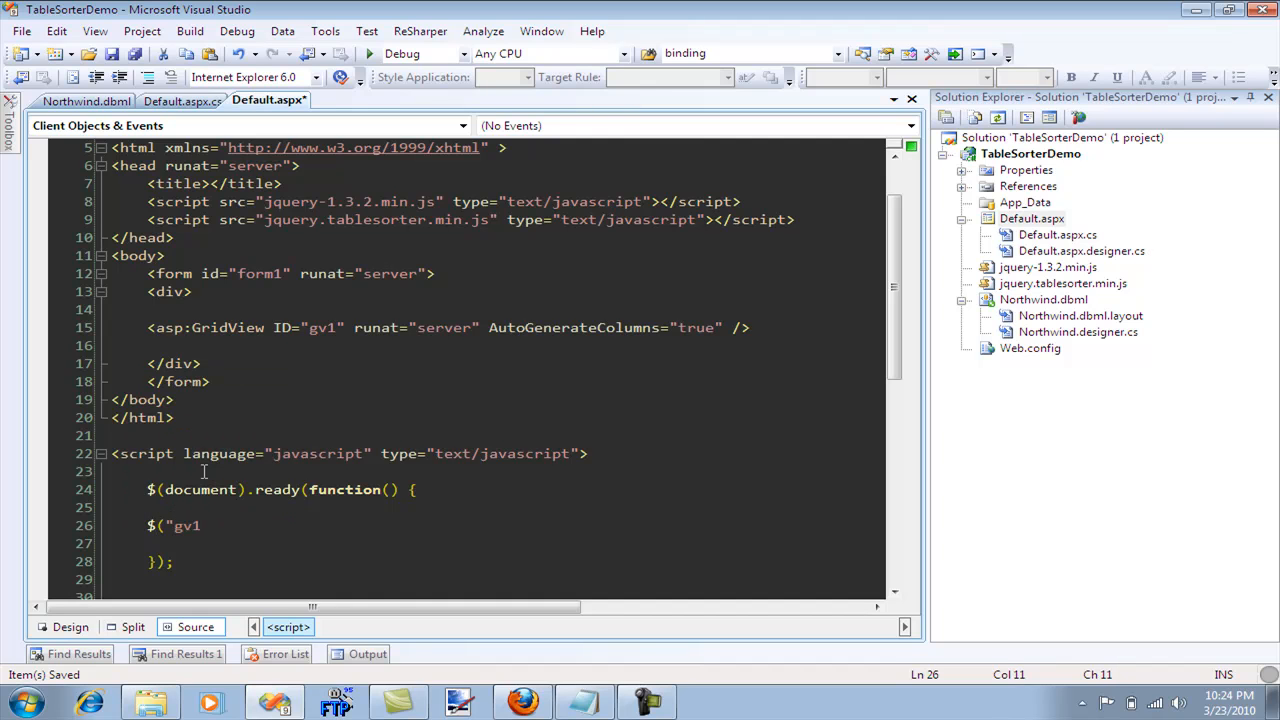
pyautogui.write('#')
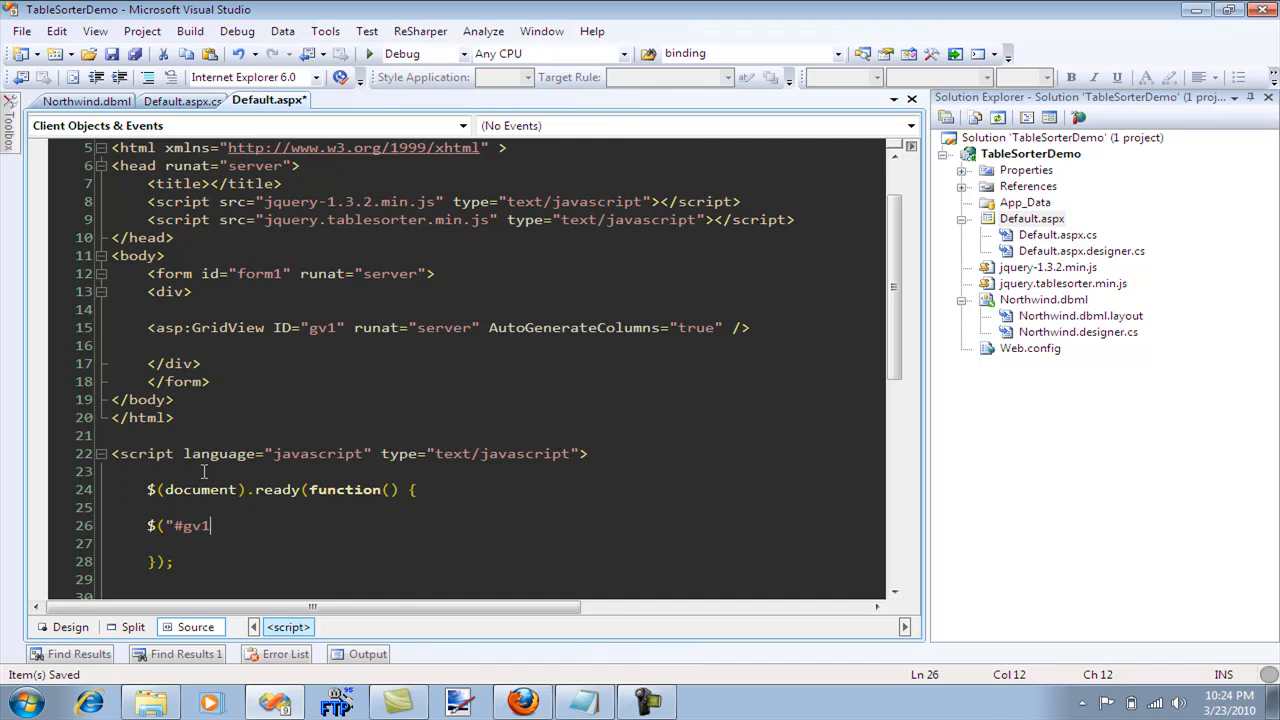
pyautogui.write('")')
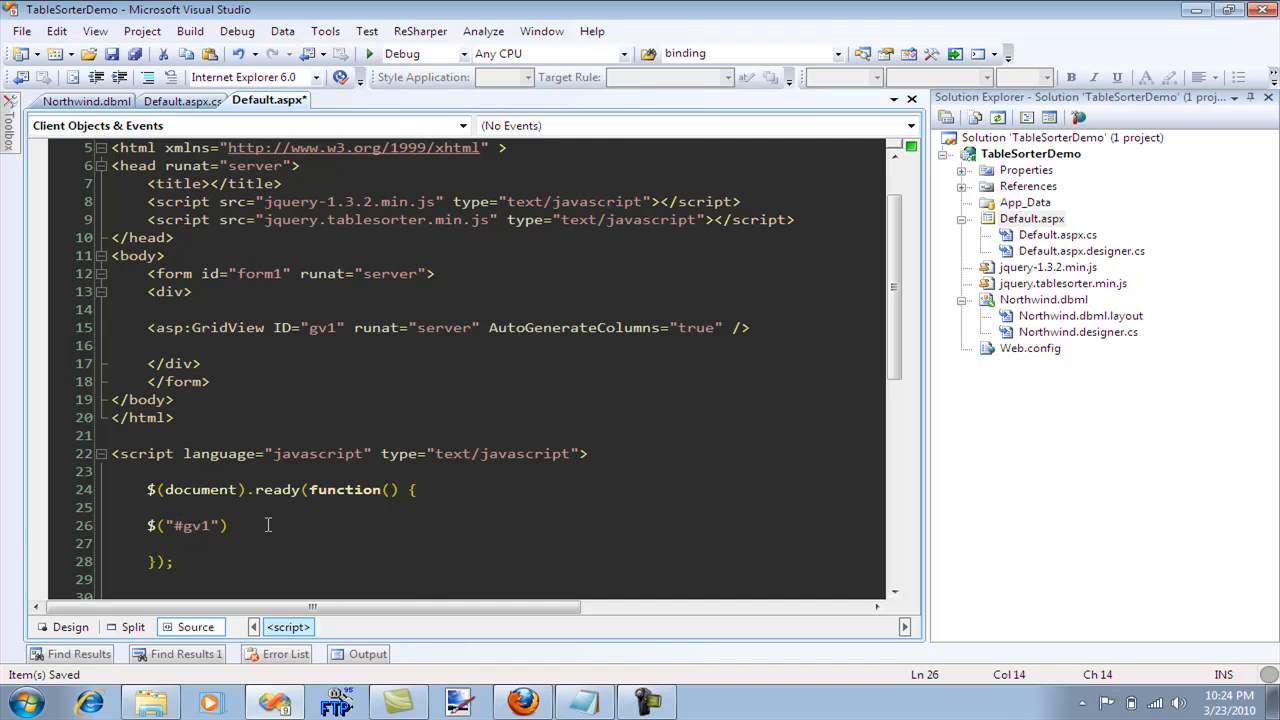
pyautogui.write('.tablesorter(')
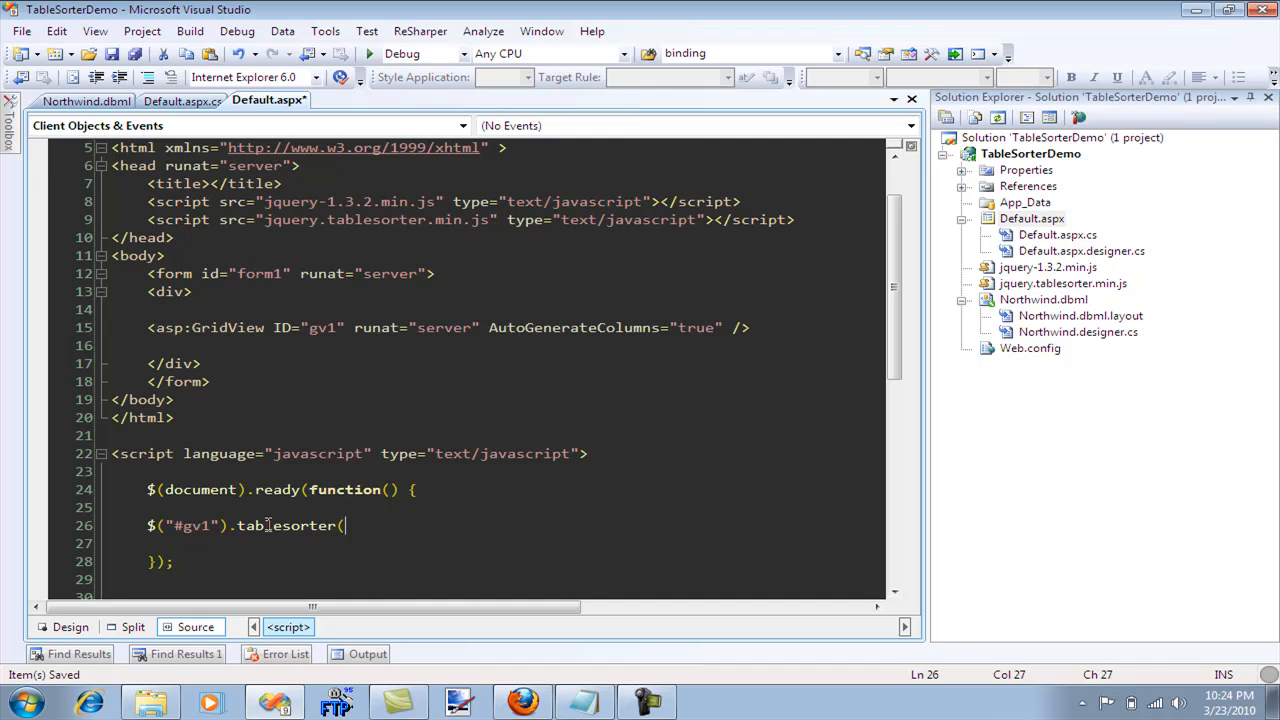
pyautogui.write(');')
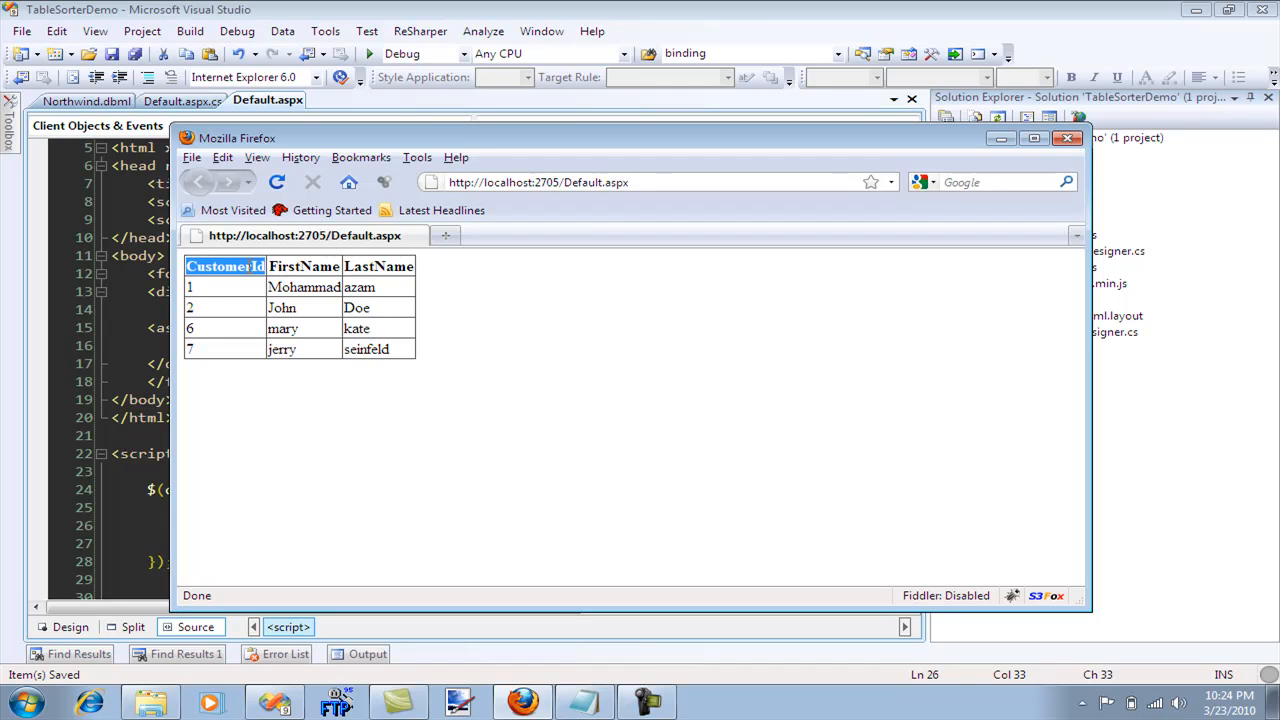
# View the page source and highlight gv1's first <tr>, showing headers without a thead
pyautogui.click(1066, 138)
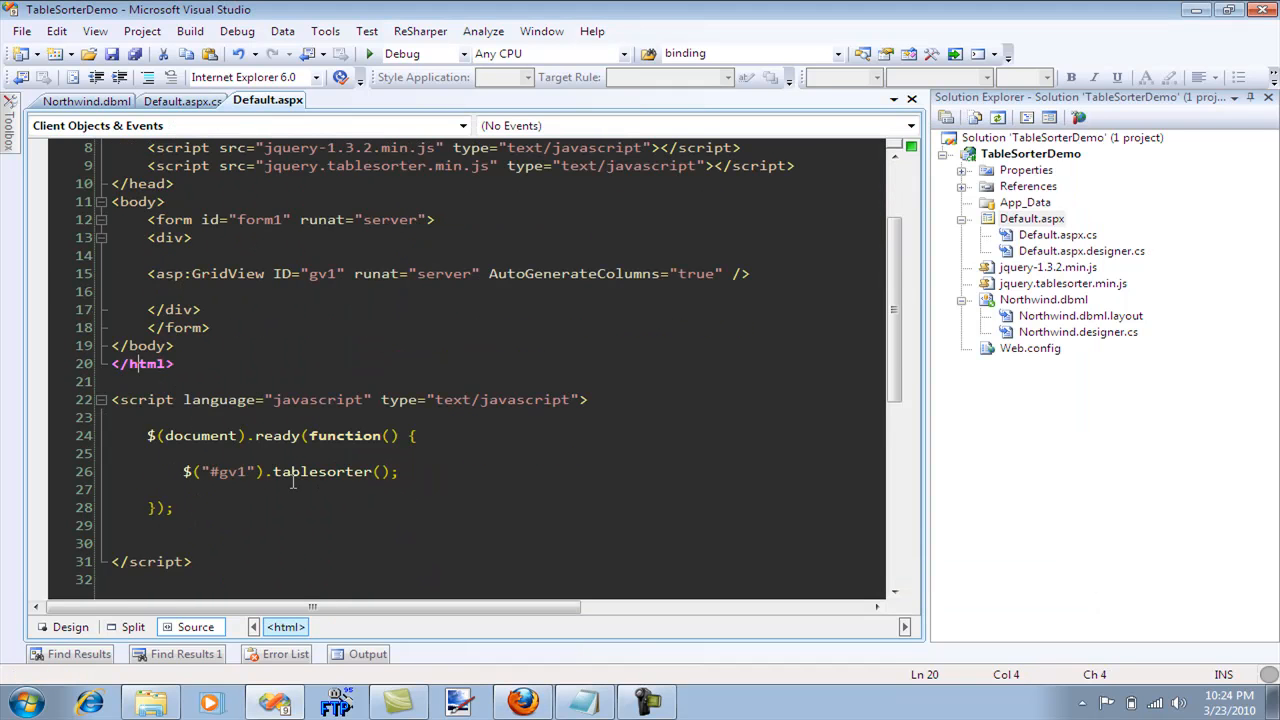
pyautogui.doubleClick(320, 471)
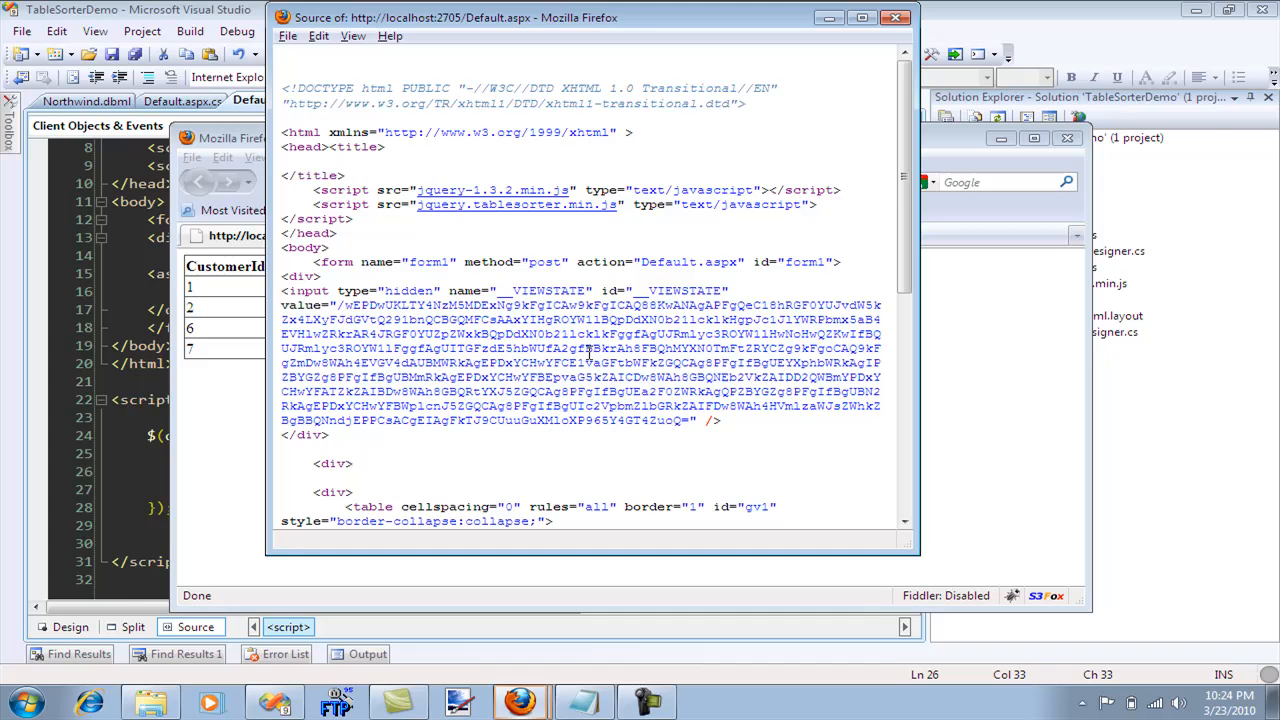
pyautogui.scroll(-3)
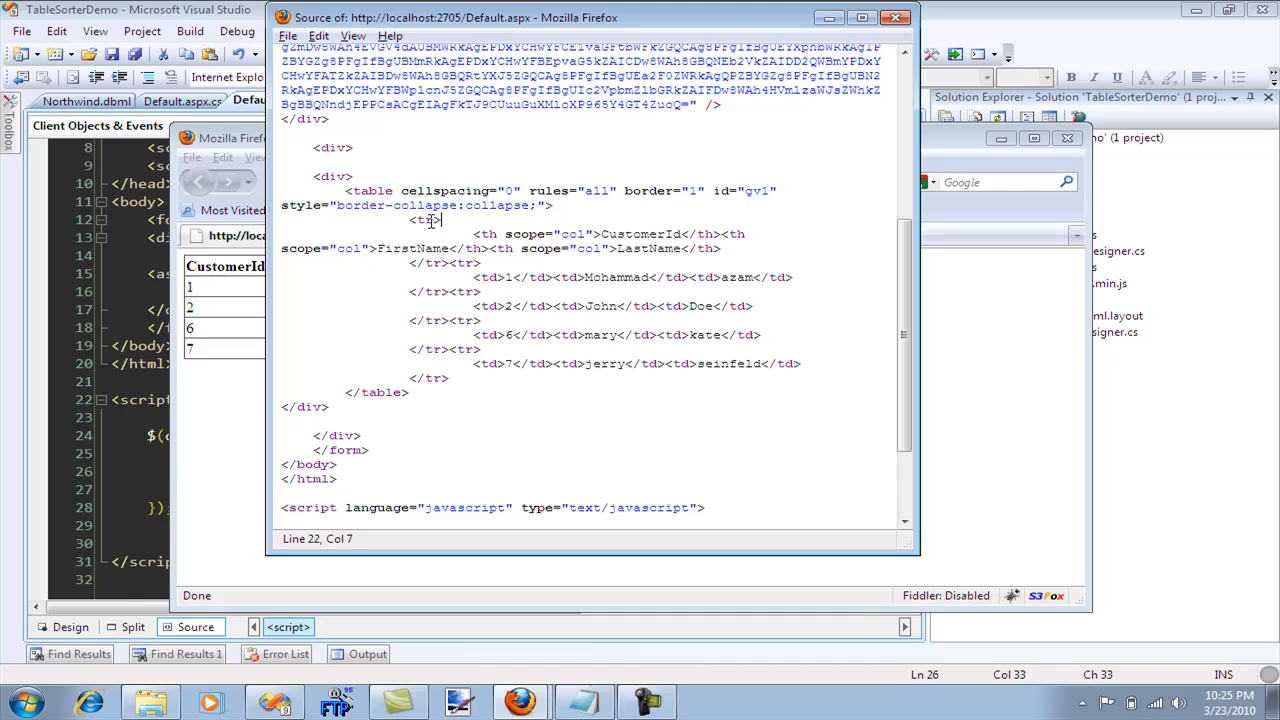
pyautogui.doubleClick(424, 219)
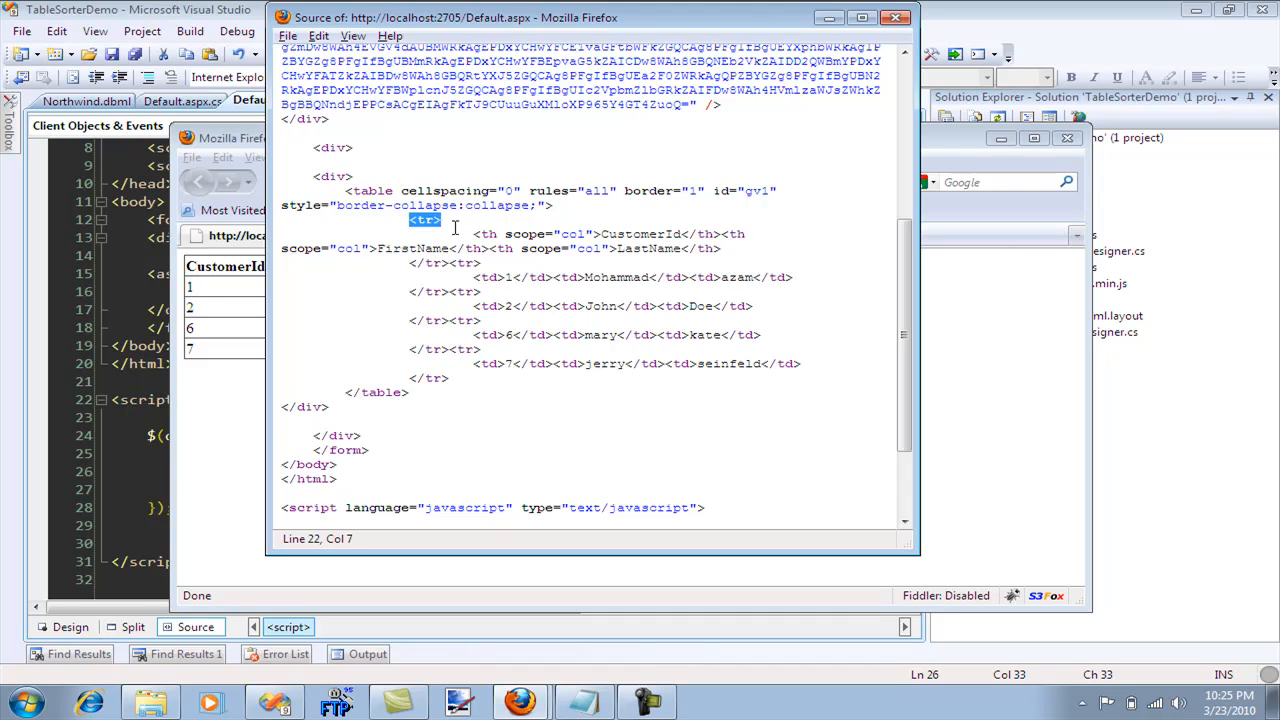
pyautogui.moveTo(460, 227)
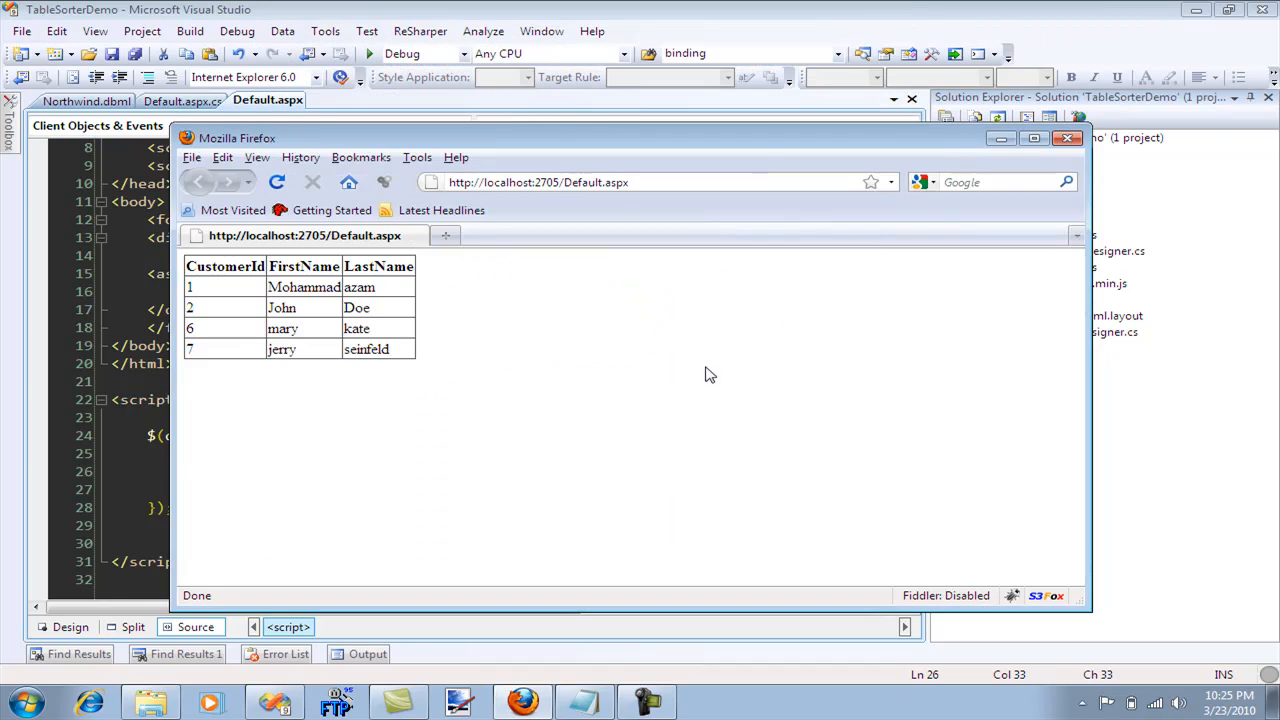
# In Page_Load, add if (gv1.Rows.Count > 0) enabling gv1.UseAccessibleHeader
pyautogui.click(1067, 138)
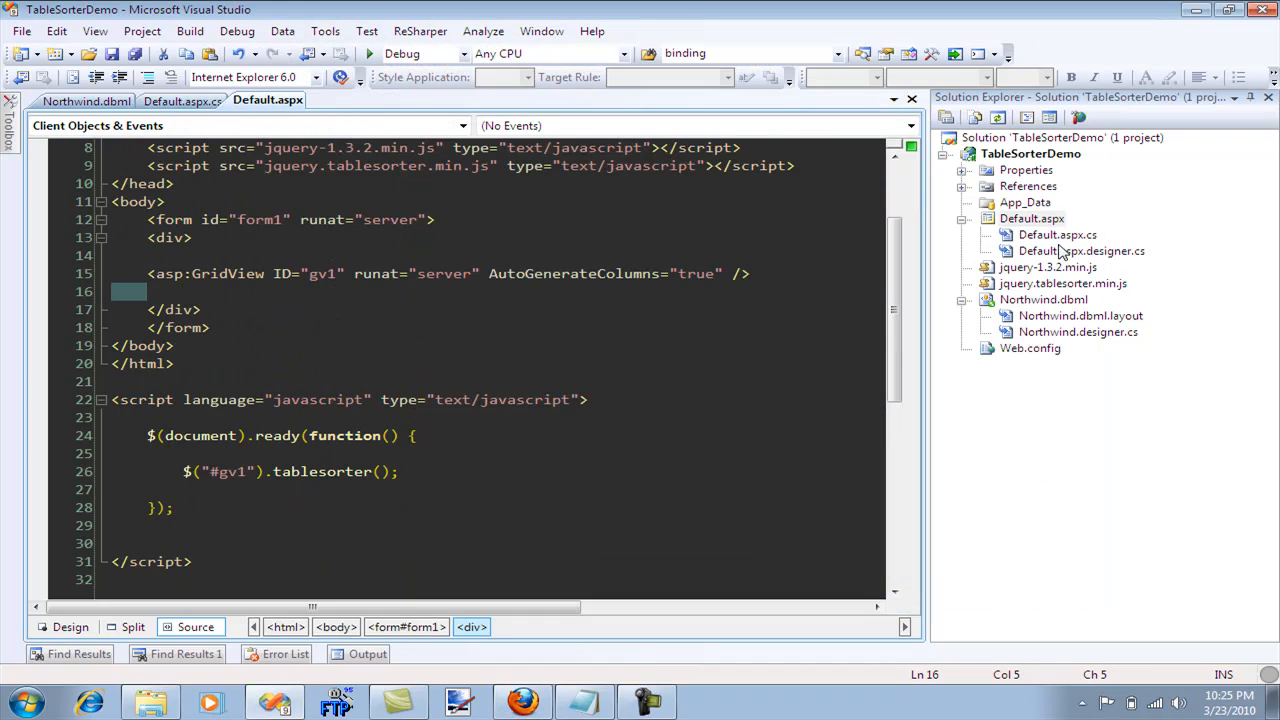
pyautogui.click(182, 100)
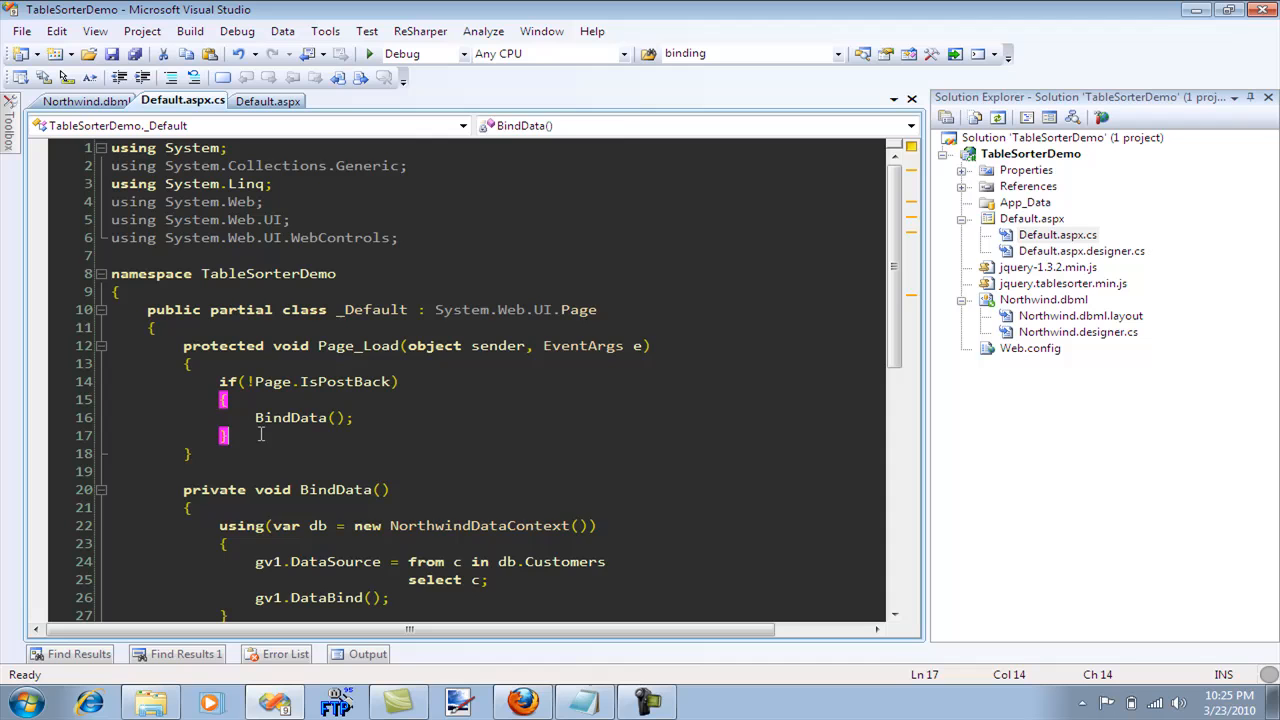
pyautogui.write('if(gv')
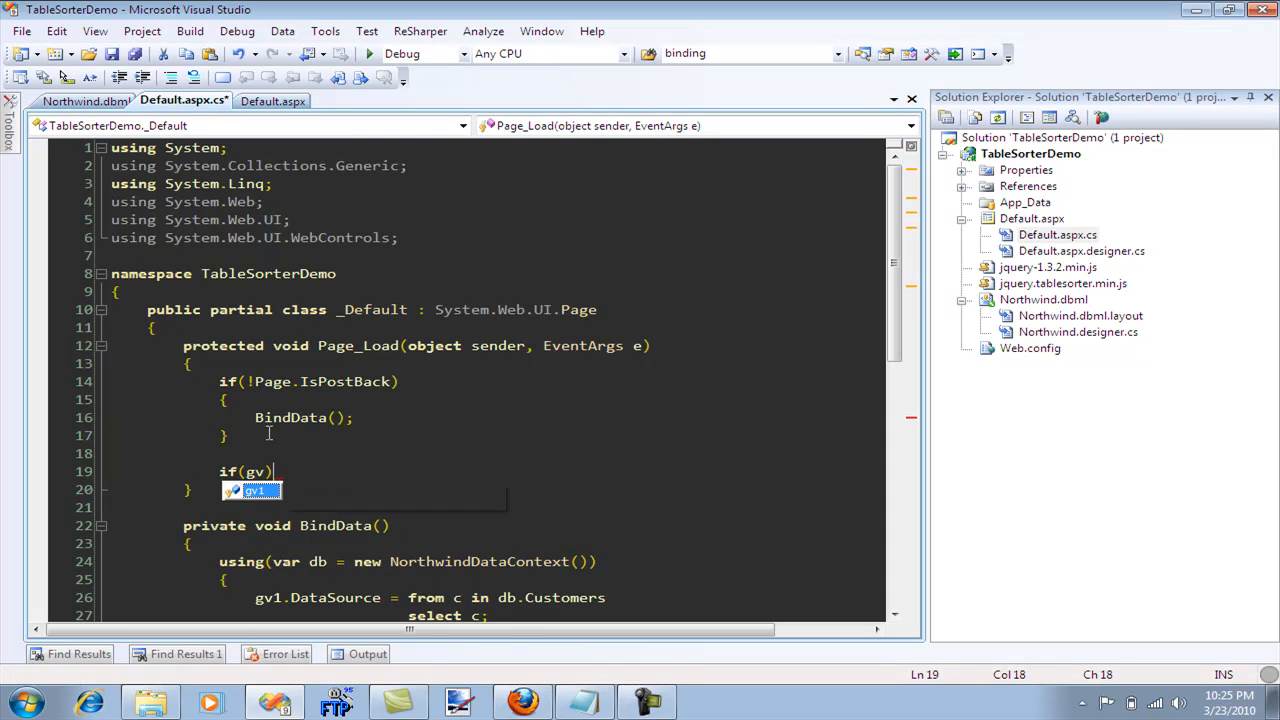
pyautogui.write('1.RowStyl')
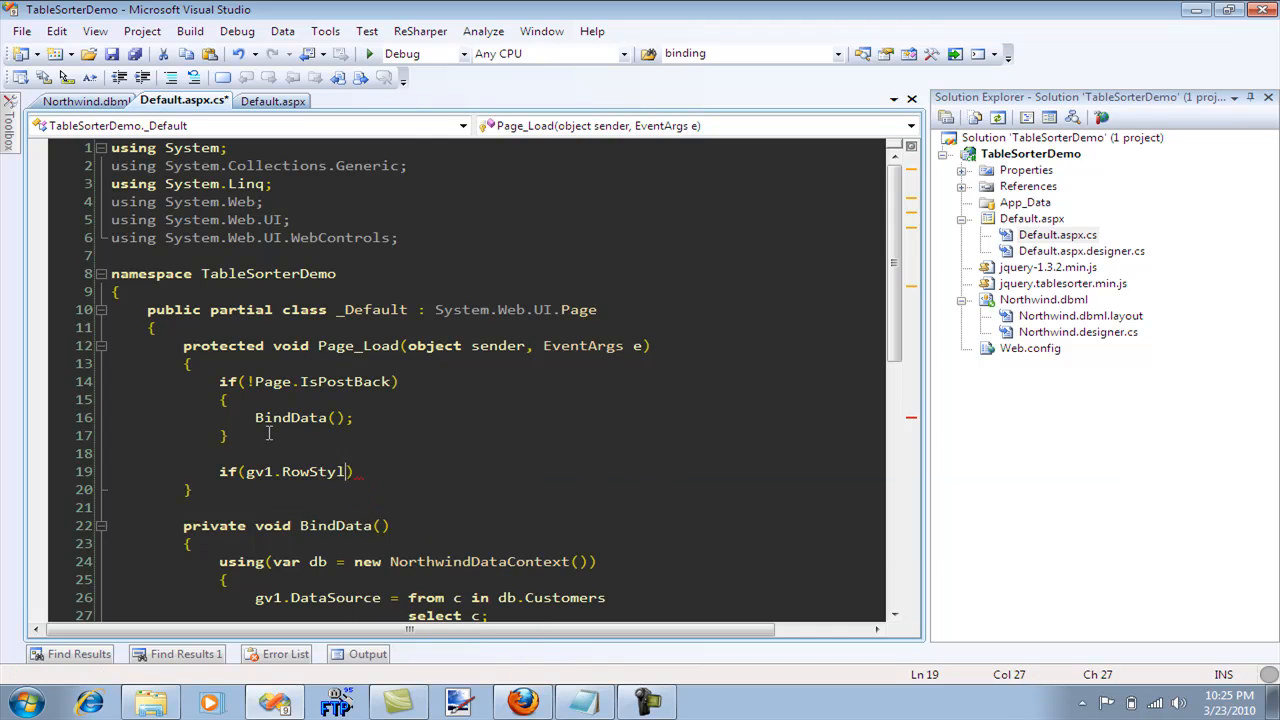
pyautogui.write('Rows.co')
pyautogui.write('{')
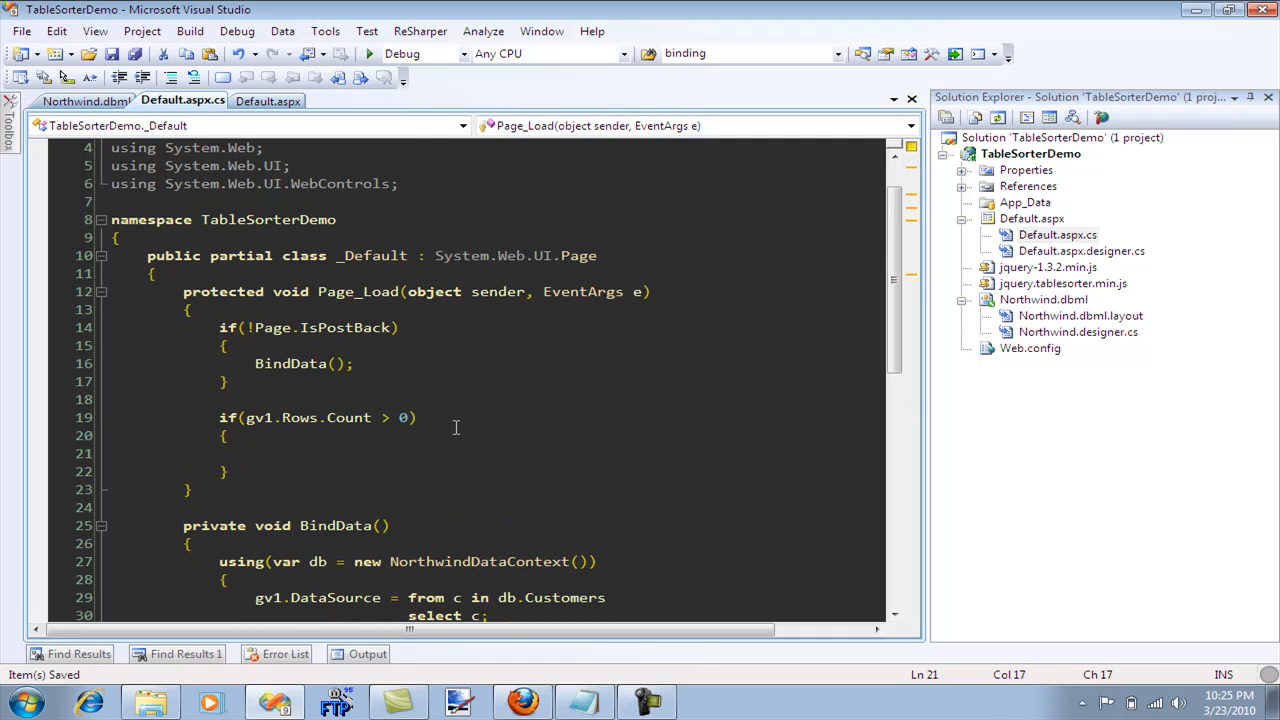
pyautogui.write('gv1.')
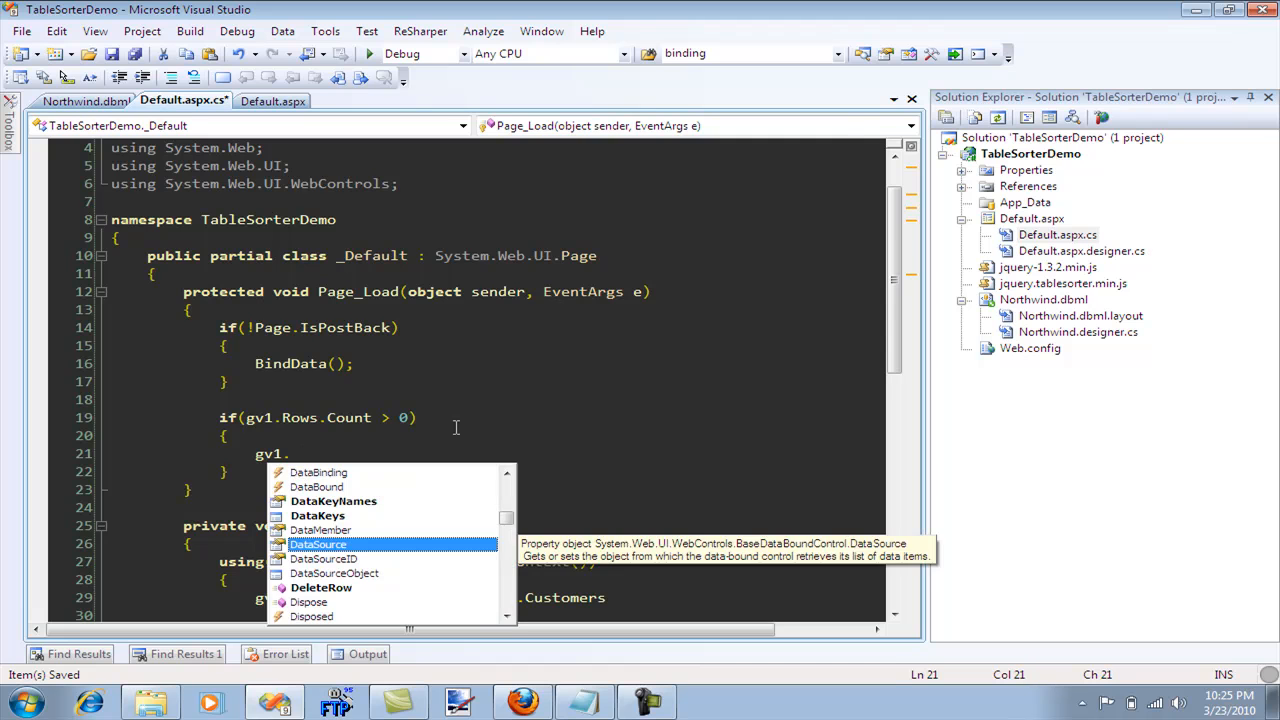
pyautogui.write('us')
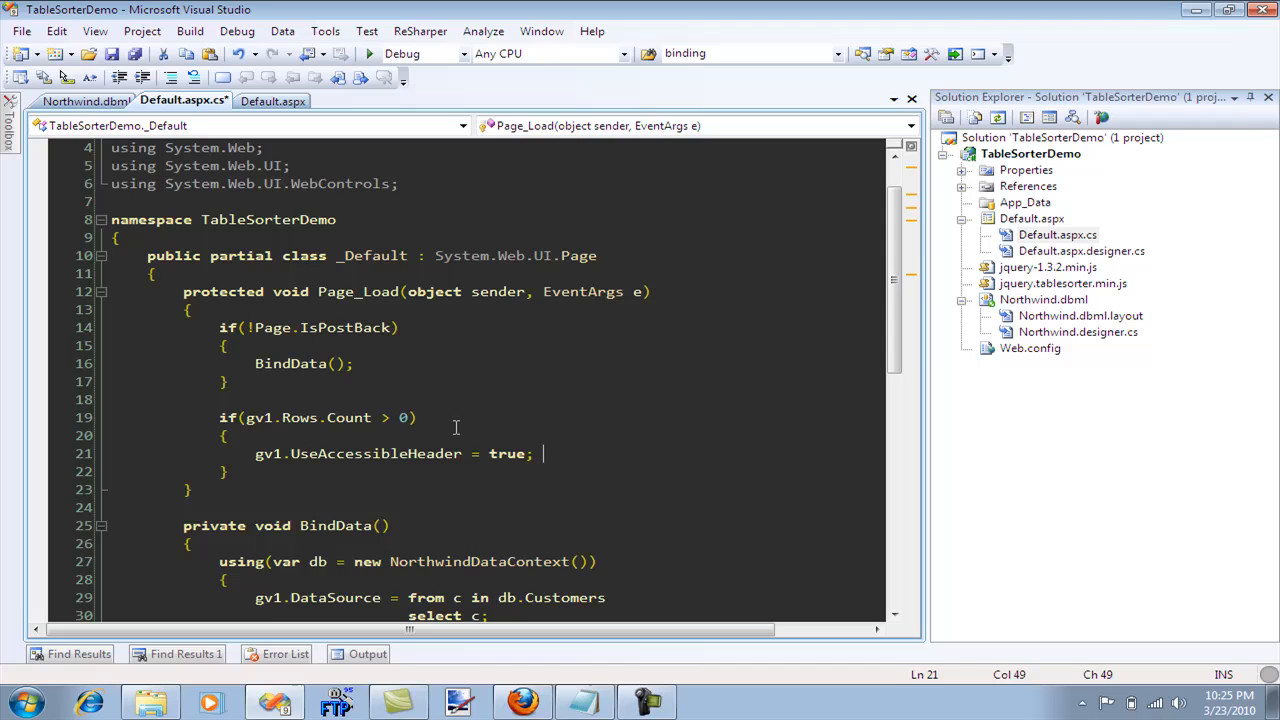
pyautogui.press('enter')
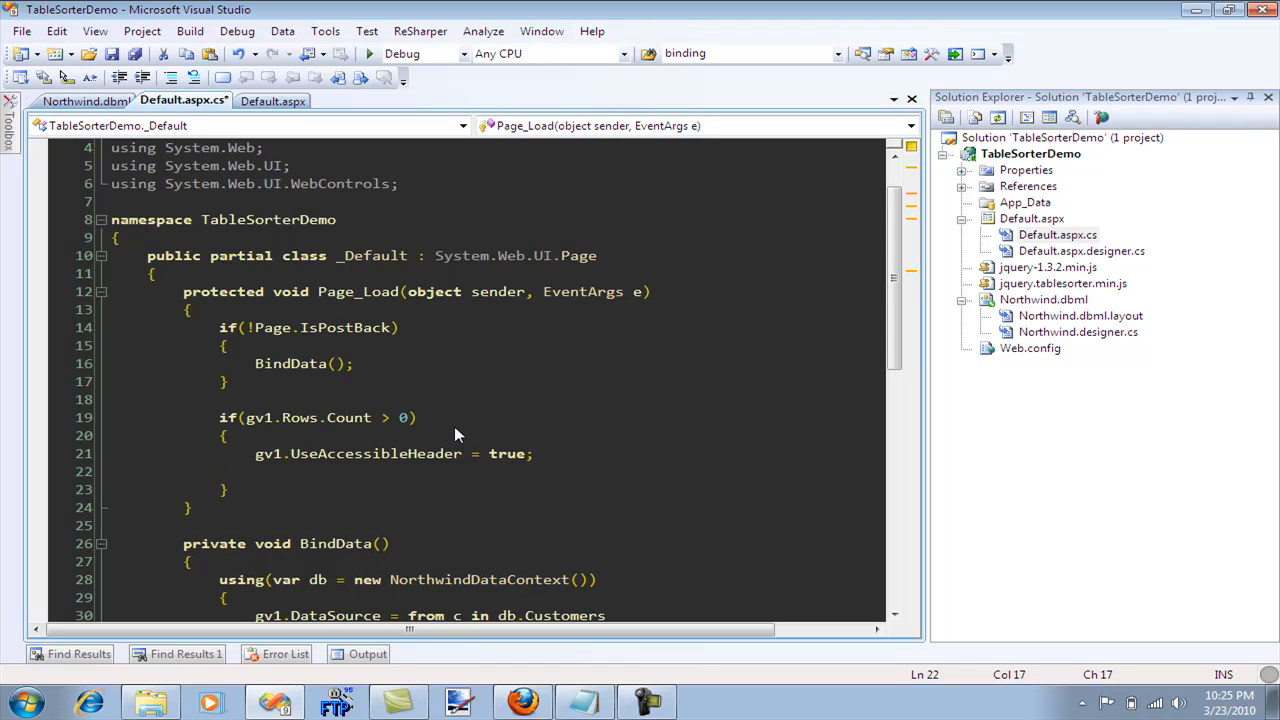
# Set HeaderRow.TableSection to TableHeader and FooterRow.TableSection to TableFooter, then build
pyautogui.write('gv1.')
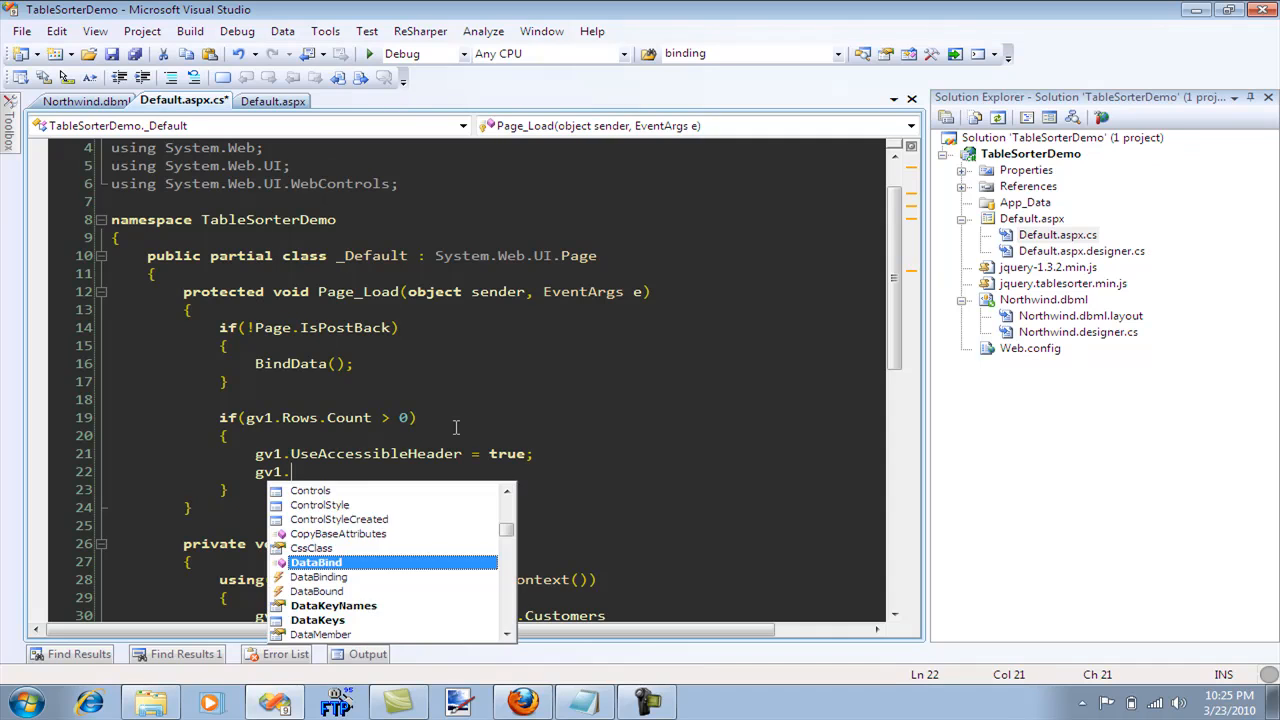
pyautogui.write('hea')
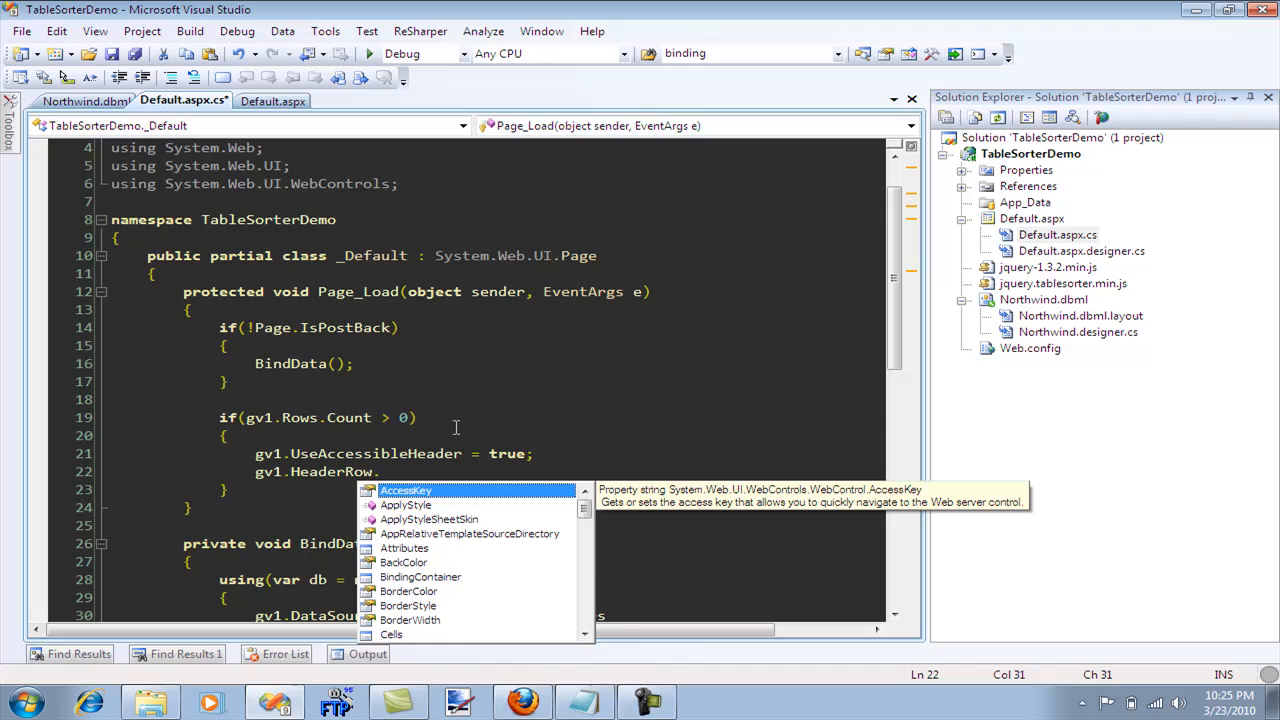
pyautogui.write('ta')
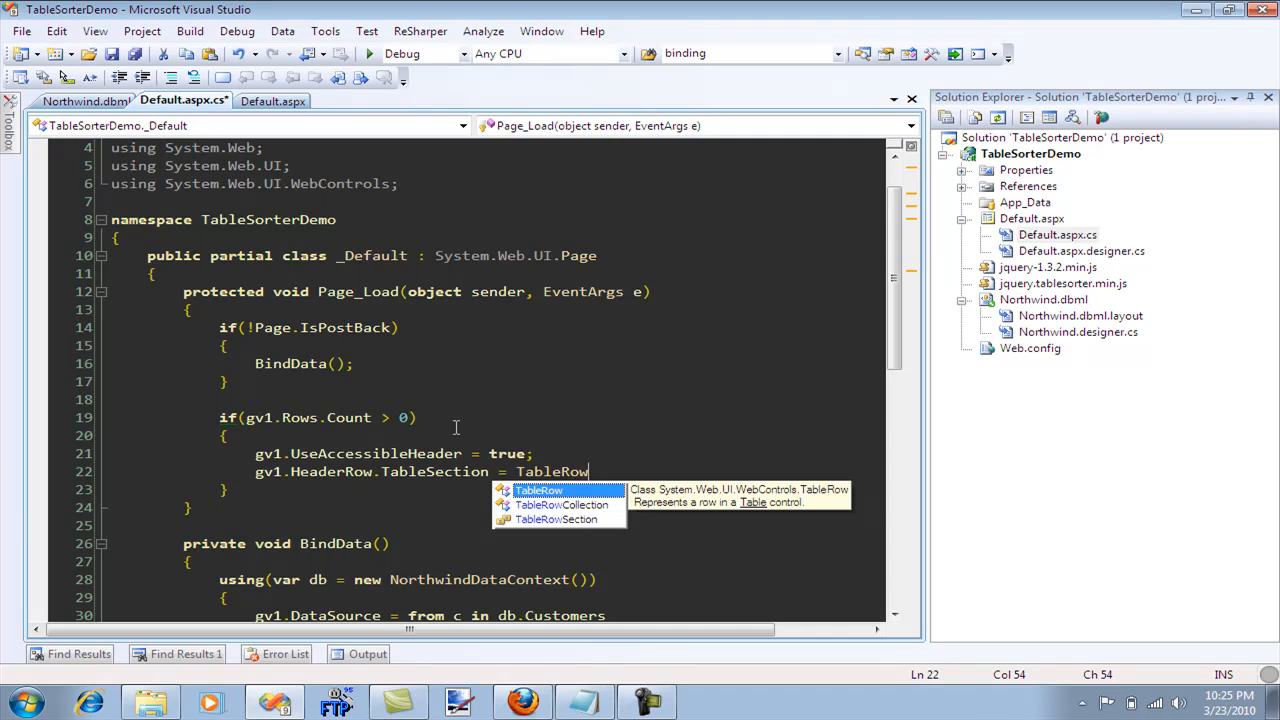
pyautogui.write('Section.')
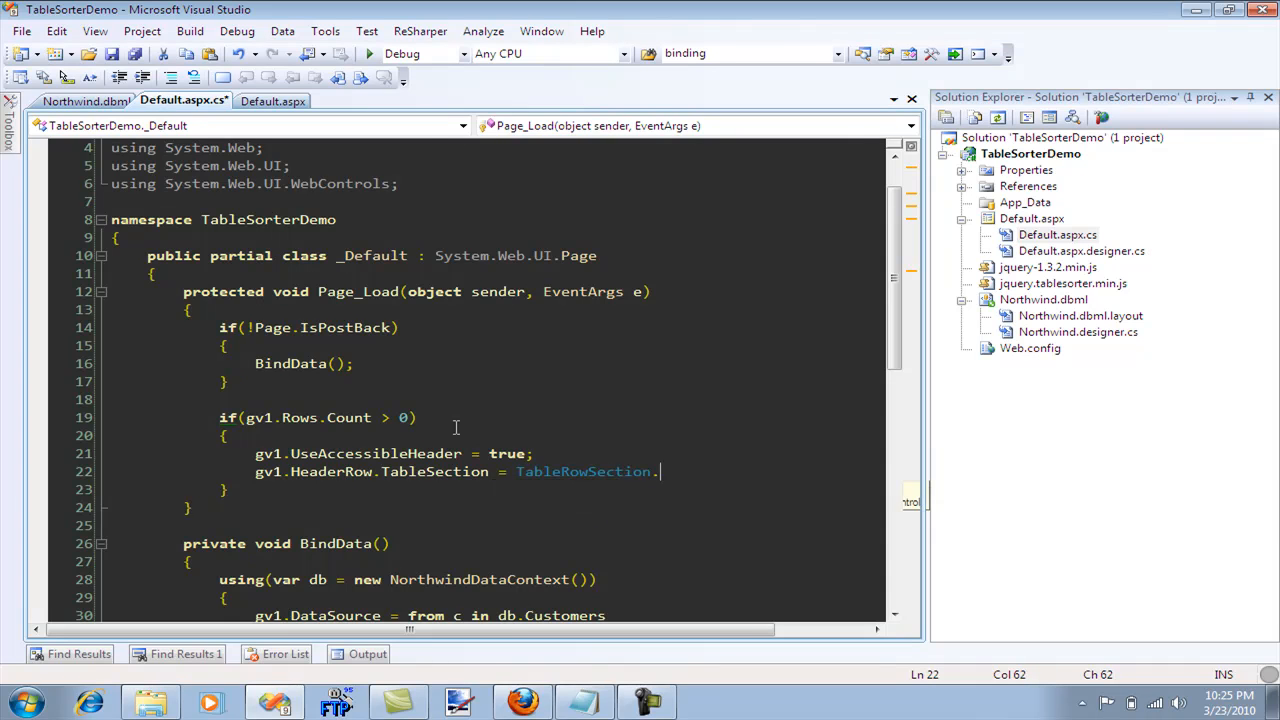
pyautogui.write('ta')
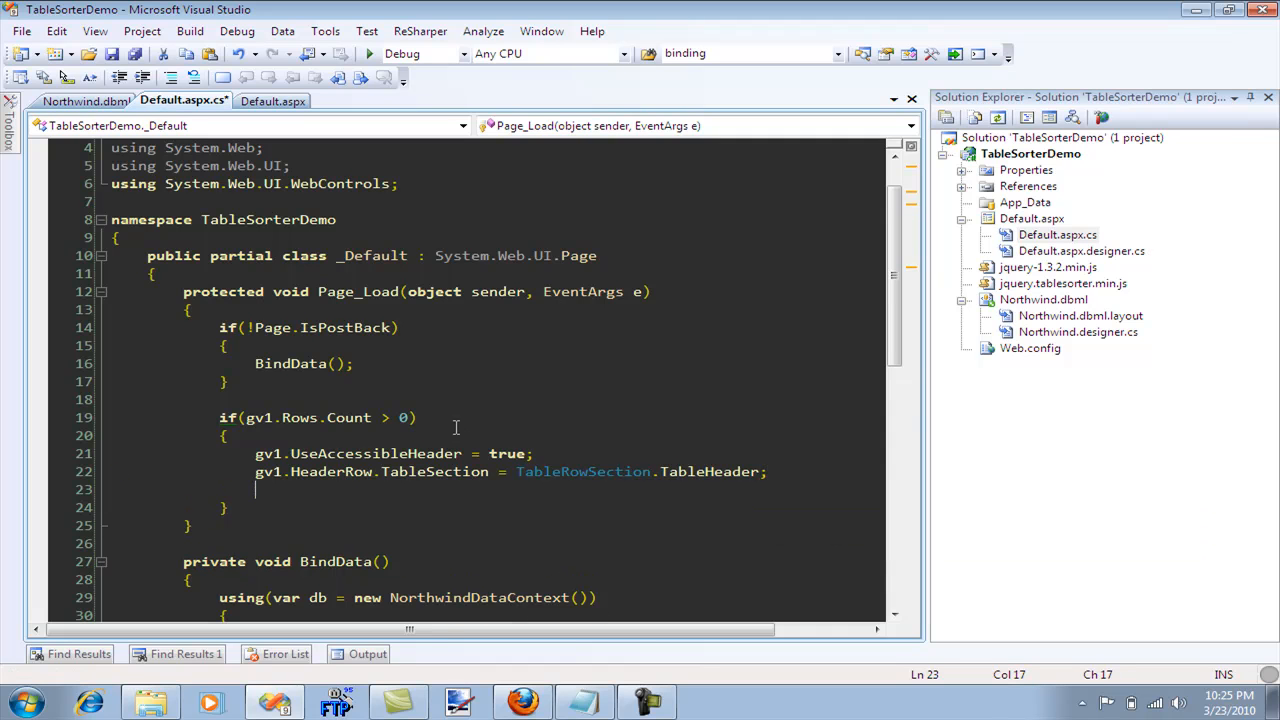
pyautogui.write('gv1.')
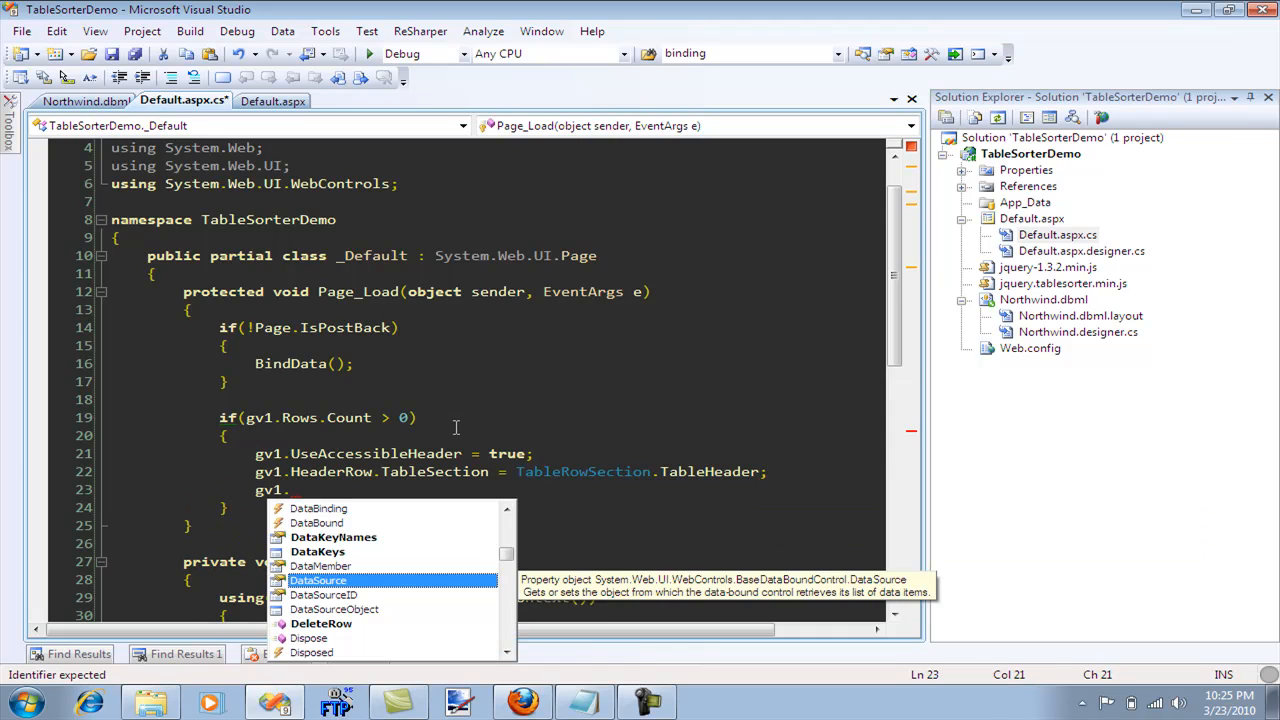
pyautogui.moveTo(455, 433)
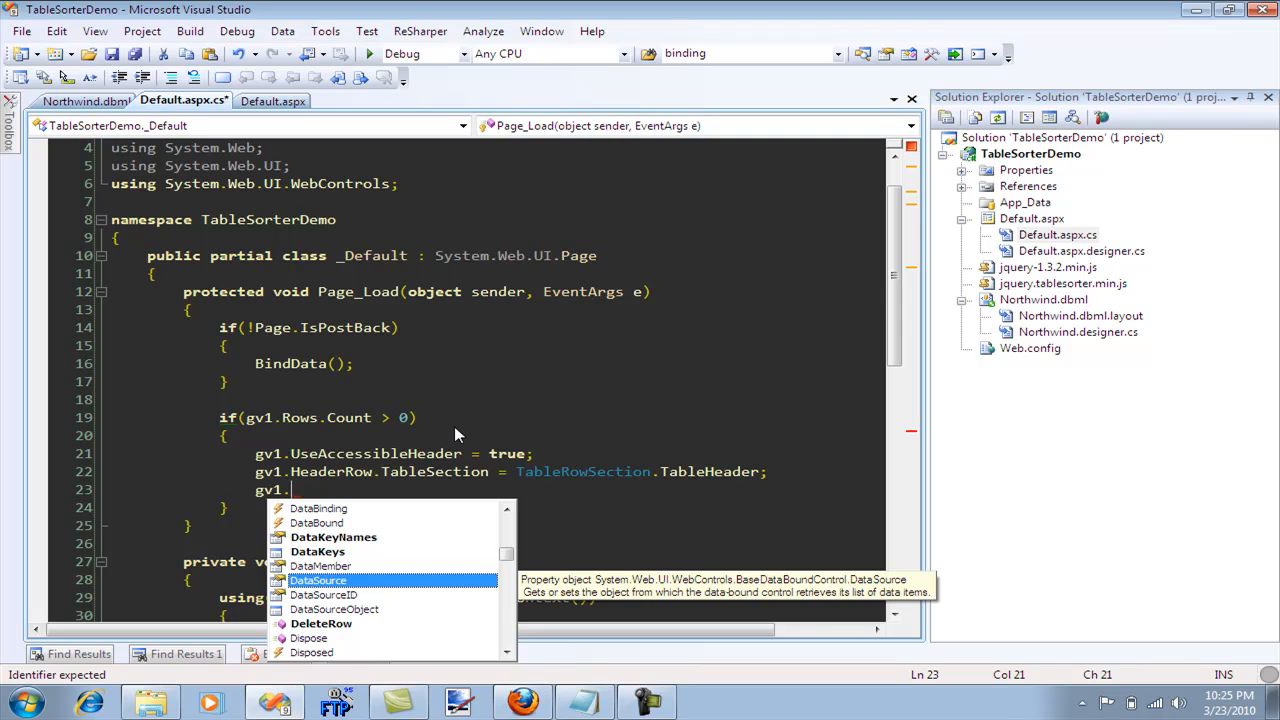
pyautogui.write('FooterRow.tableSection =')
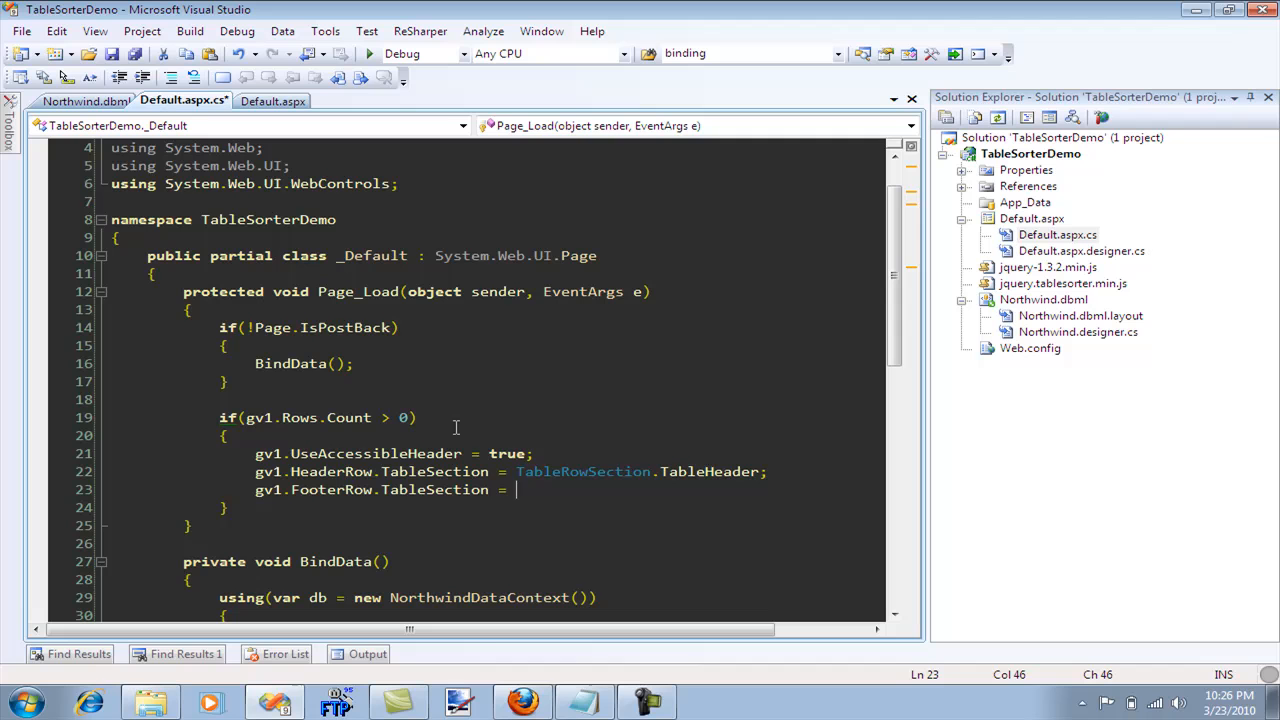
pyautogui.write('tableRowSection.TableFooter;')
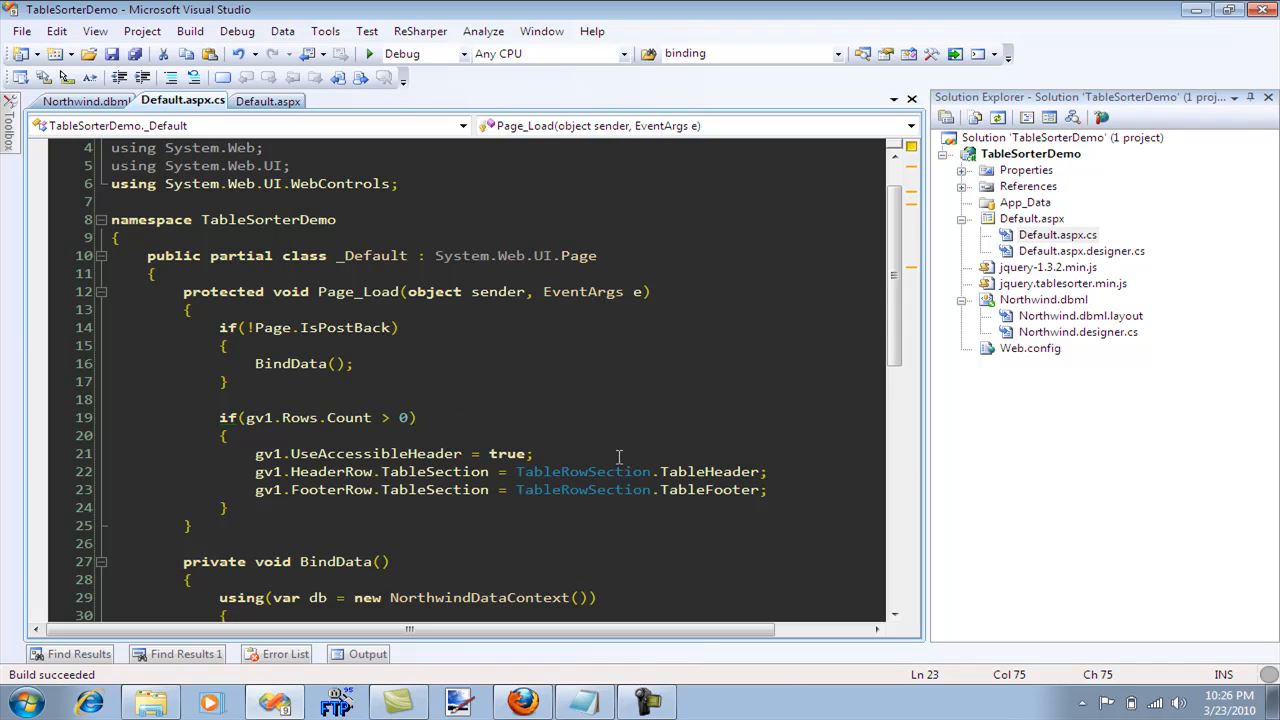
pyautogui.moveTo(507, 470)
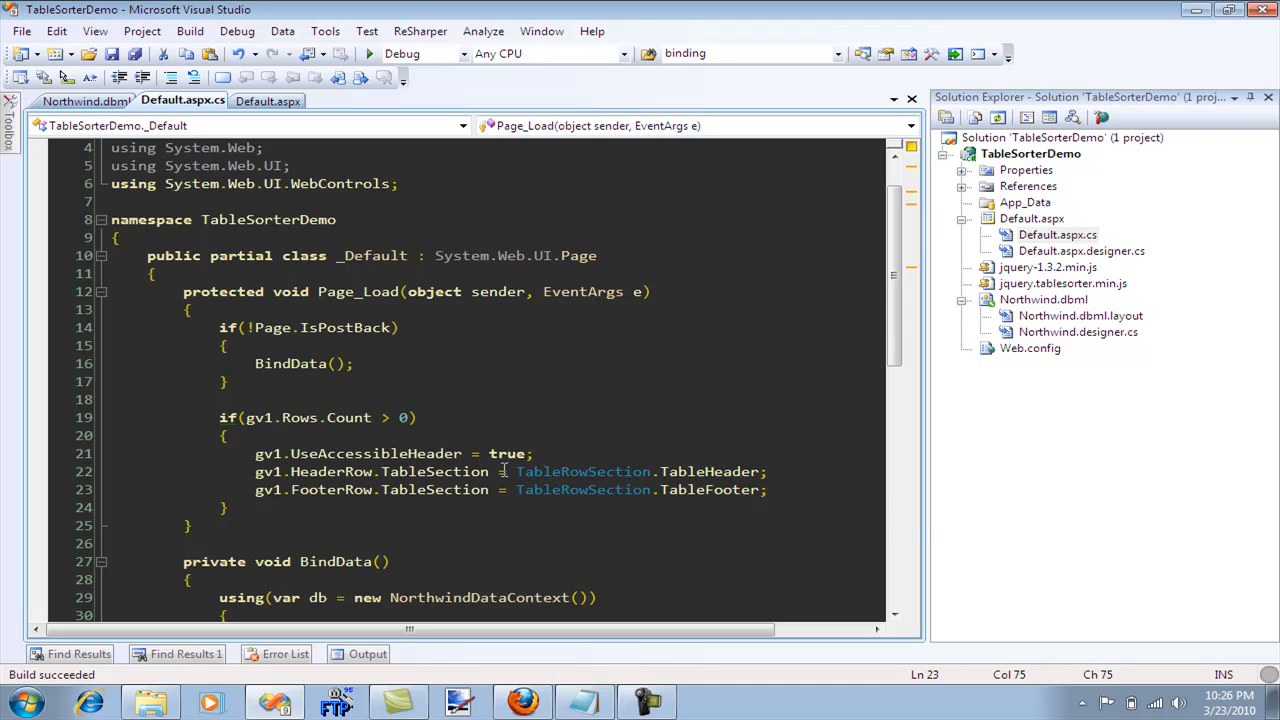
pyautogui.click(775, 489)
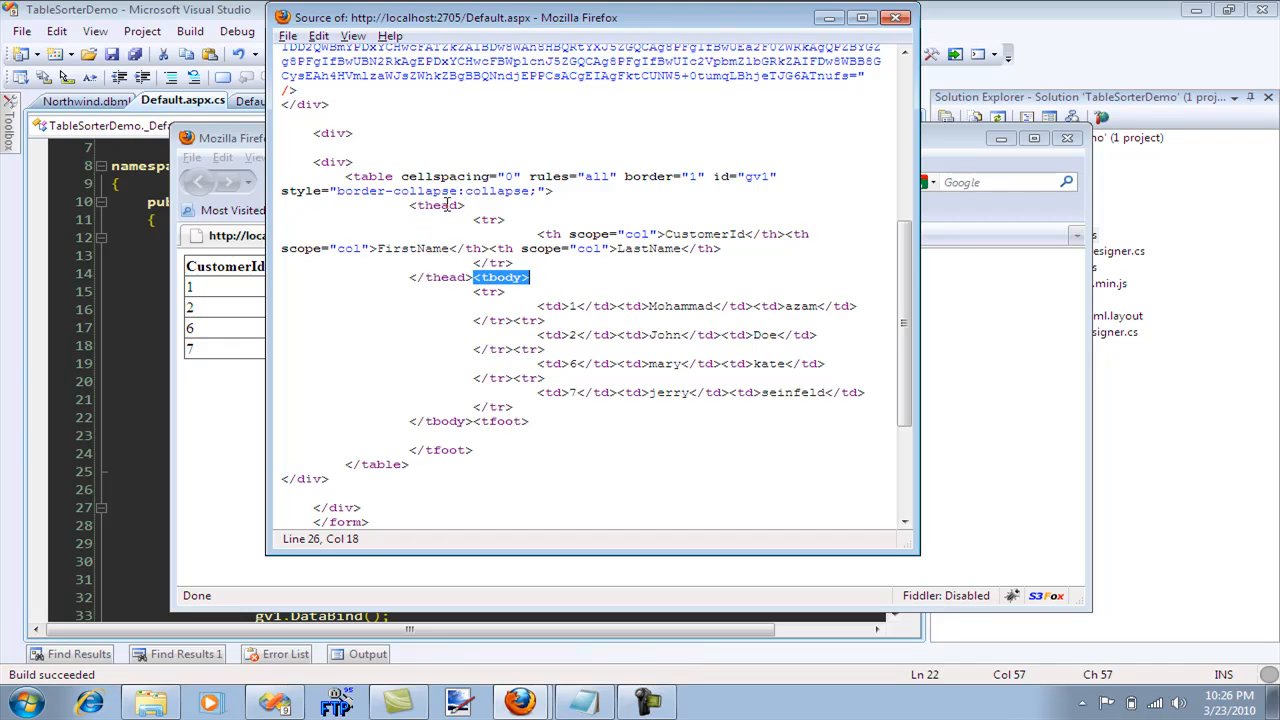
pyautogui.moveTo(538, 285)
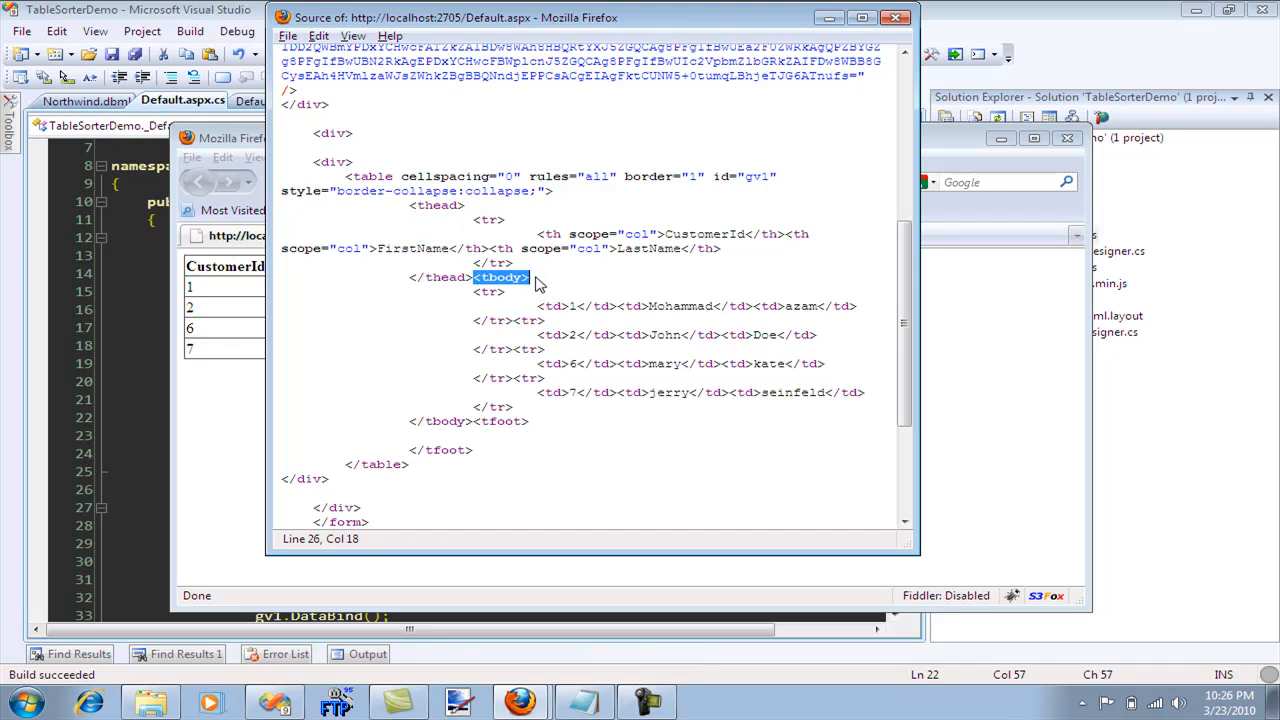
pyautogui.moveTo(422, 208)
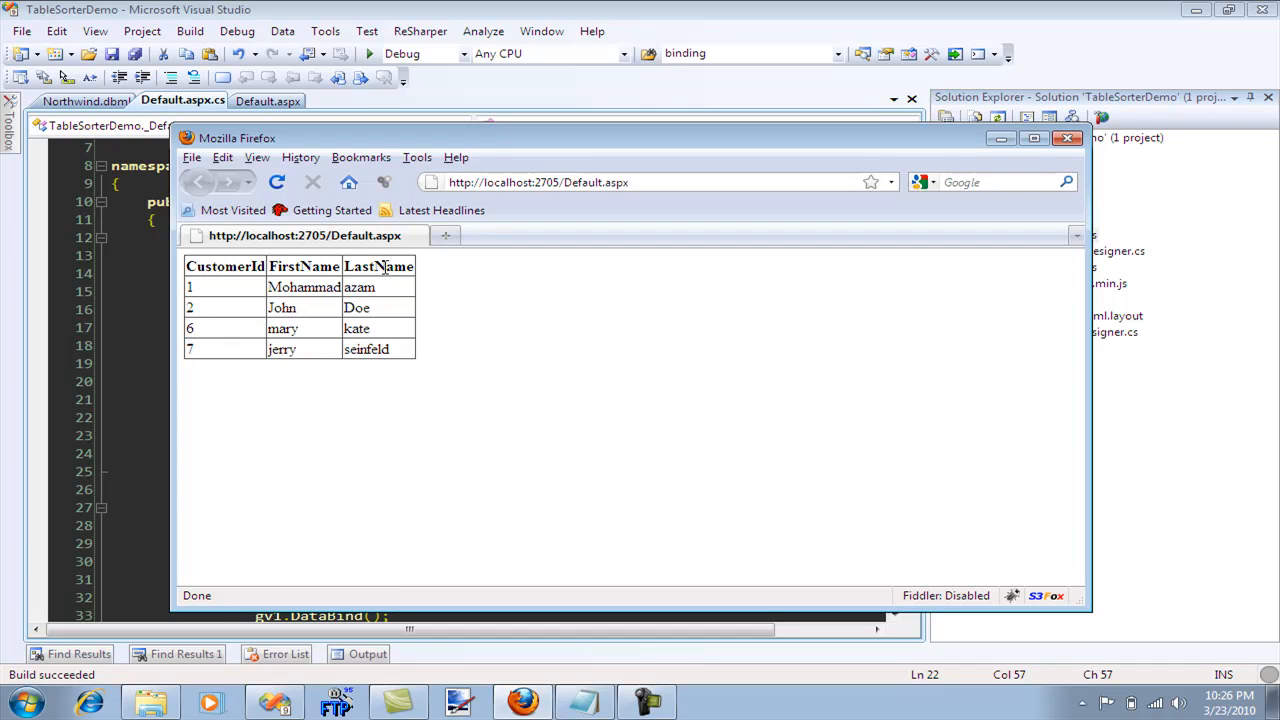
# Re-sort customer rows by LastName ascending and descending, then by FirstName, via column headers
pyautogui.click(304, 266)
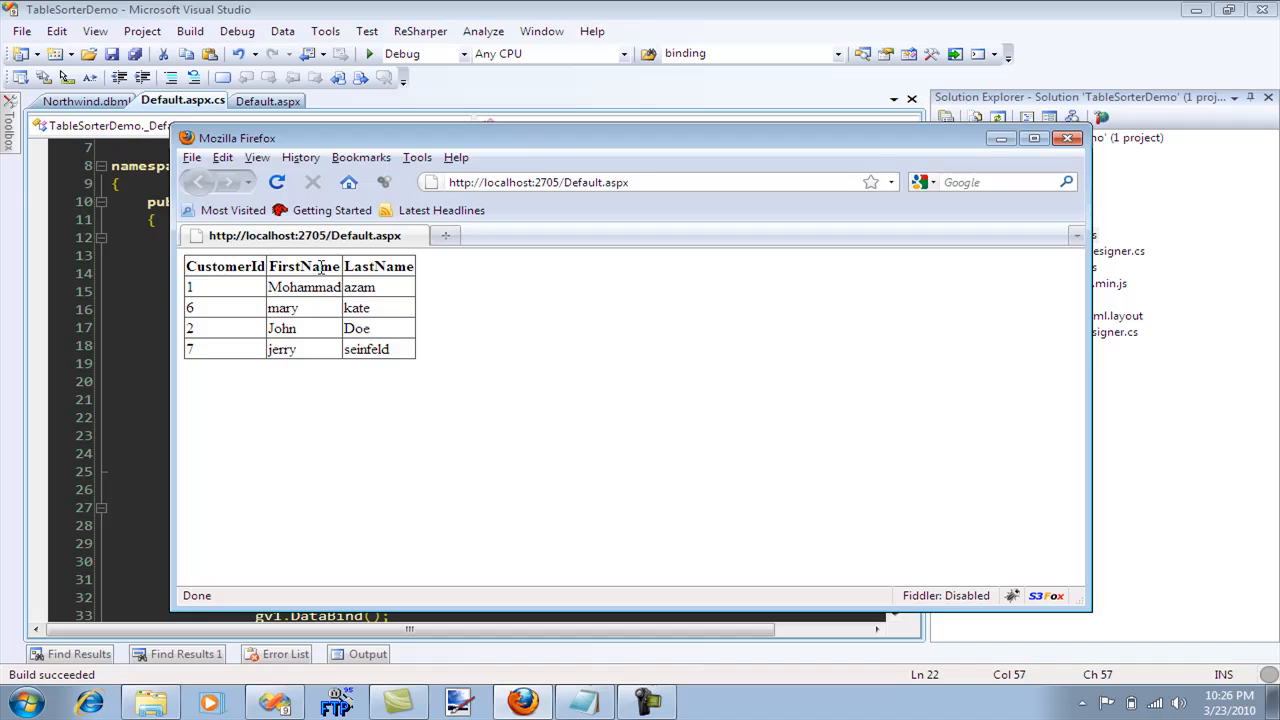
pyautogui.click(225, 266)
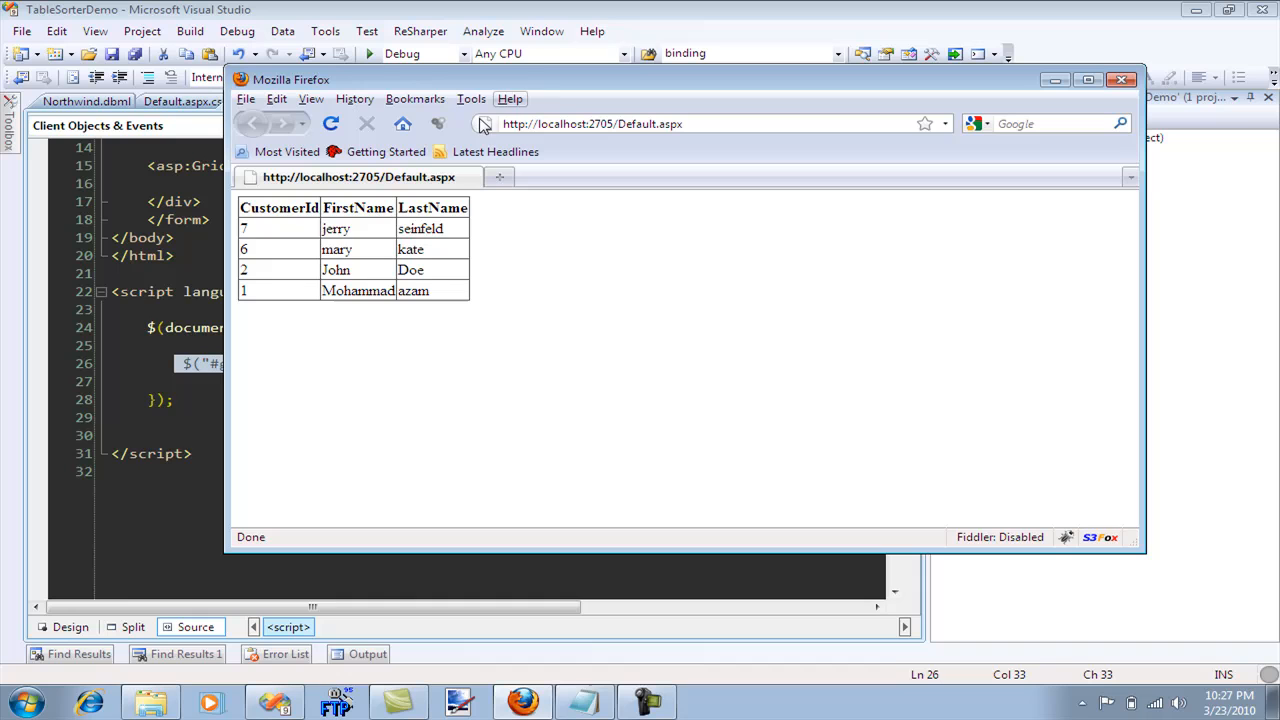
pyautogui.click(279, 208)
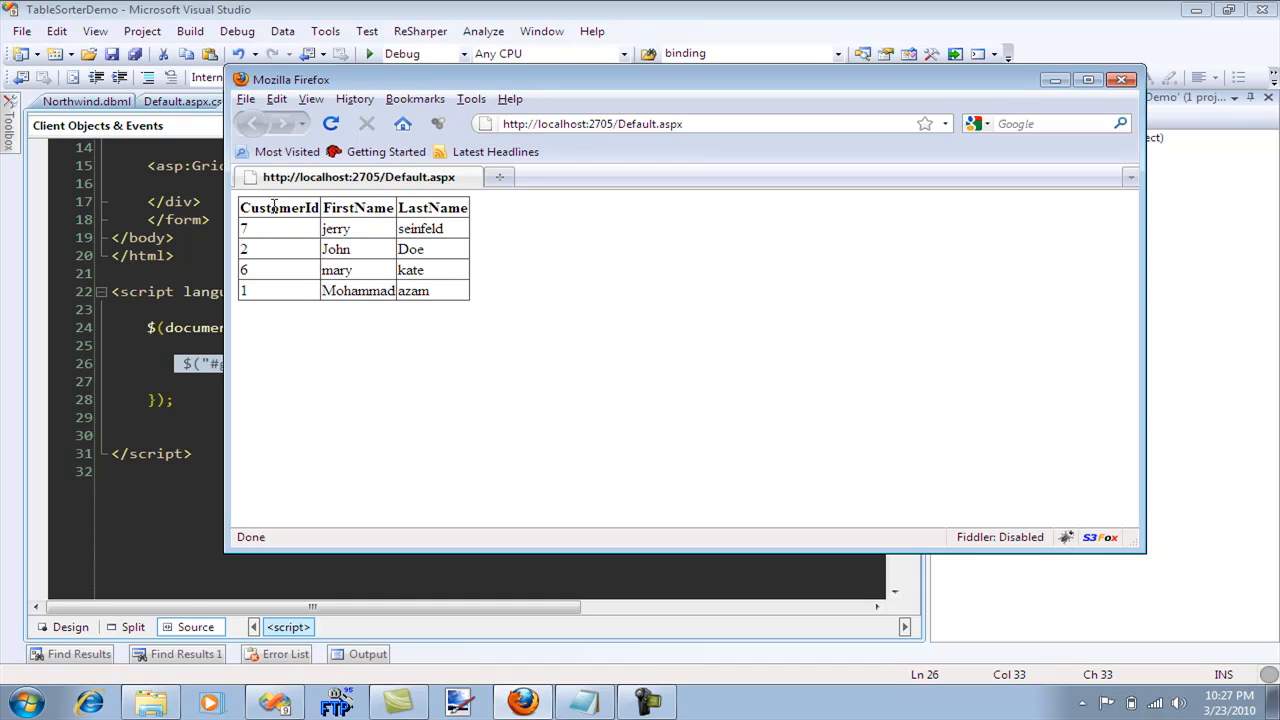
pyautogui.click(278, 208)
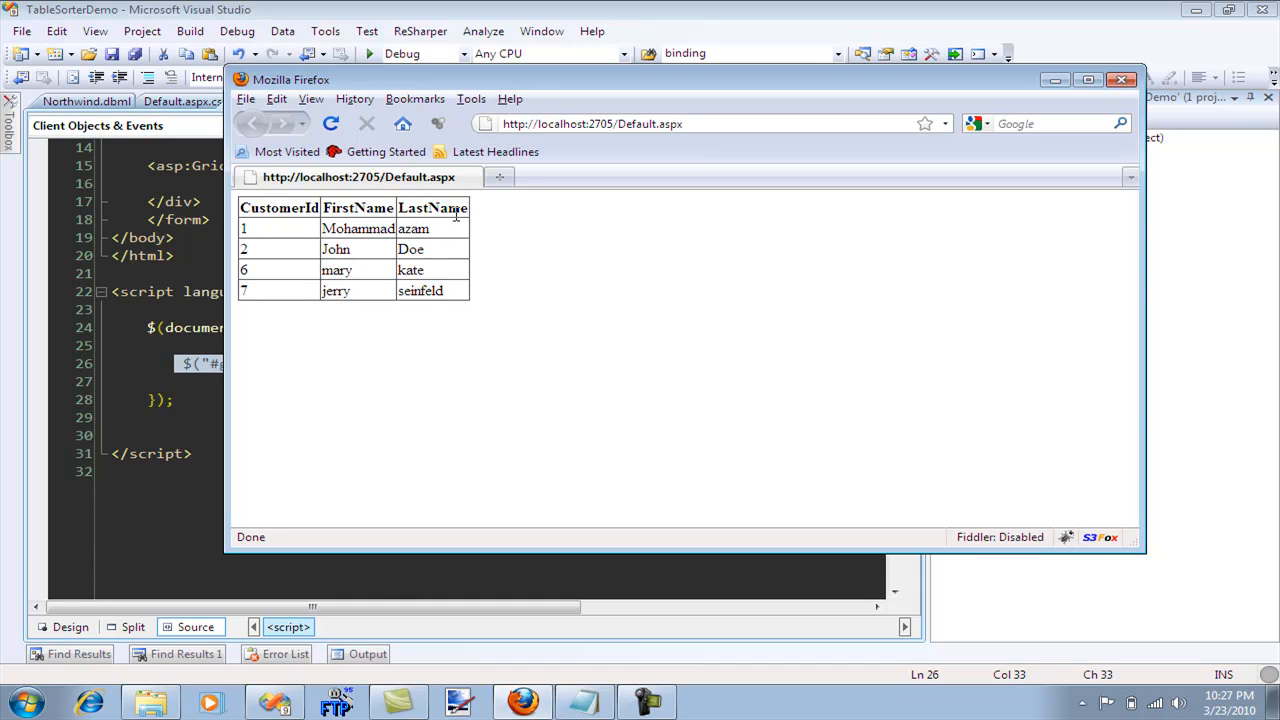
pyautogui.moveTo(480, 237)
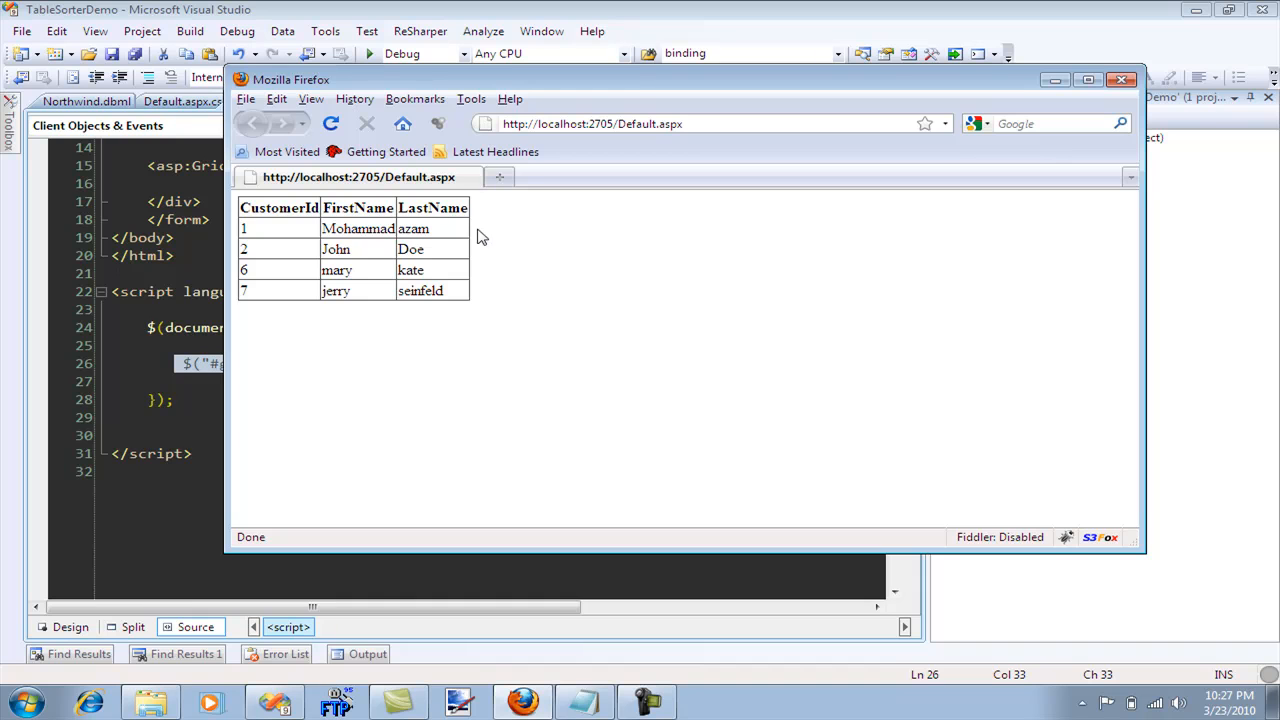
pyautogui.click(432, 207)
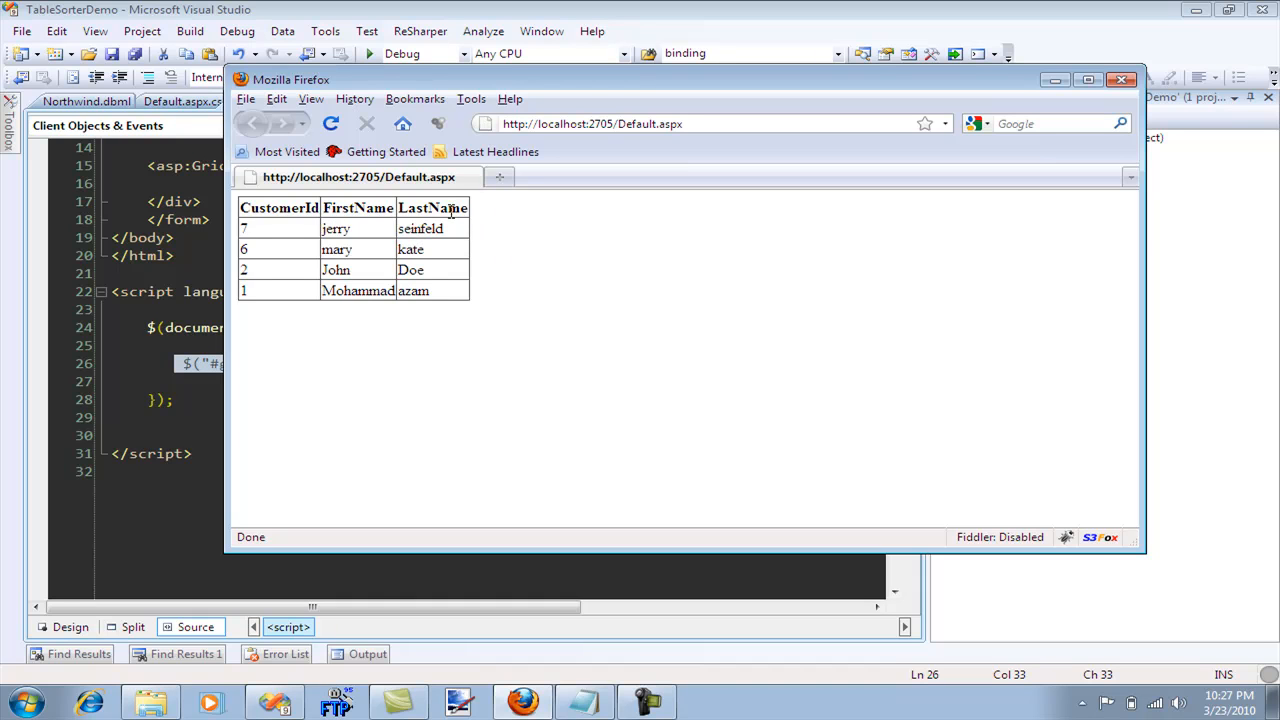
pyautogui.click(279, 207)
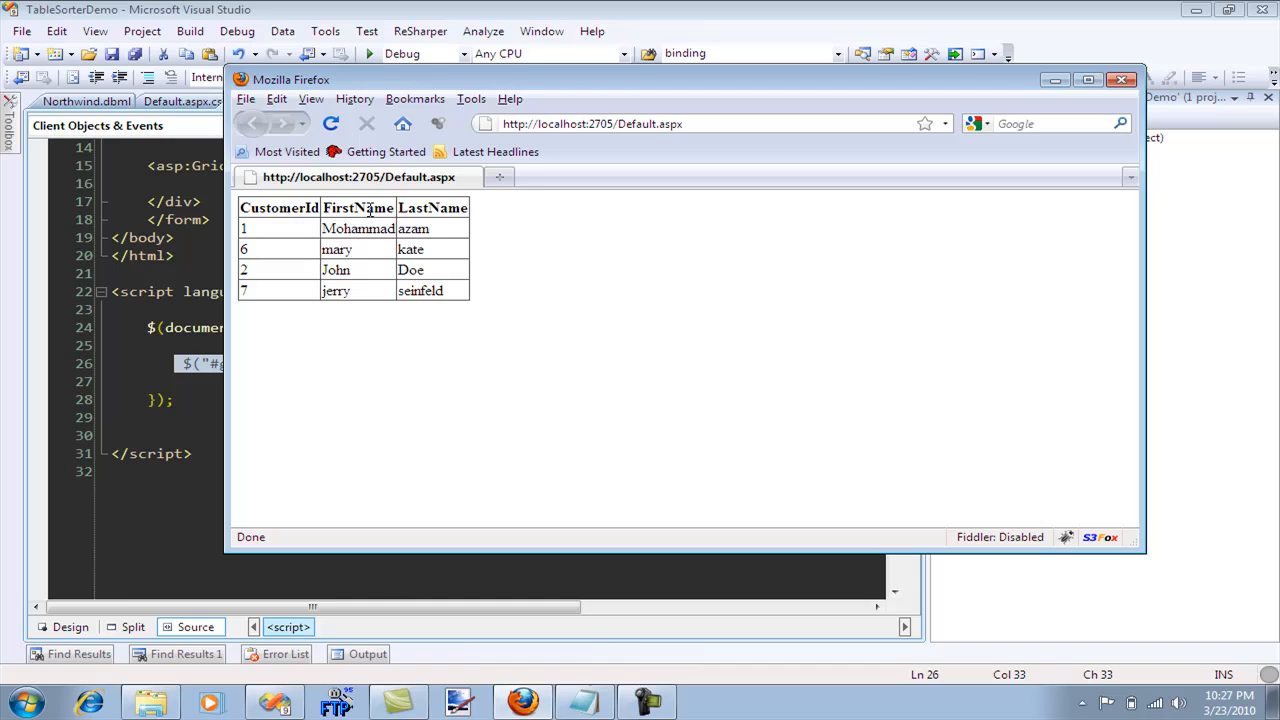
pyautogui.click(278, 208)
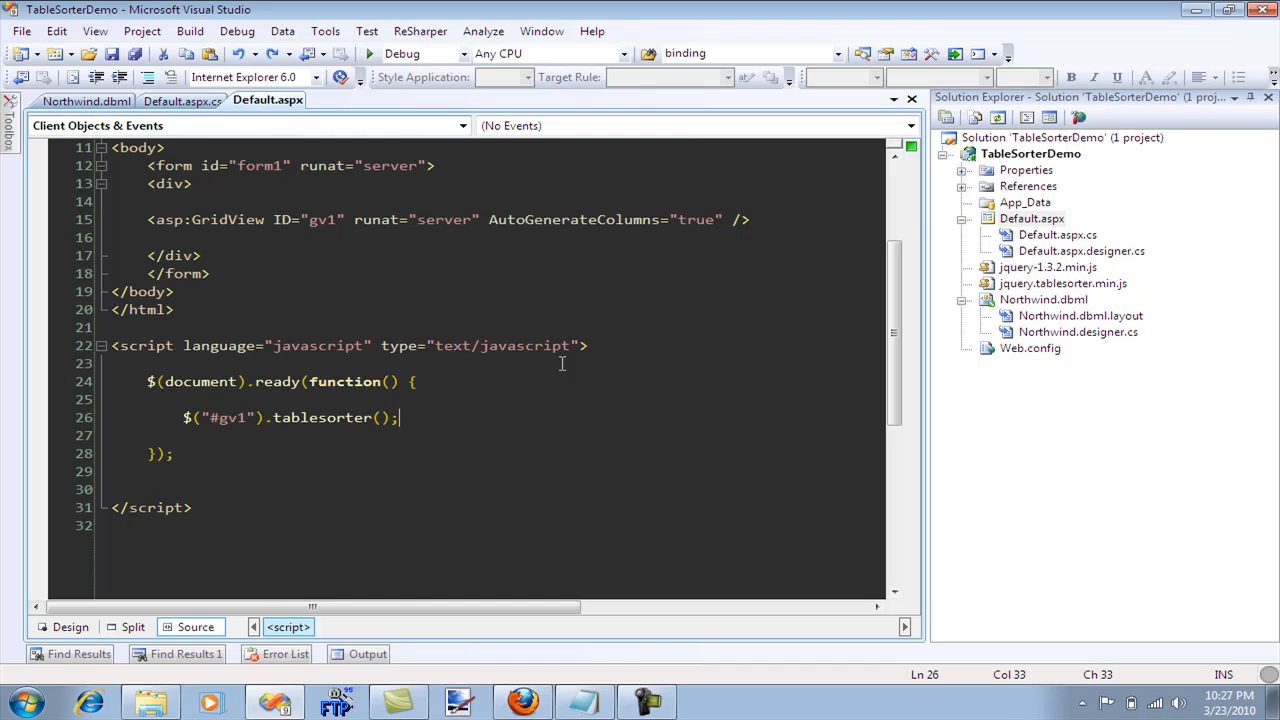
# Switch to Default.aspx.cs to review the header and footer TableSection assignments
pyautogui.click(182, 100)
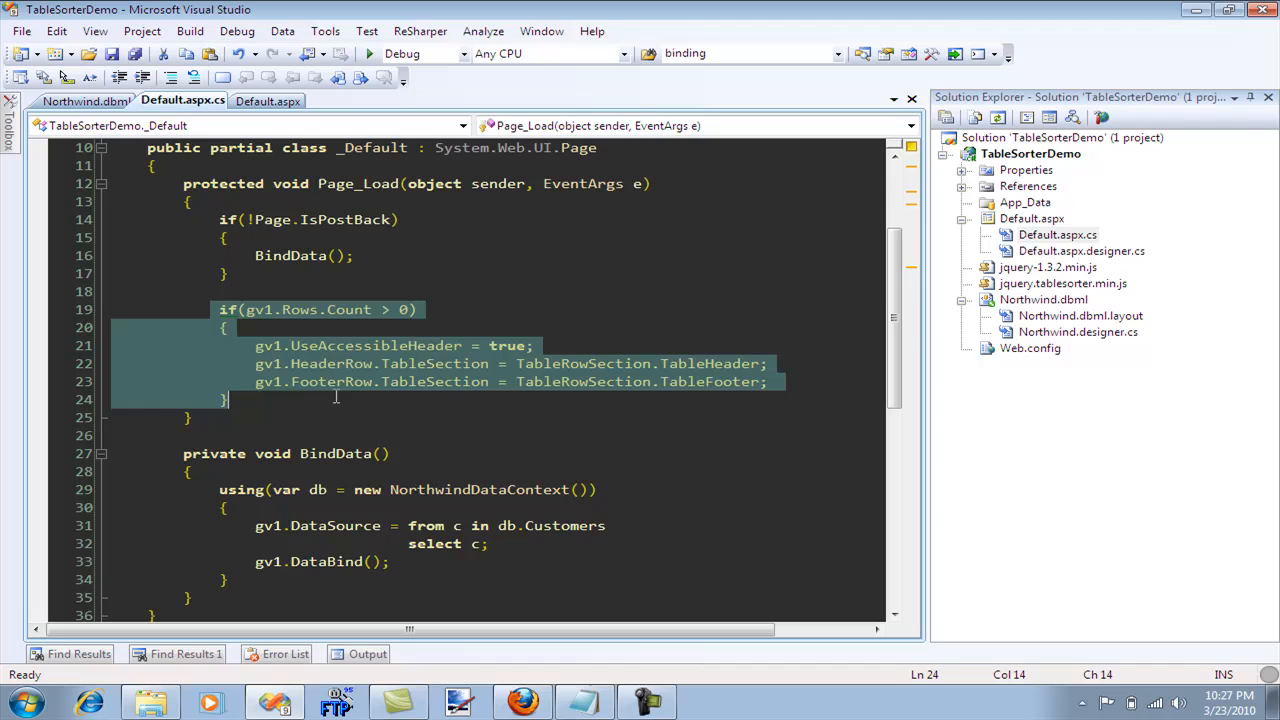
pyautogui.moveTo(475, 363)
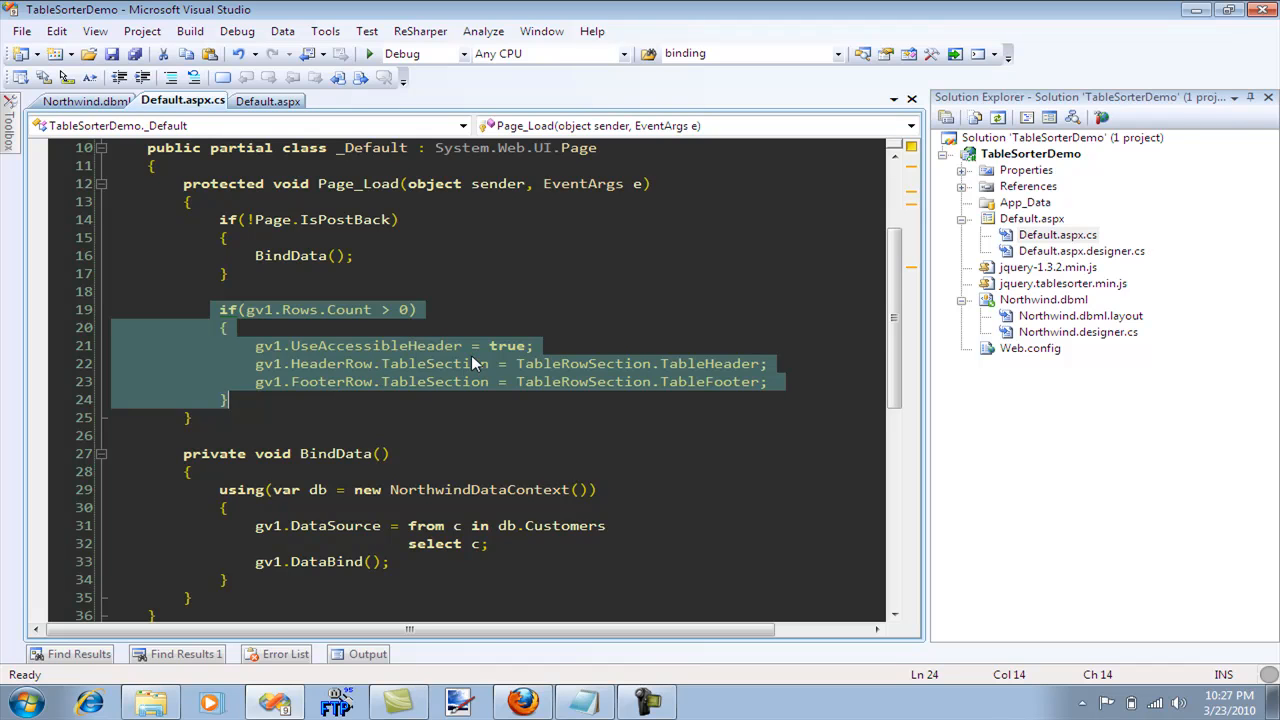
pyautogui.moveTo(553, 359)
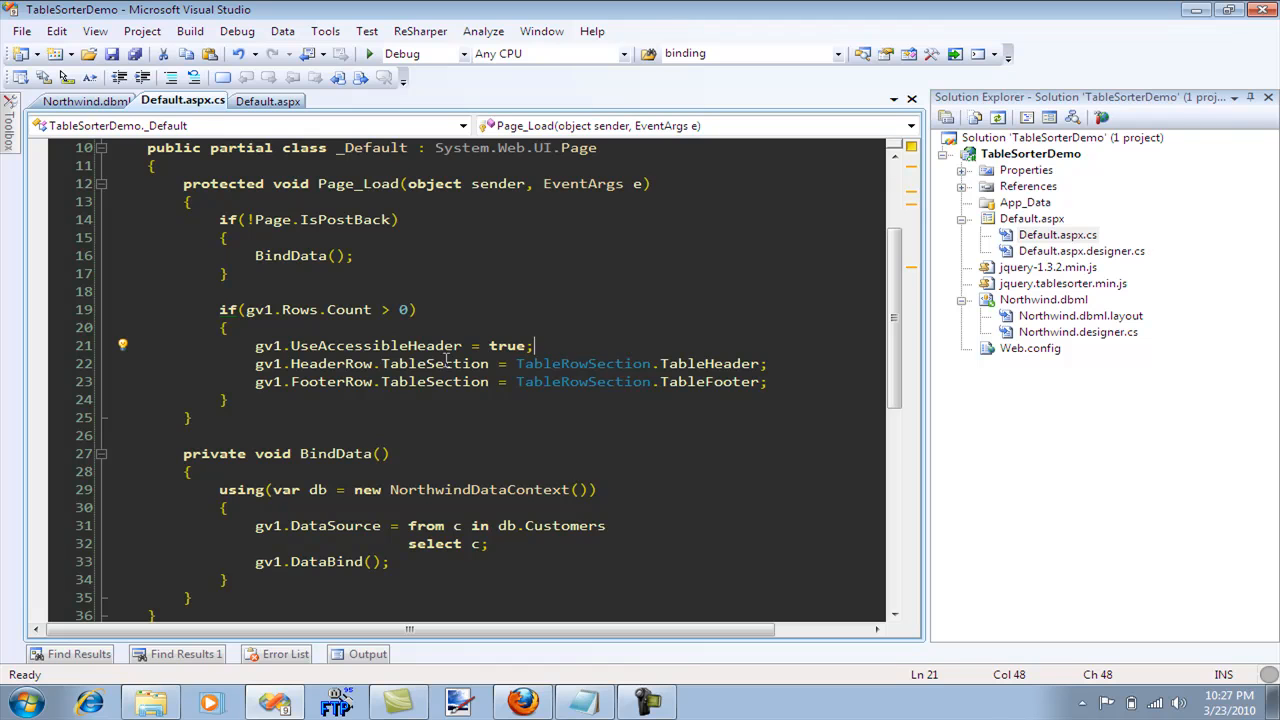
pyautogui.moveTo(591, 432)
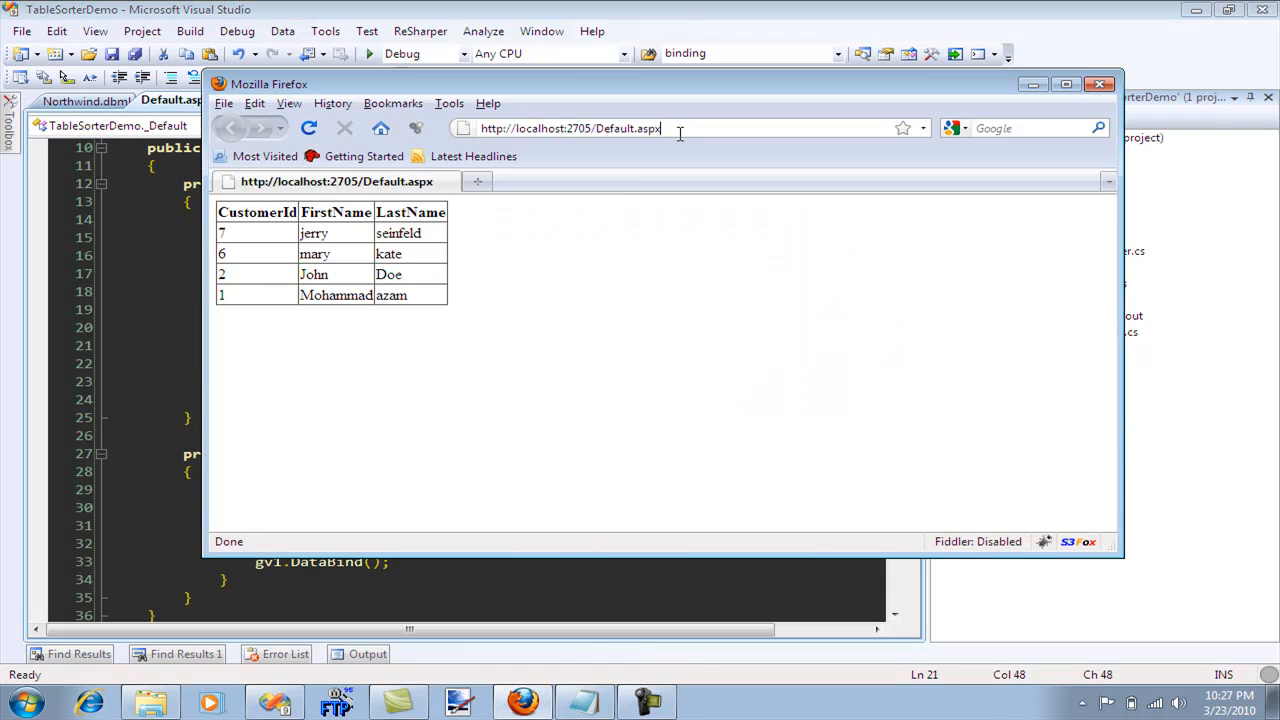
# Load highoncoding.com and scroll through its latest articles, videos and podcasts
pyautogui.write('highoncoding.com')
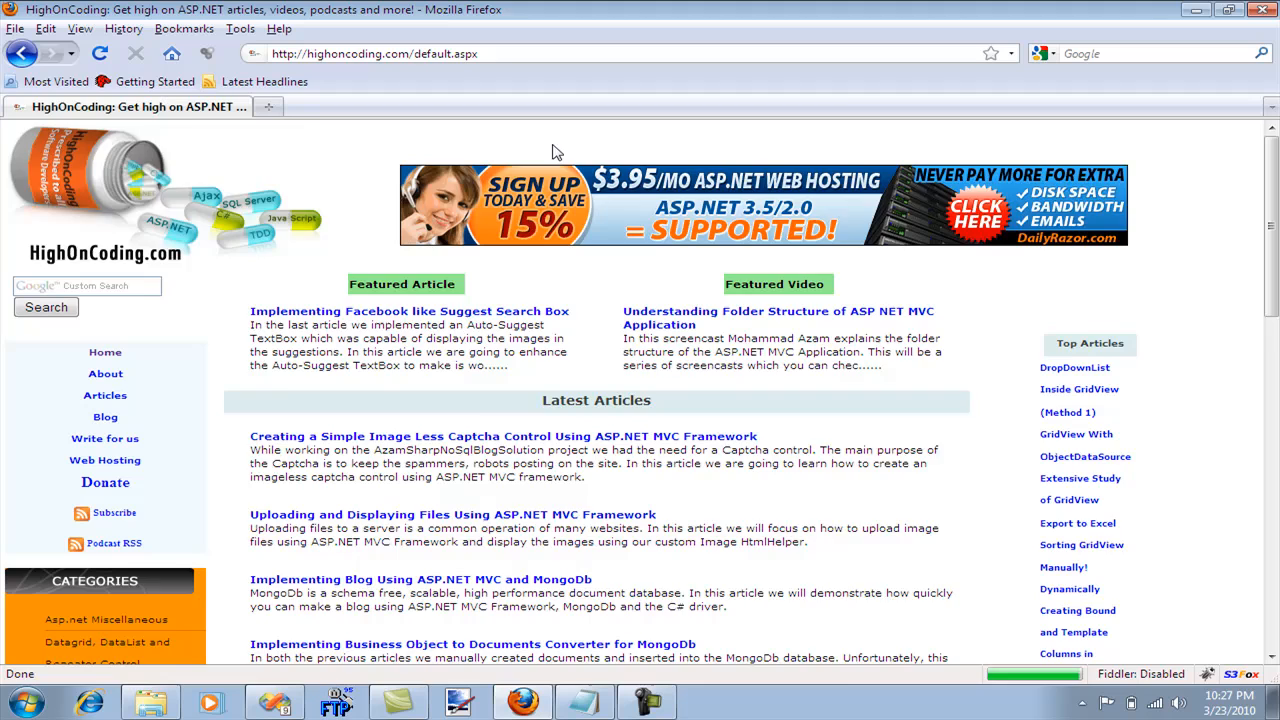
pyautogui.scroll(-3)
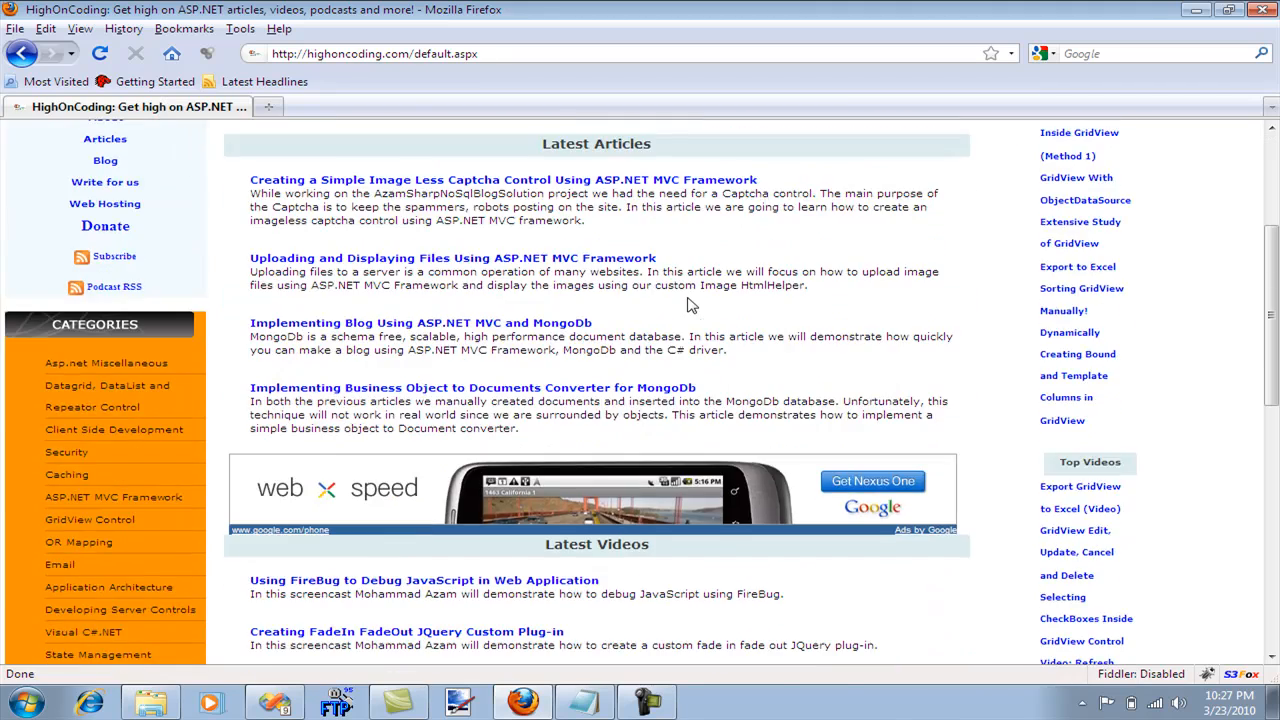
pyautogui.scroll(-3)
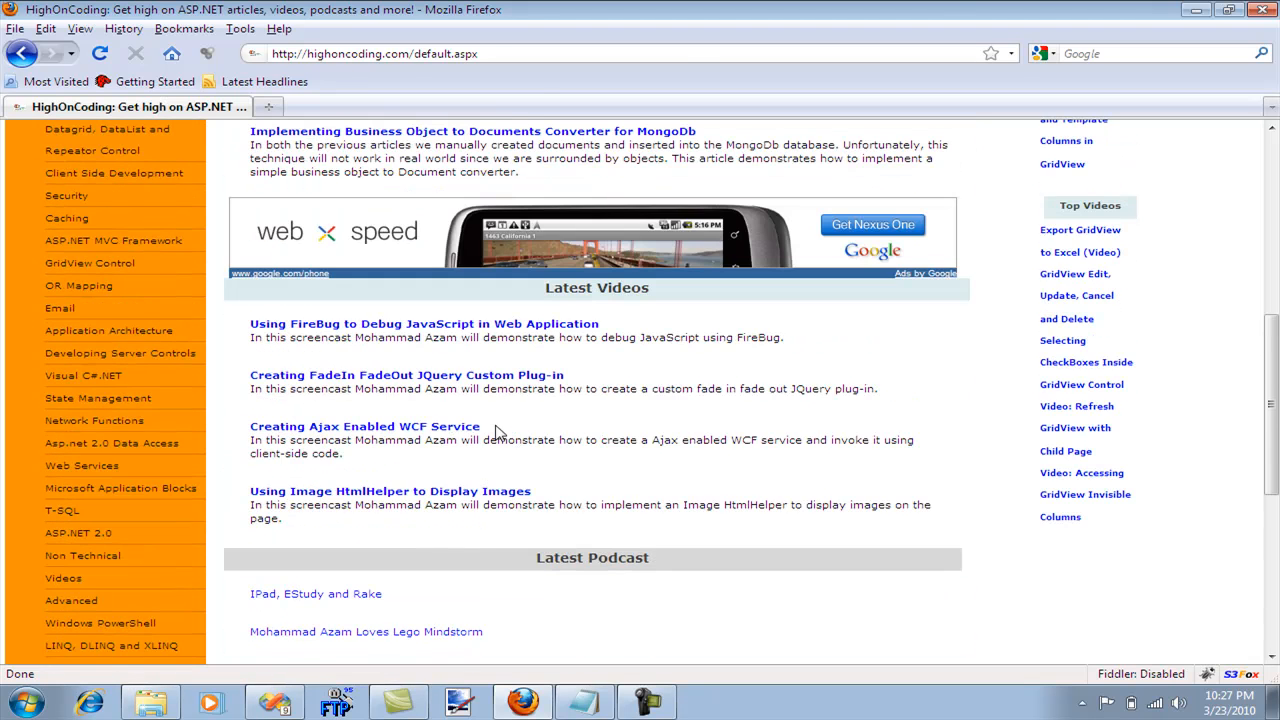
pyautogui.scroll(-3)
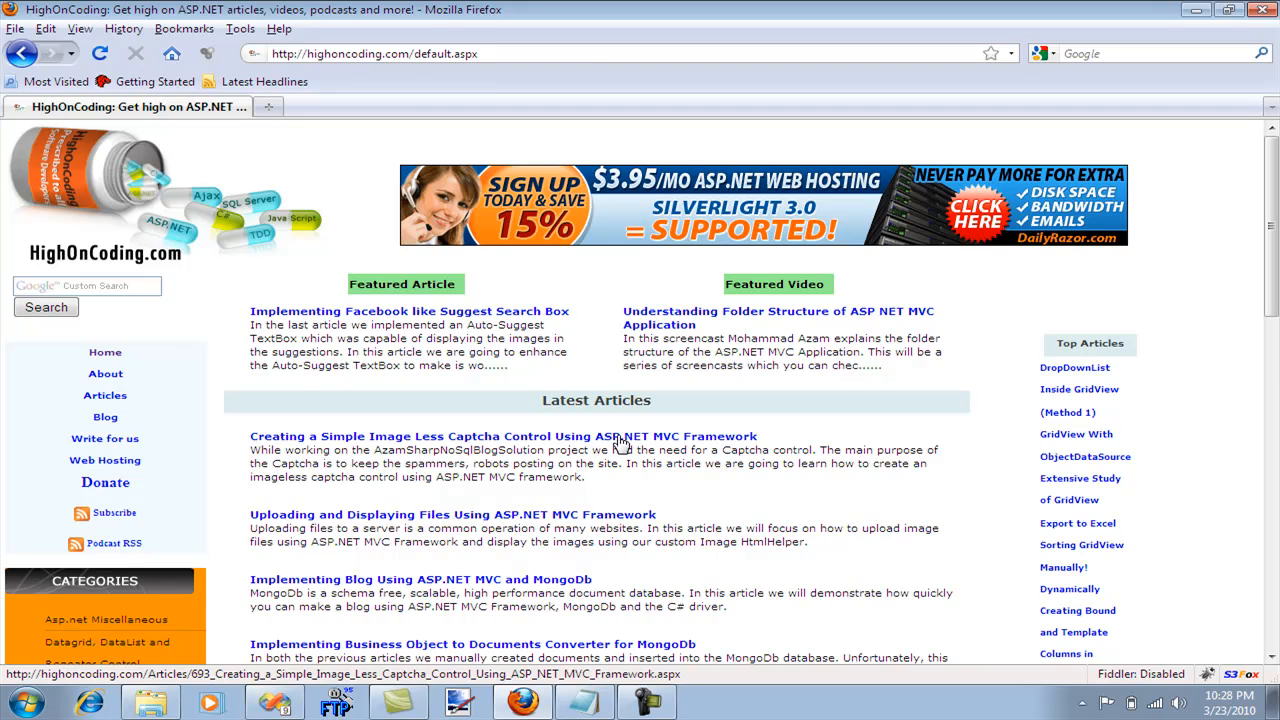
pyautogui.scroll(-3)
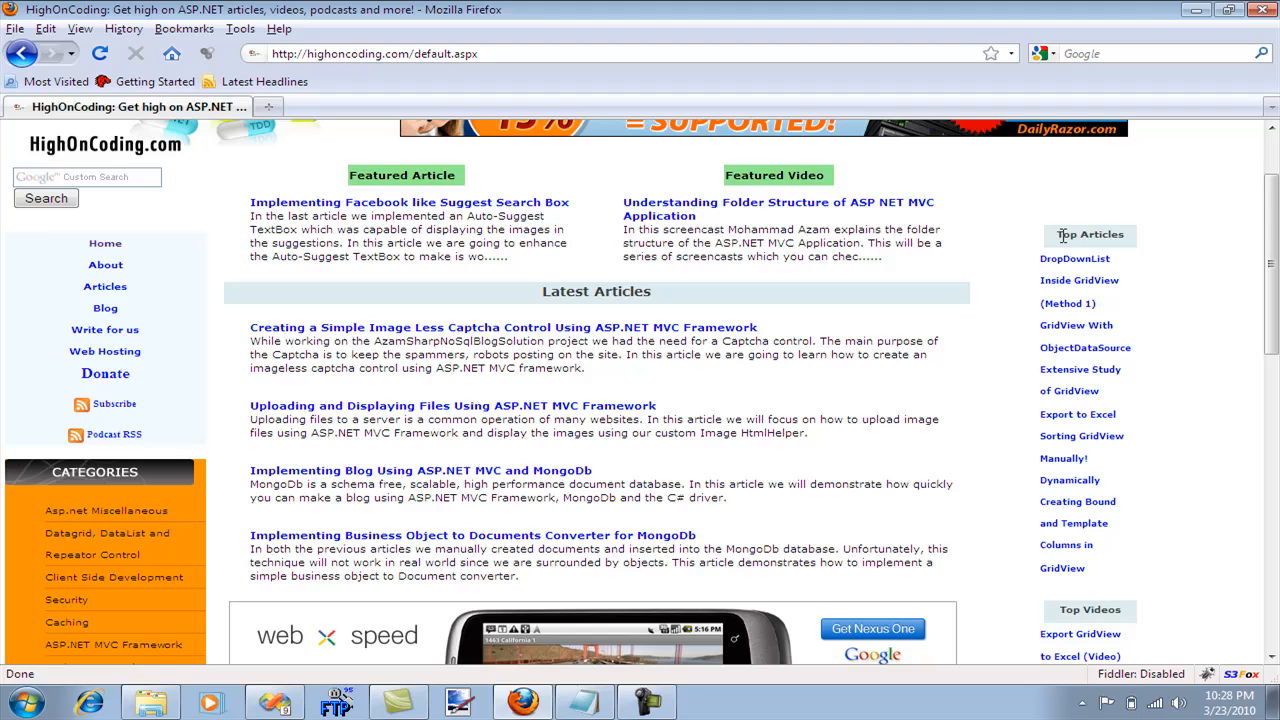
pyautogui.moveTo(105, 373)
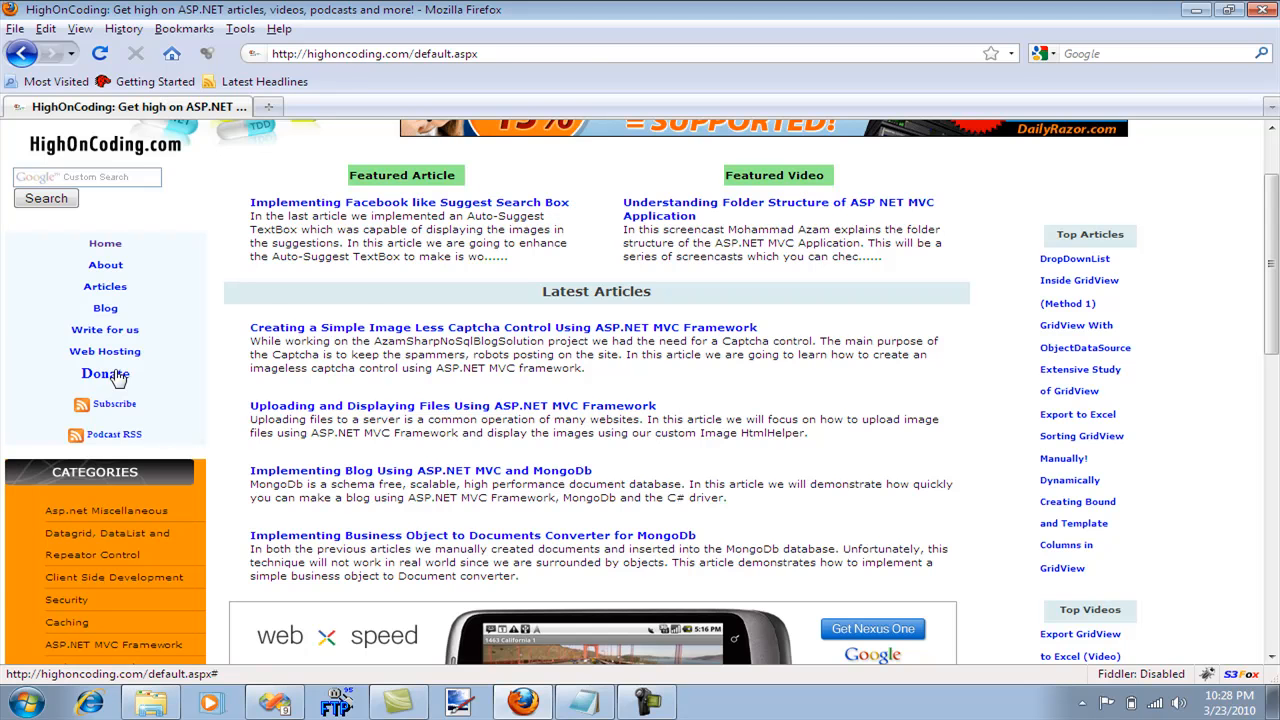
# Follow the Donate link in the left menu to the donation page
pyautogui.click(105, 373)
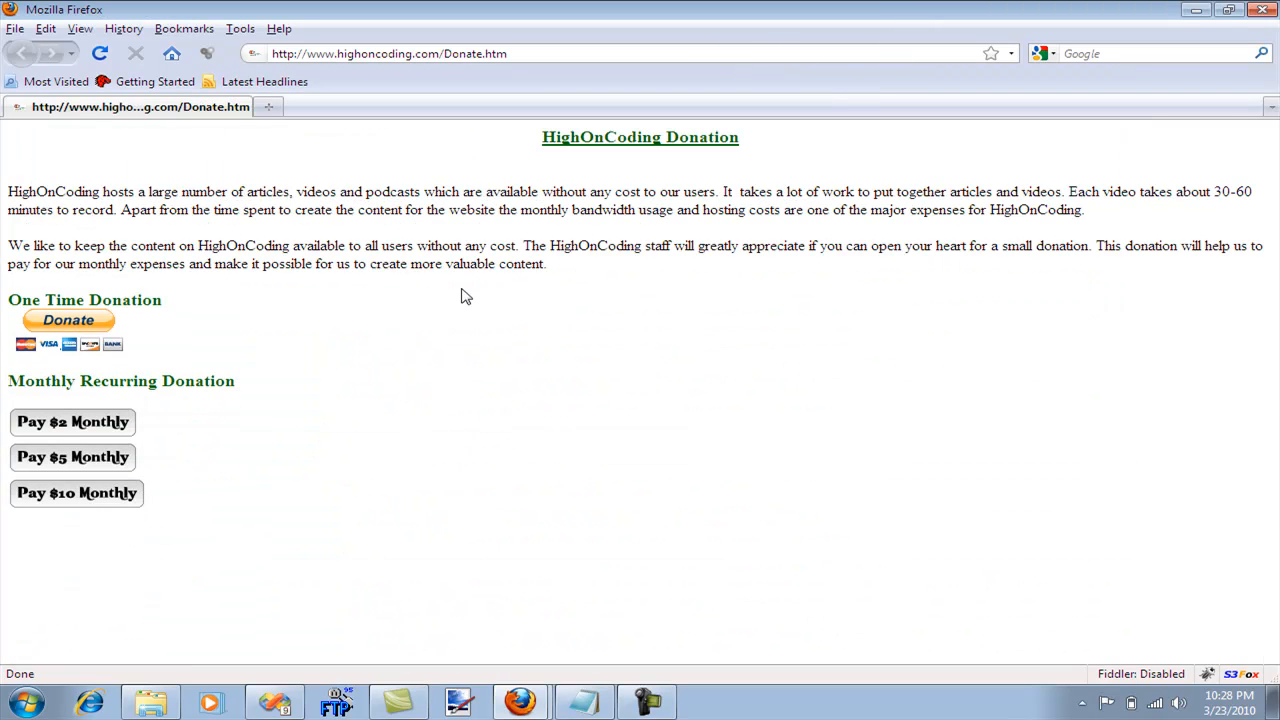
pyautogui.moveTo(958, 180)
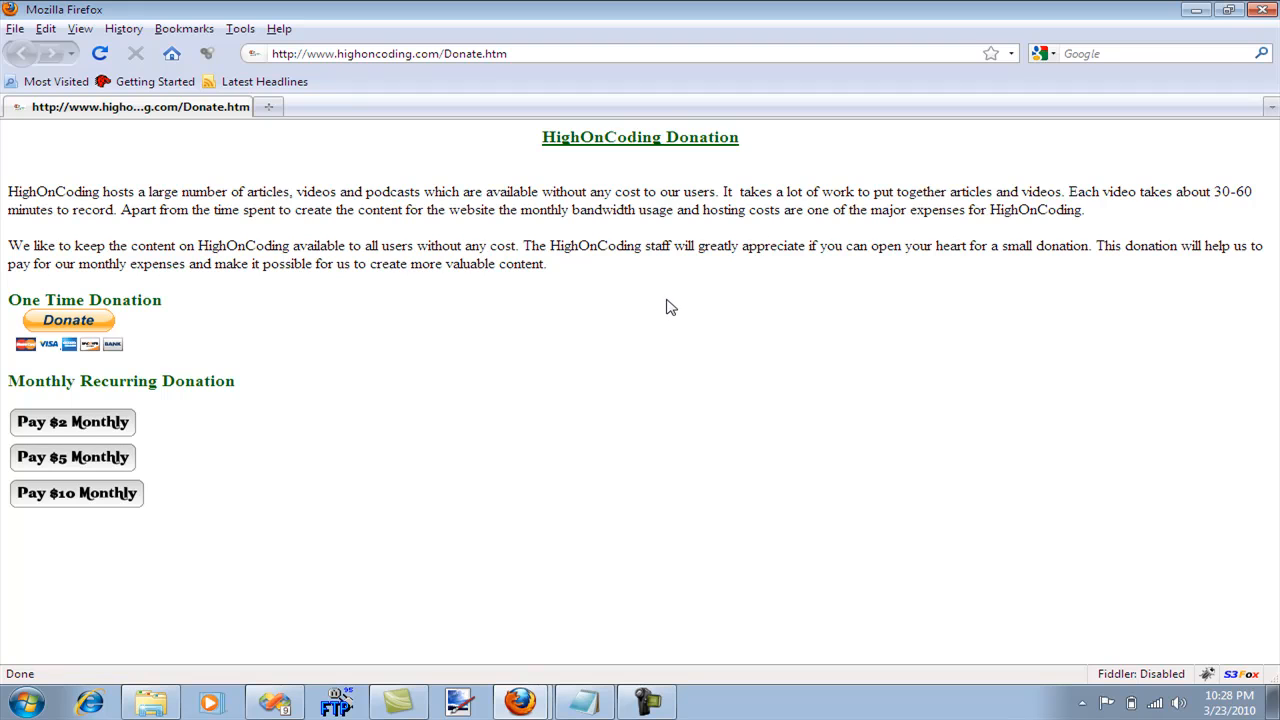
pyautogui.moveTo(100, 430)
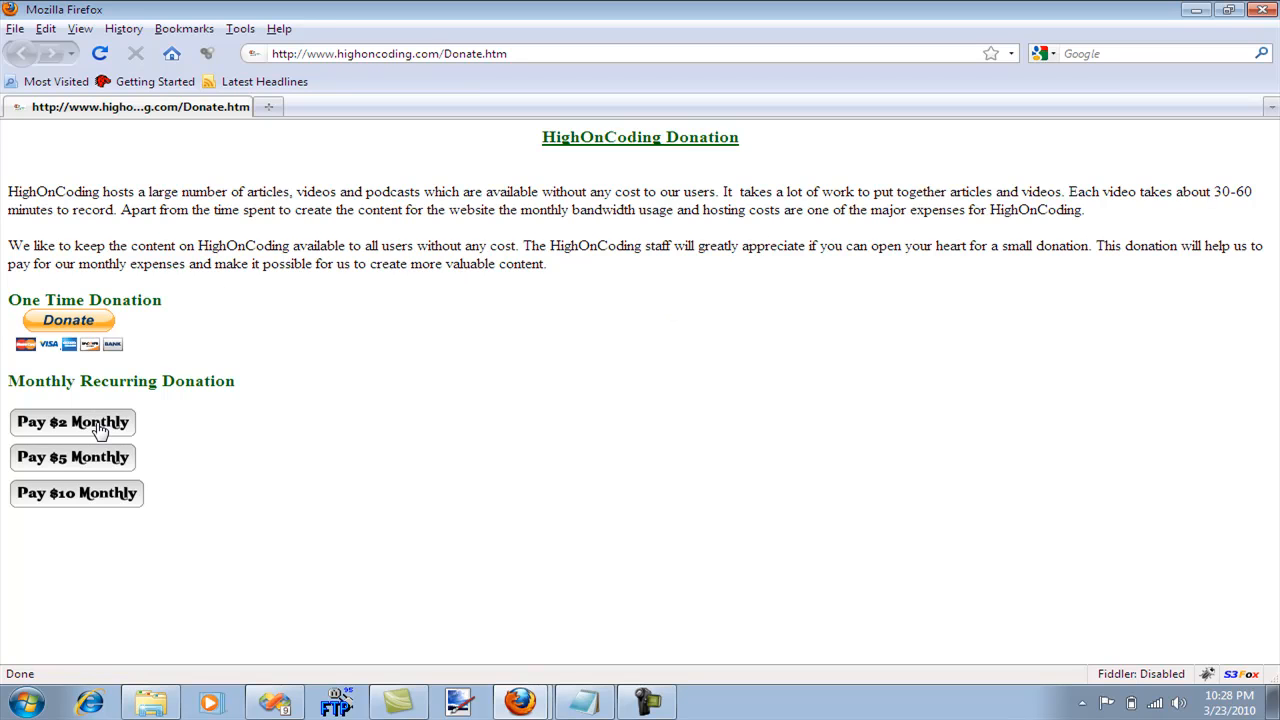
pyautogui.moveTo(378, 237)
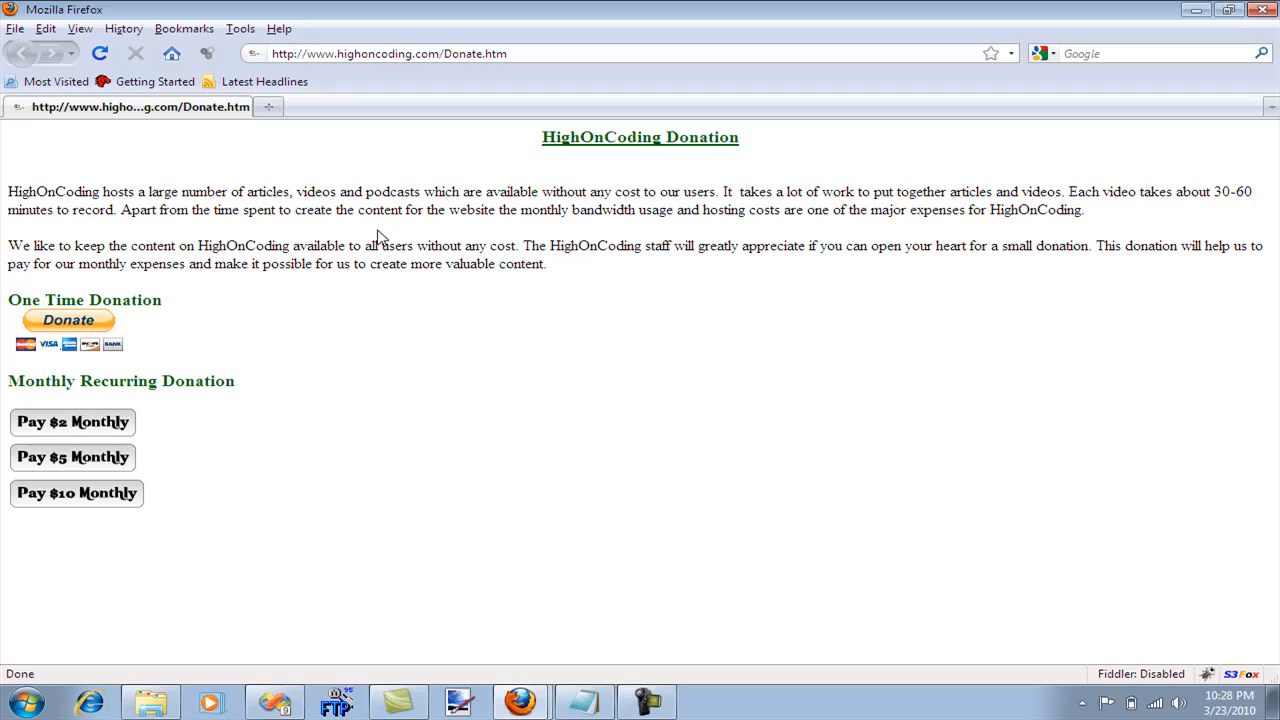
# Return to the home page, scroll the articles, and select a summary word
pyautogui.click(22, 53)
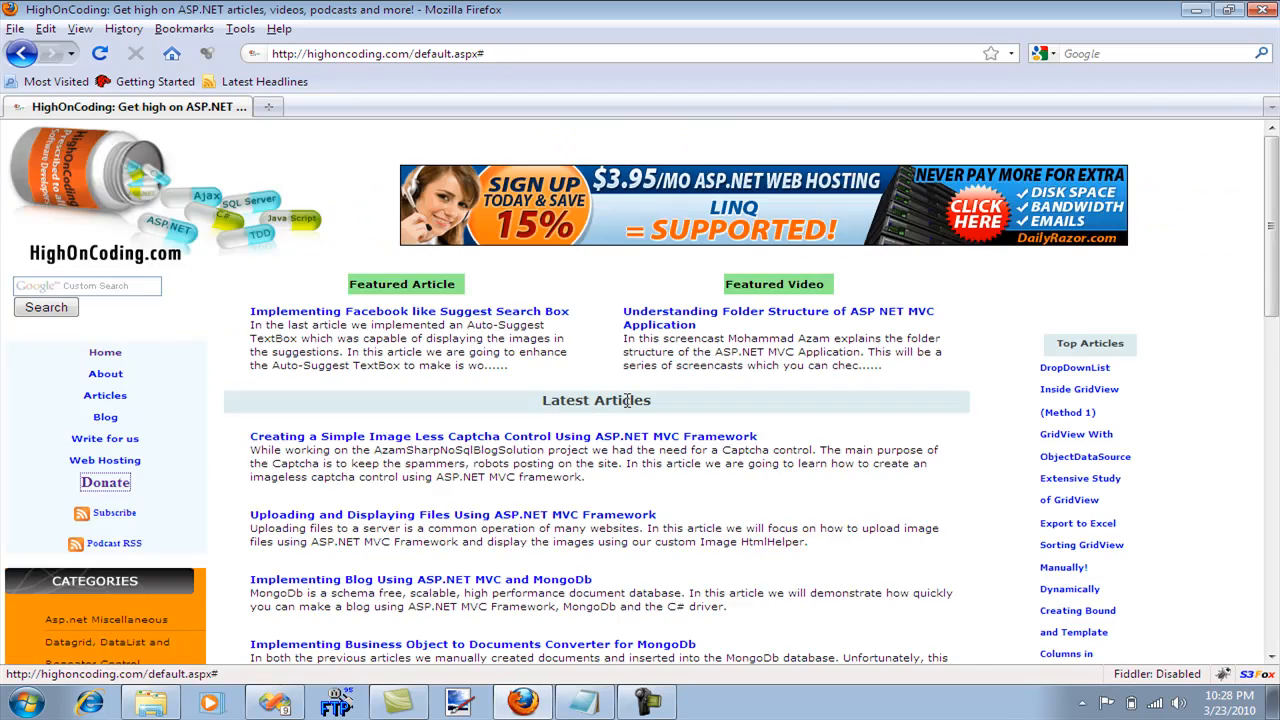
pyautogui.scroll(-3)
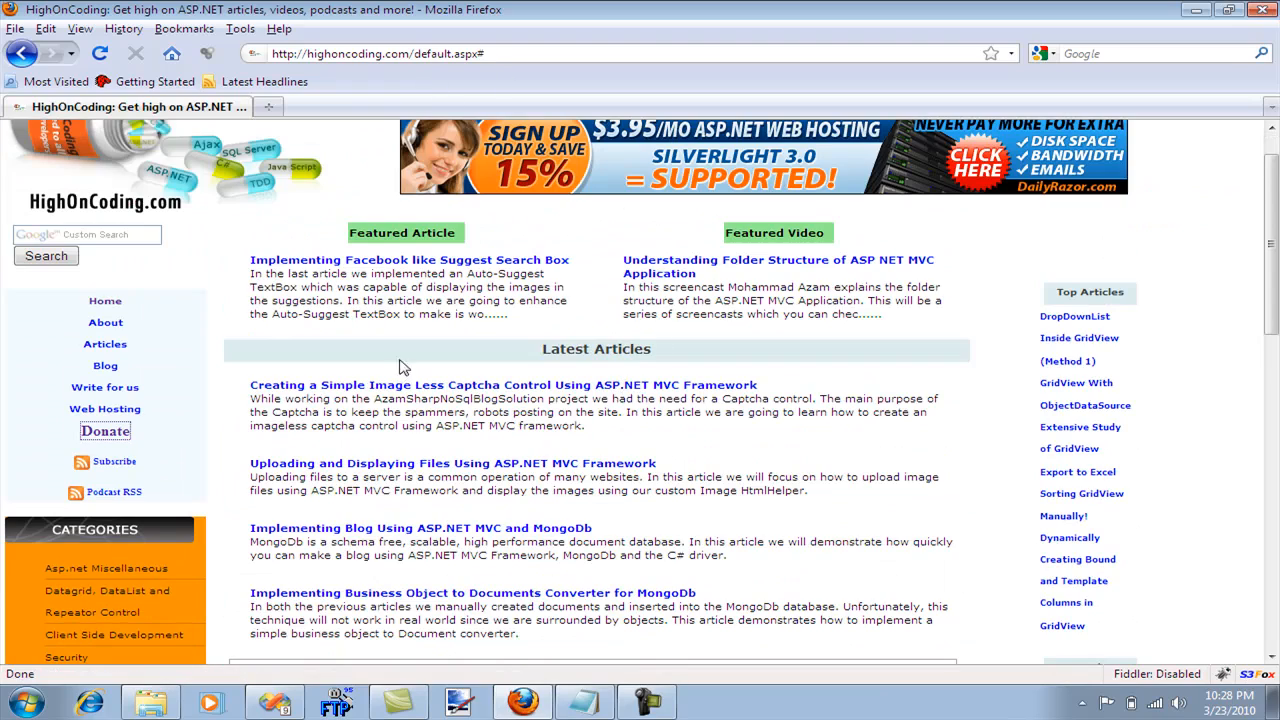
pyautogui.scroll(-3)
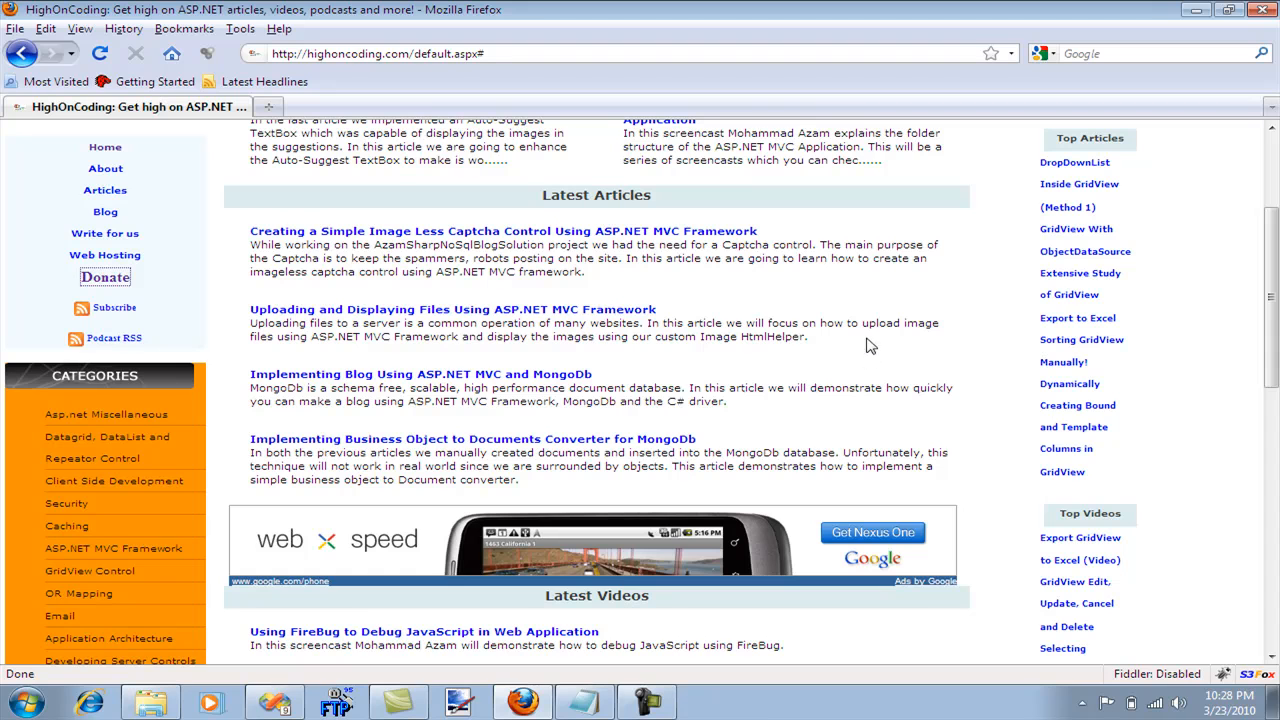
pyautogui.moveTo(866, 323)
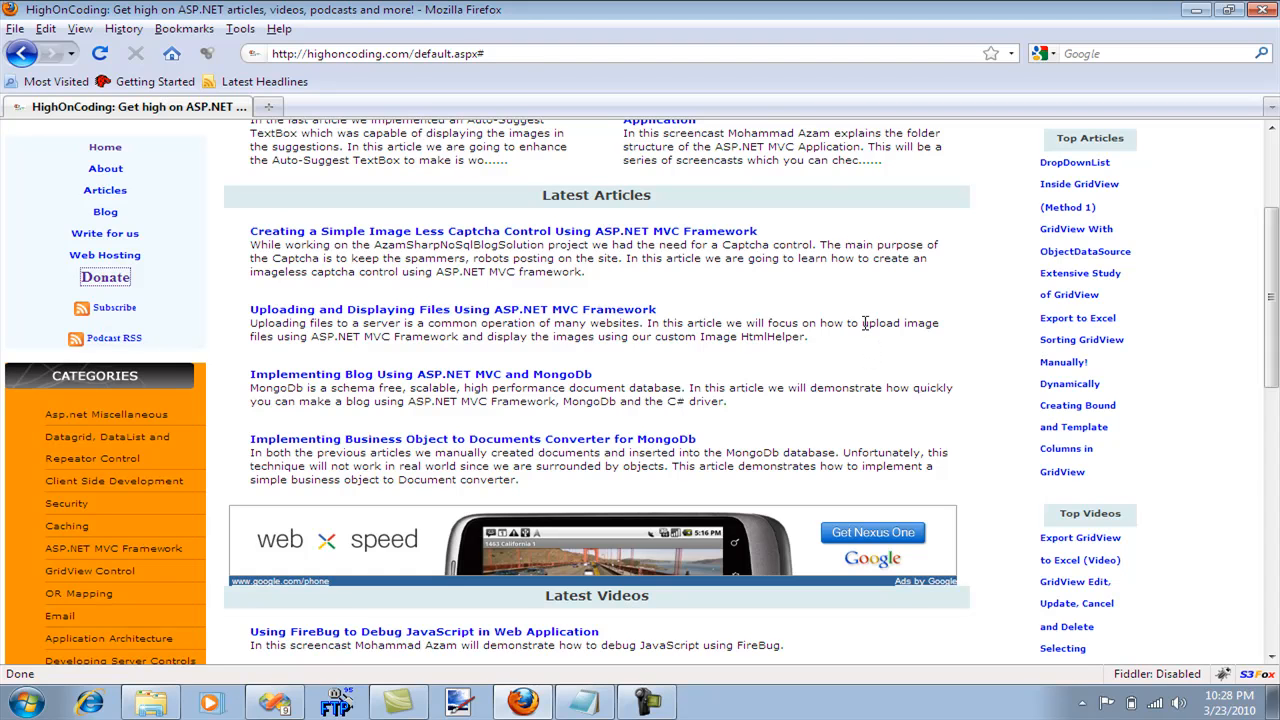
pyautogui.doubleClick(748, 336)
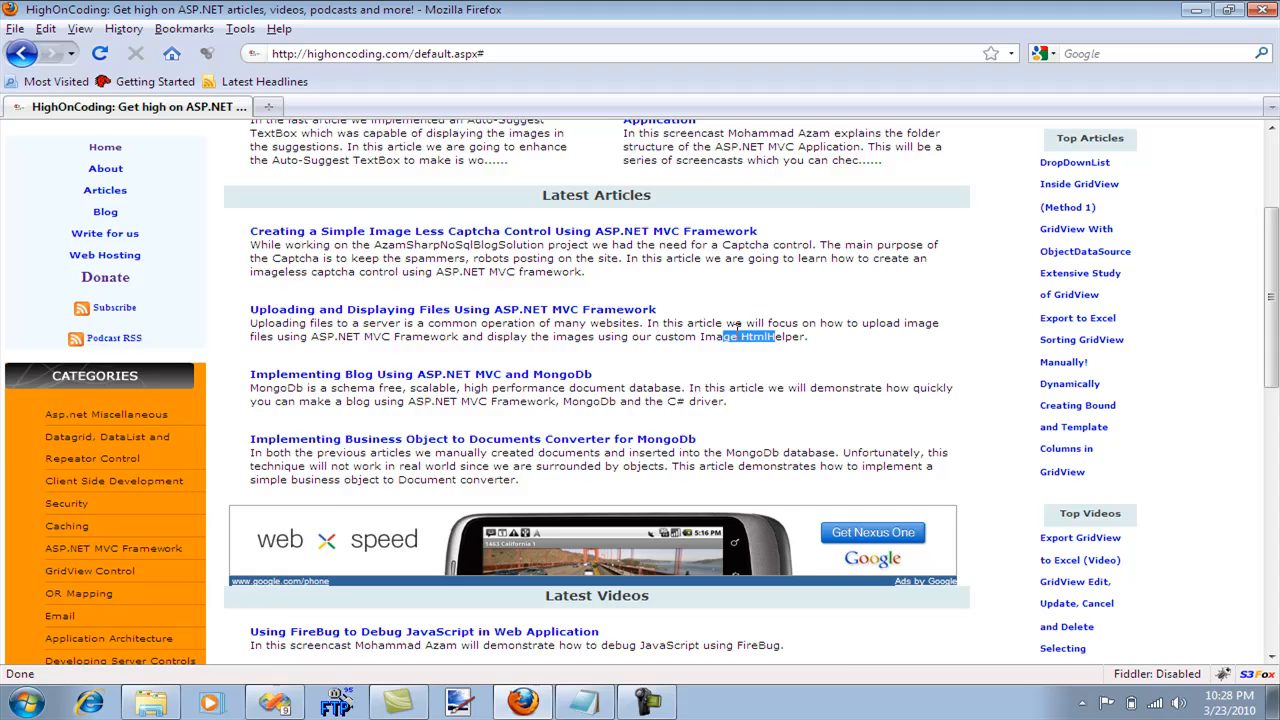
pyautogui.scroll(3)
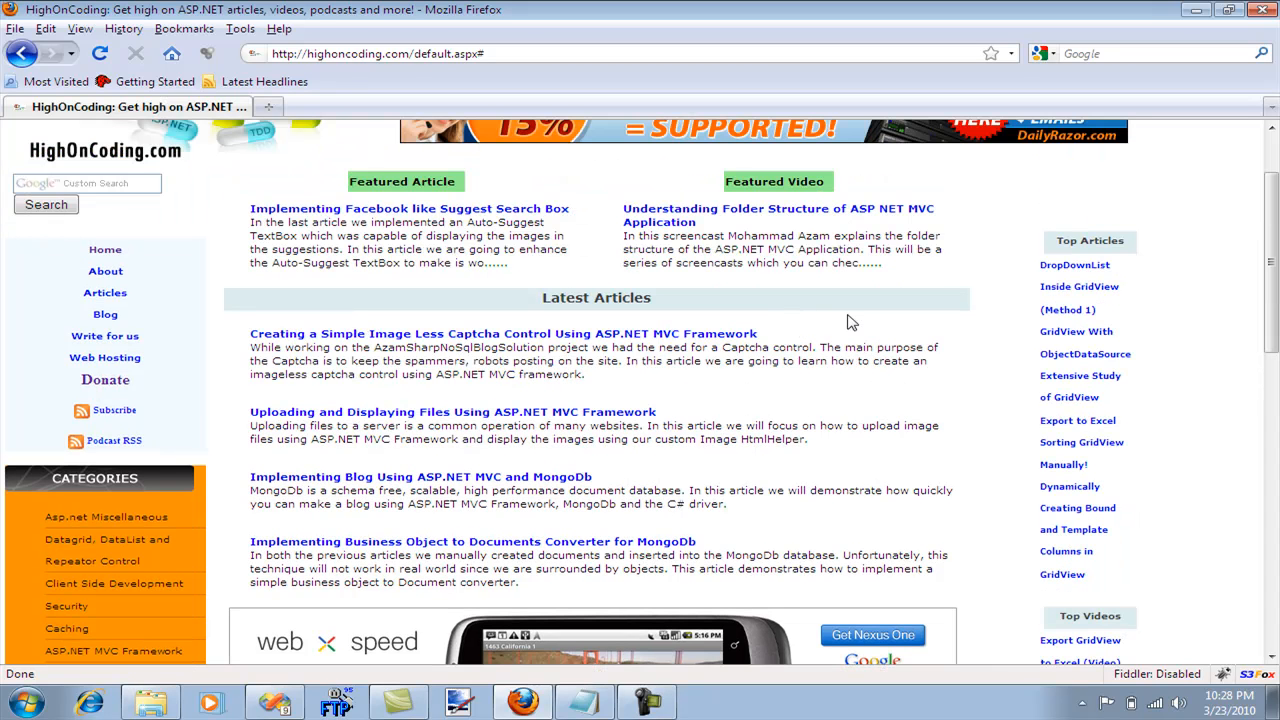
pyautogui.moveTo(863, 337)
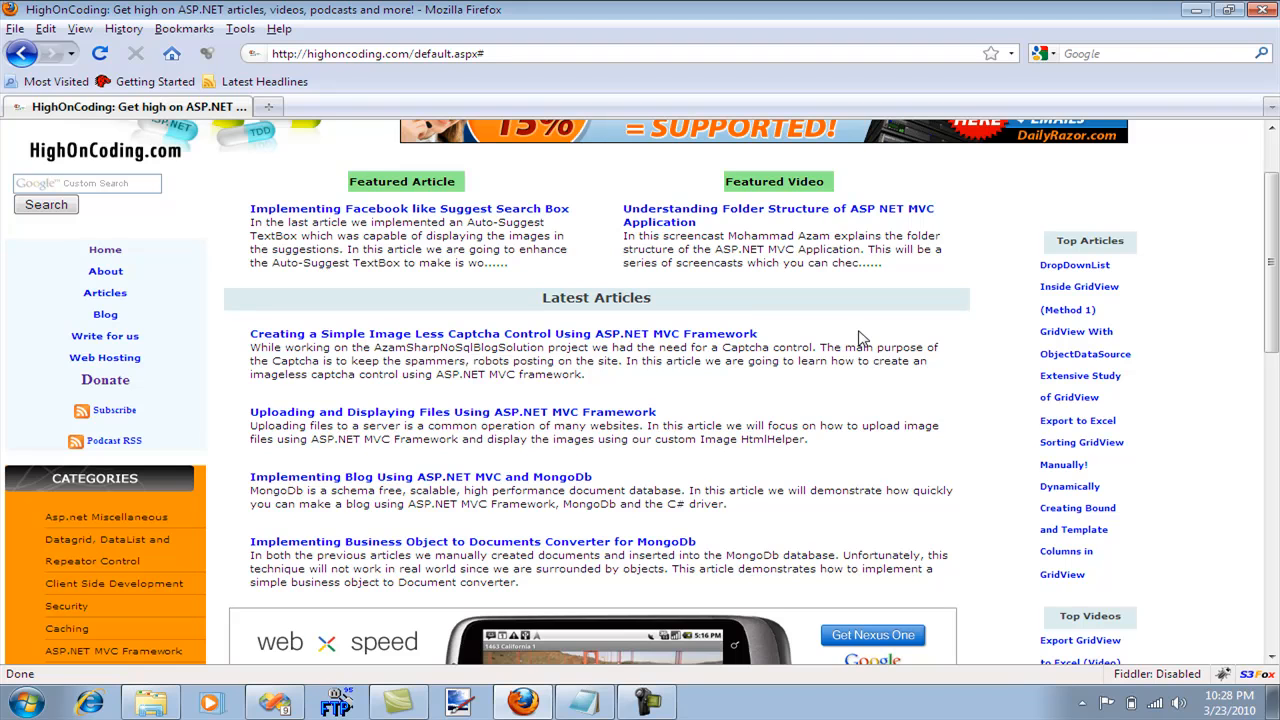